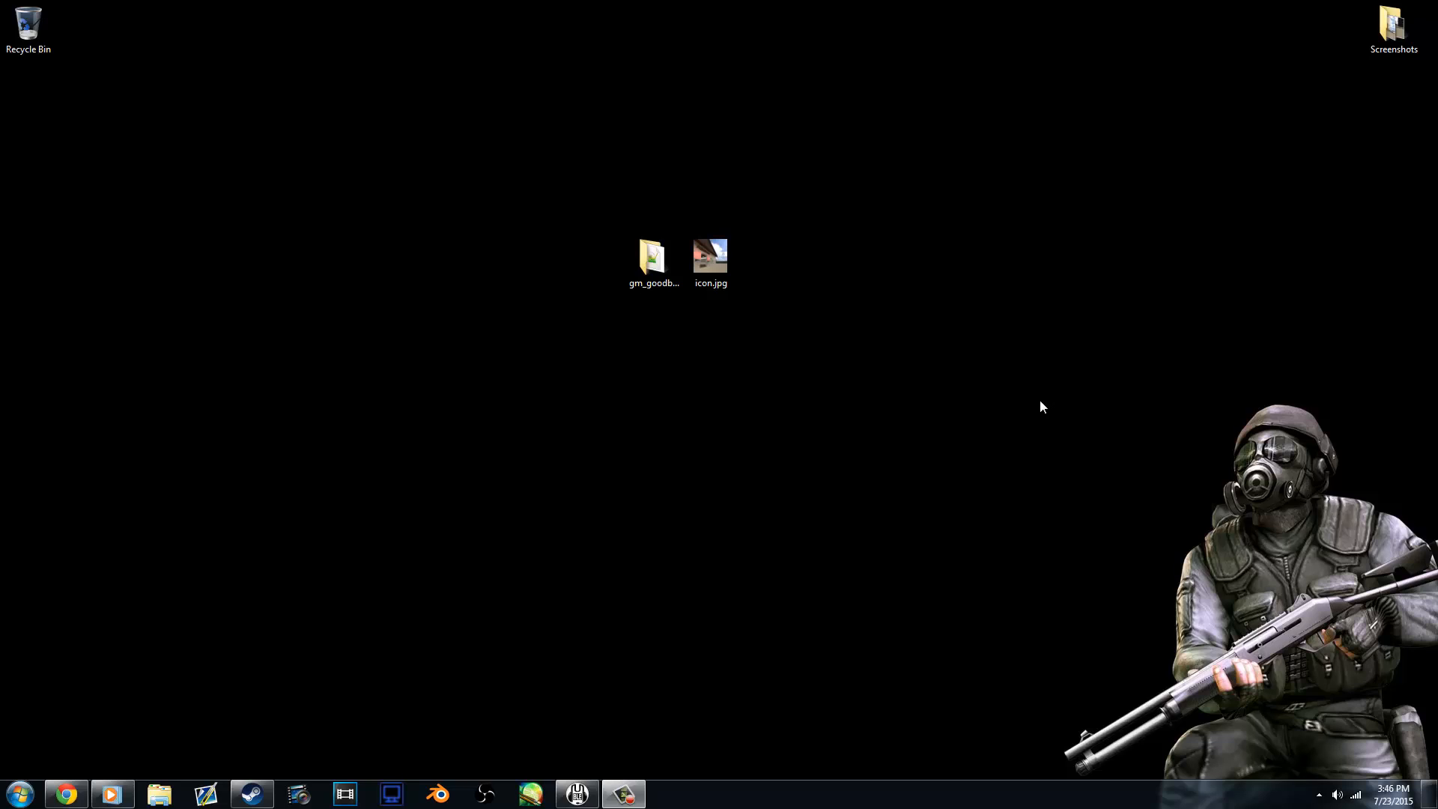
mouse_move(1049, 383)
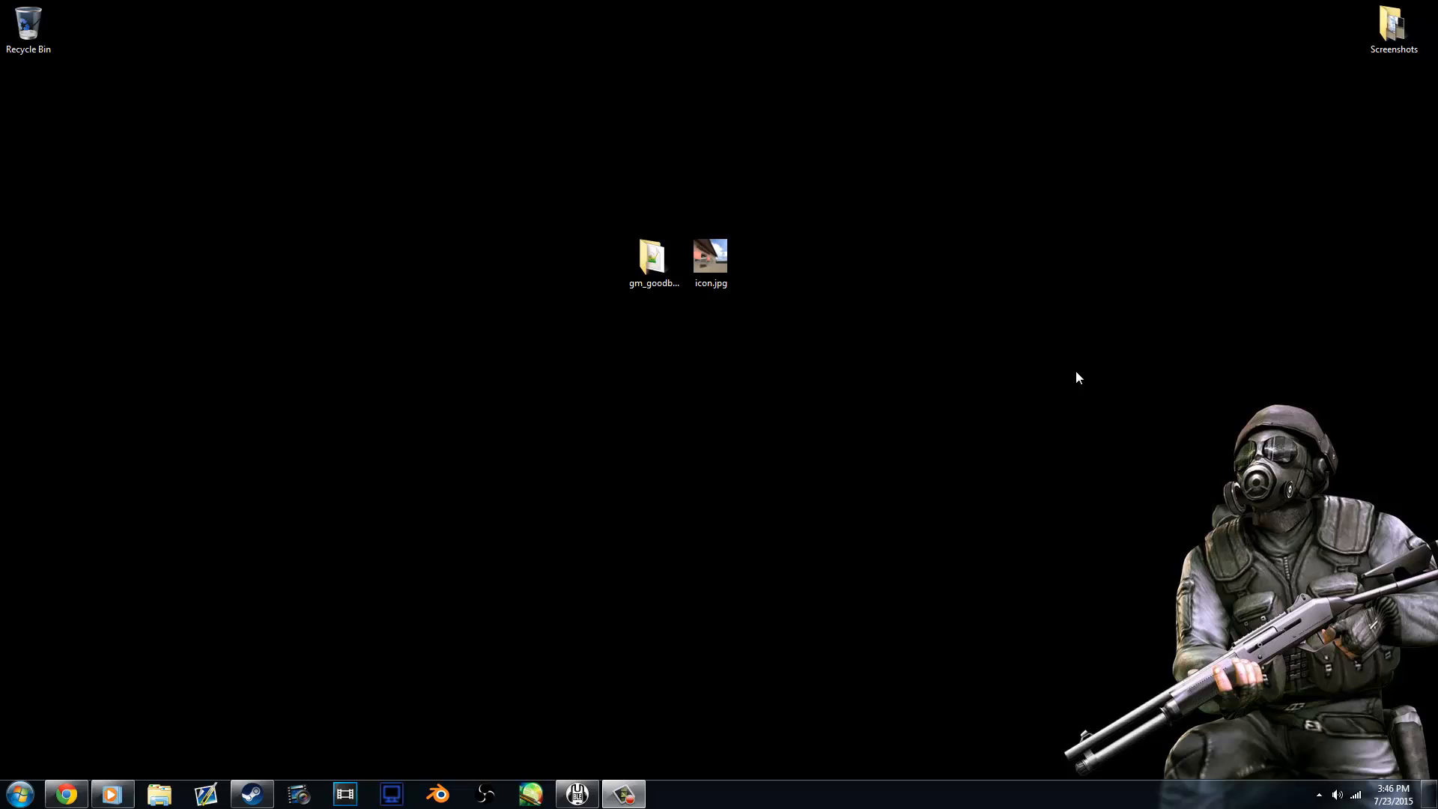
mouse_move(1032, 358)
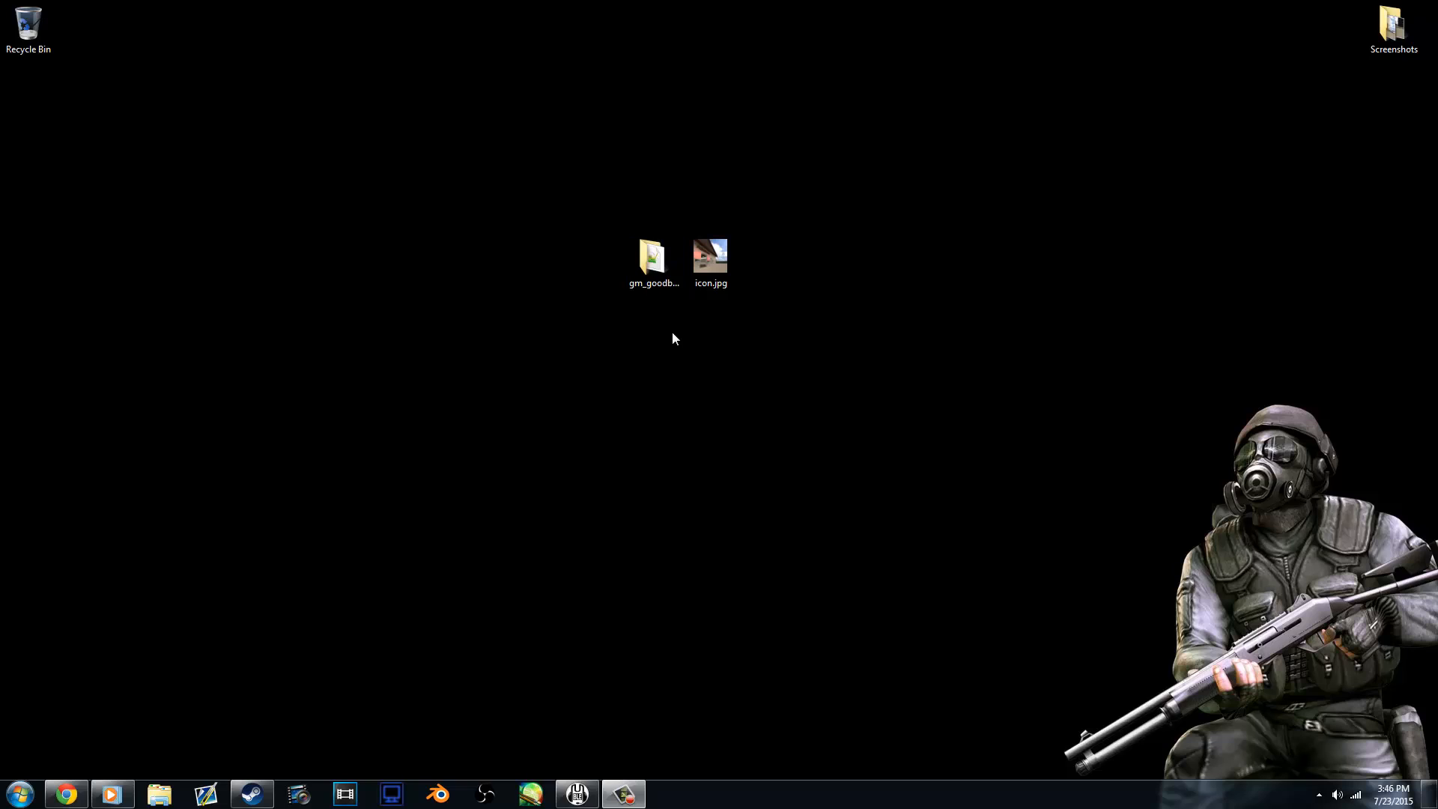
Open gm_goodbuild, confirm maps holds gm_goodbuild.bsp, and go back to the addon folder.
click(710, 256)
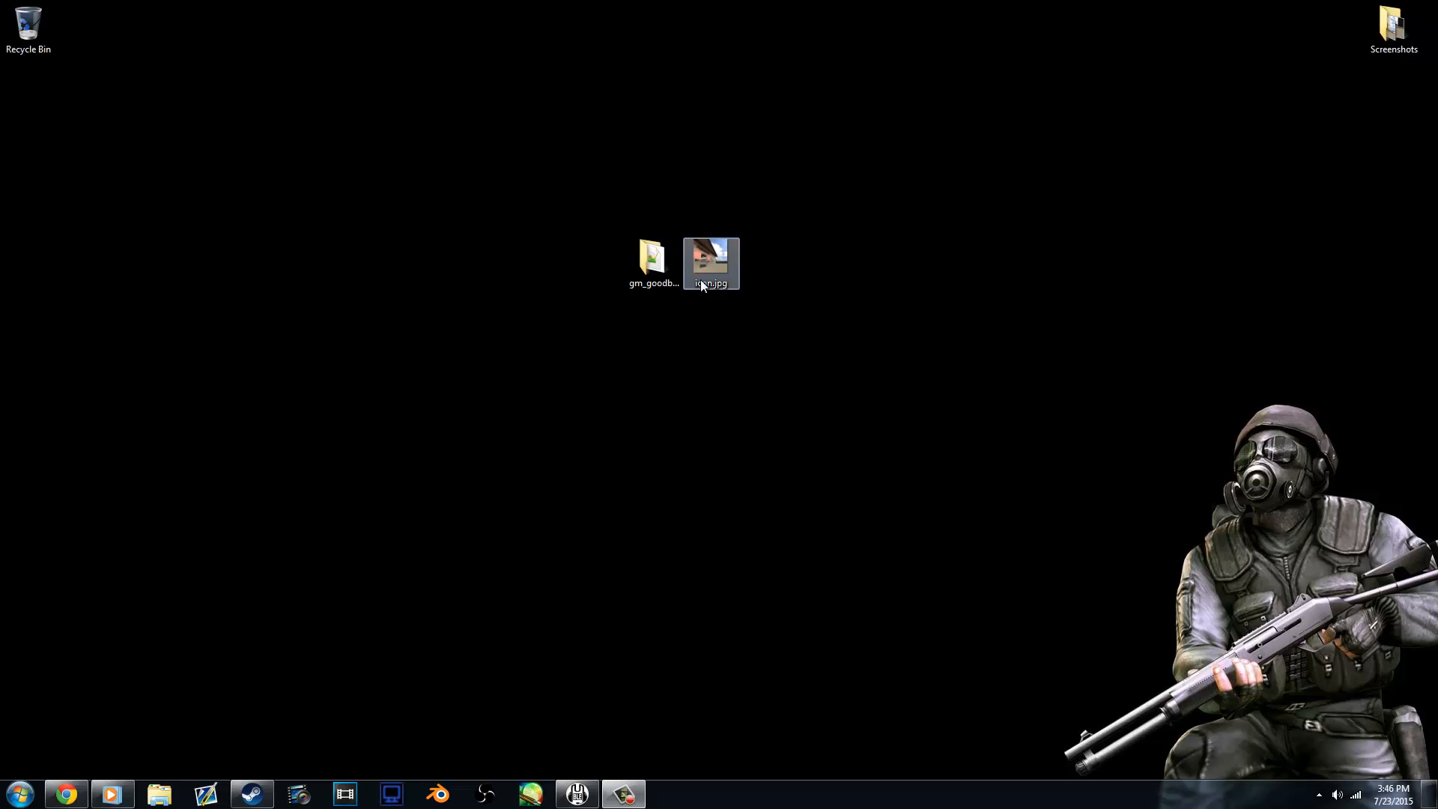
click(653, 256)
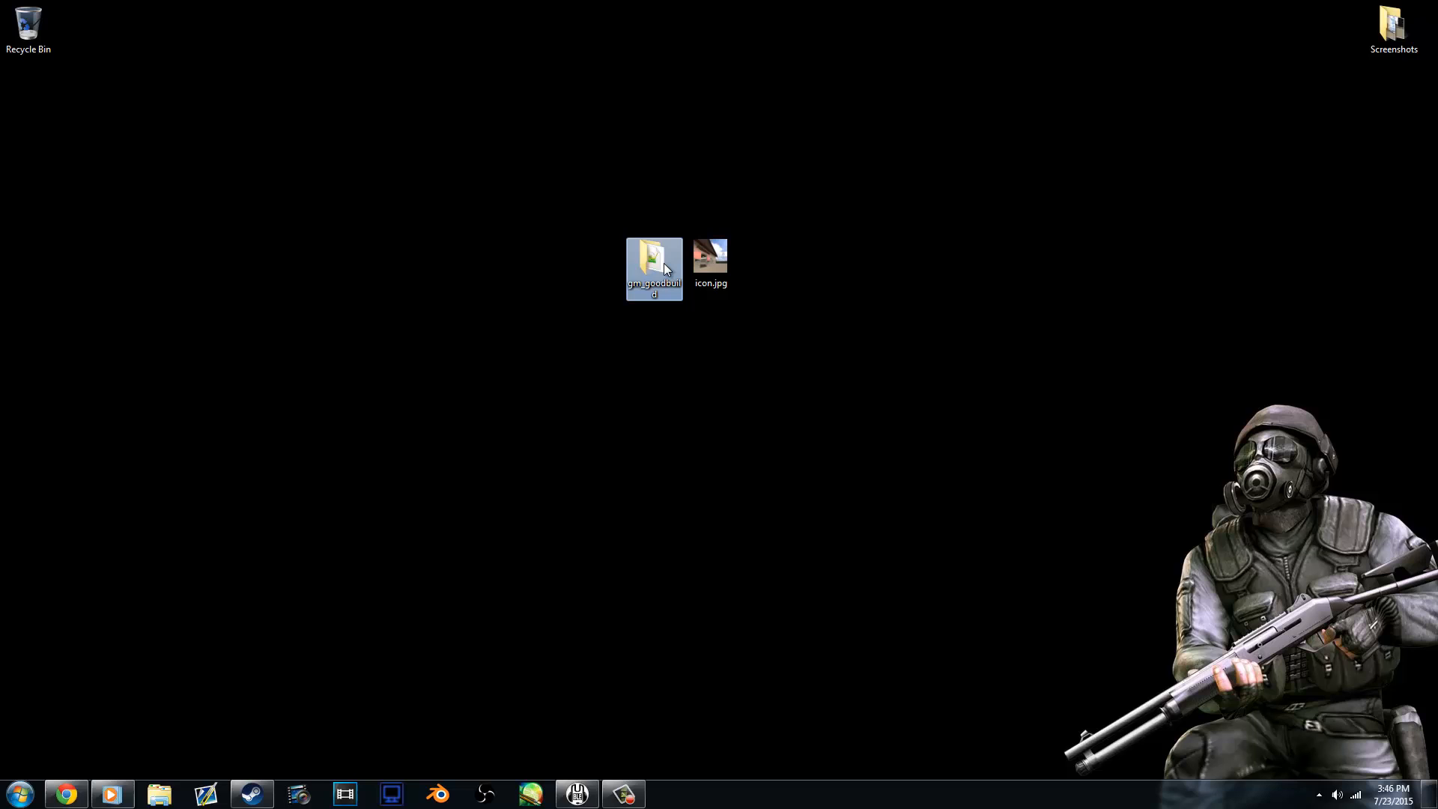
double_click(654, 255)
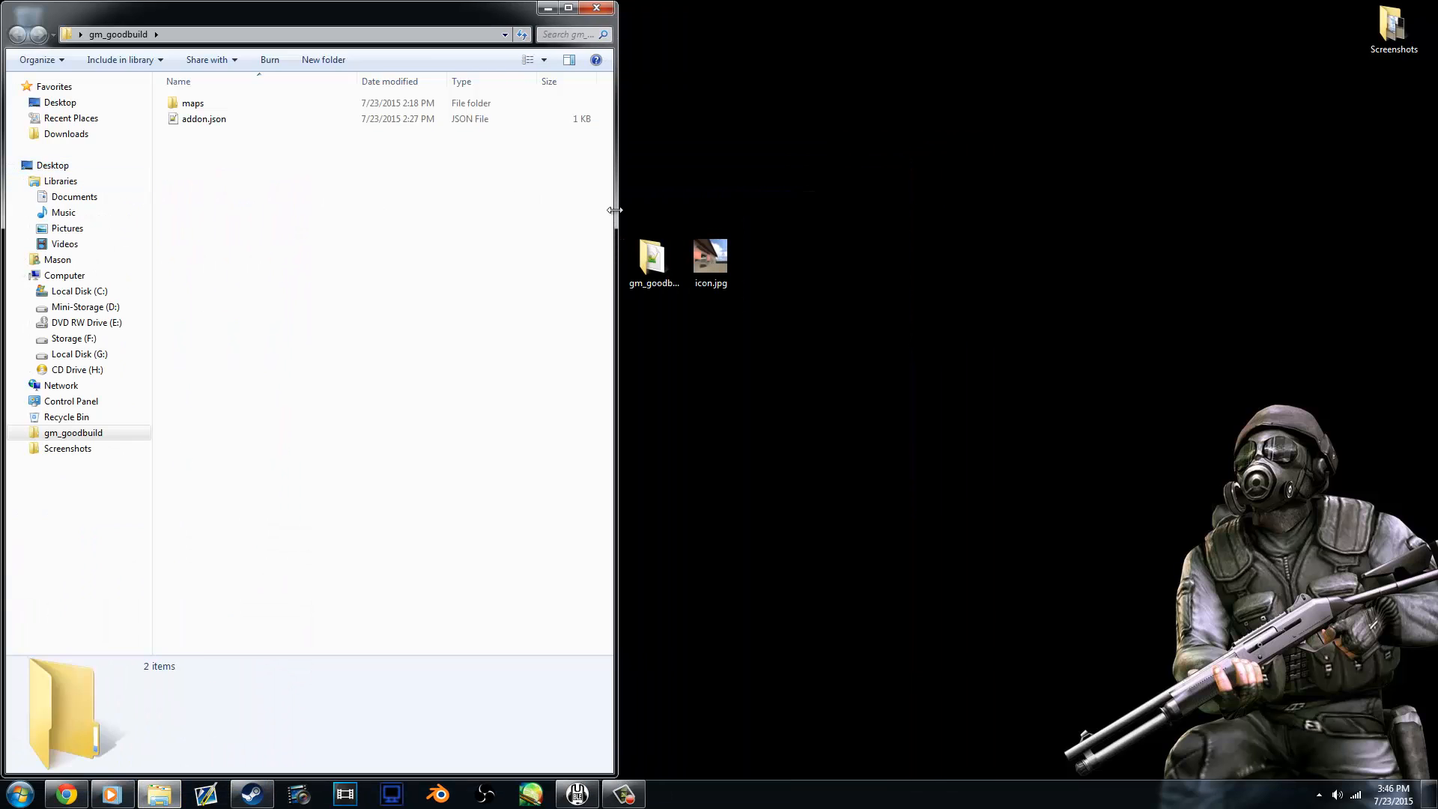
click(653, 256)
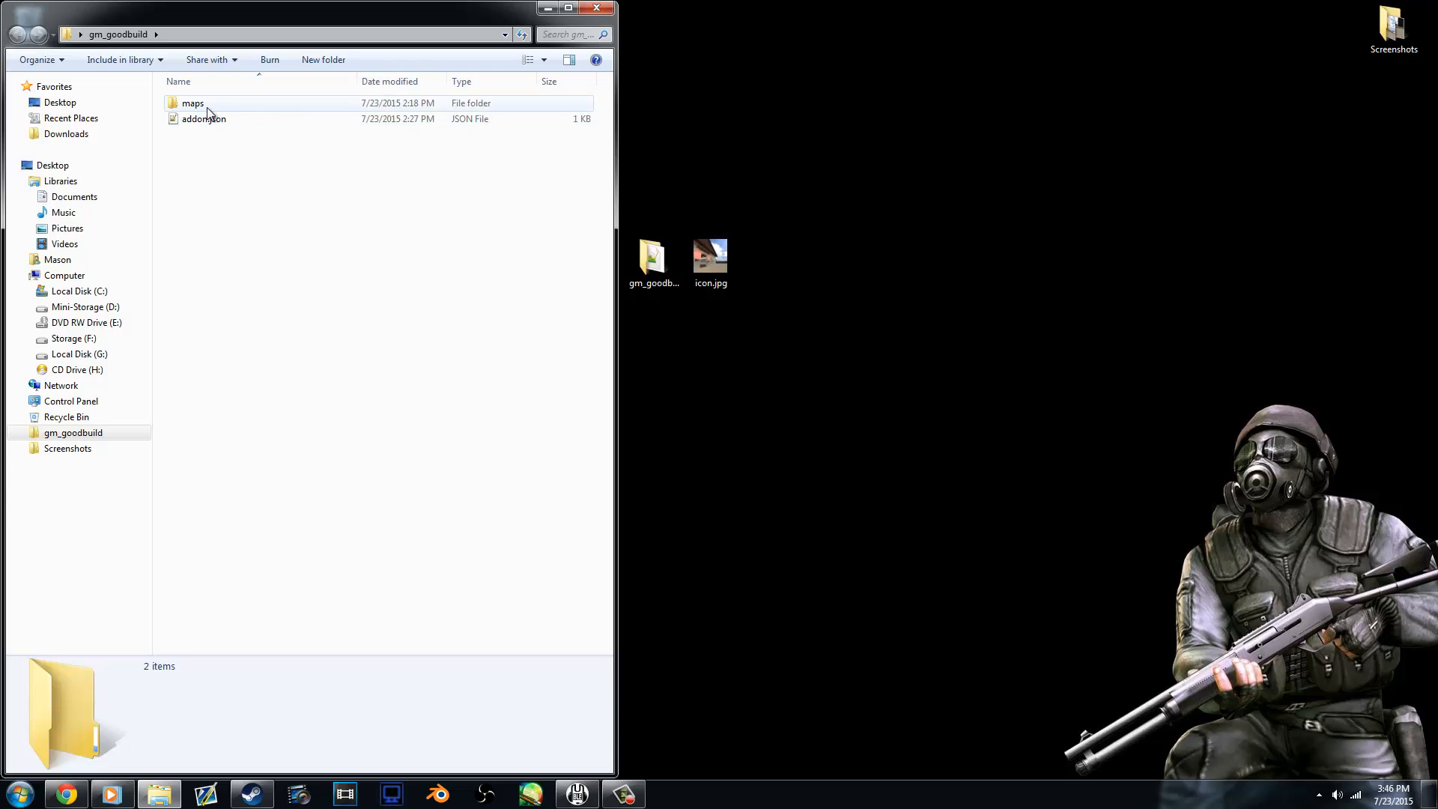
double_click(192, 104)
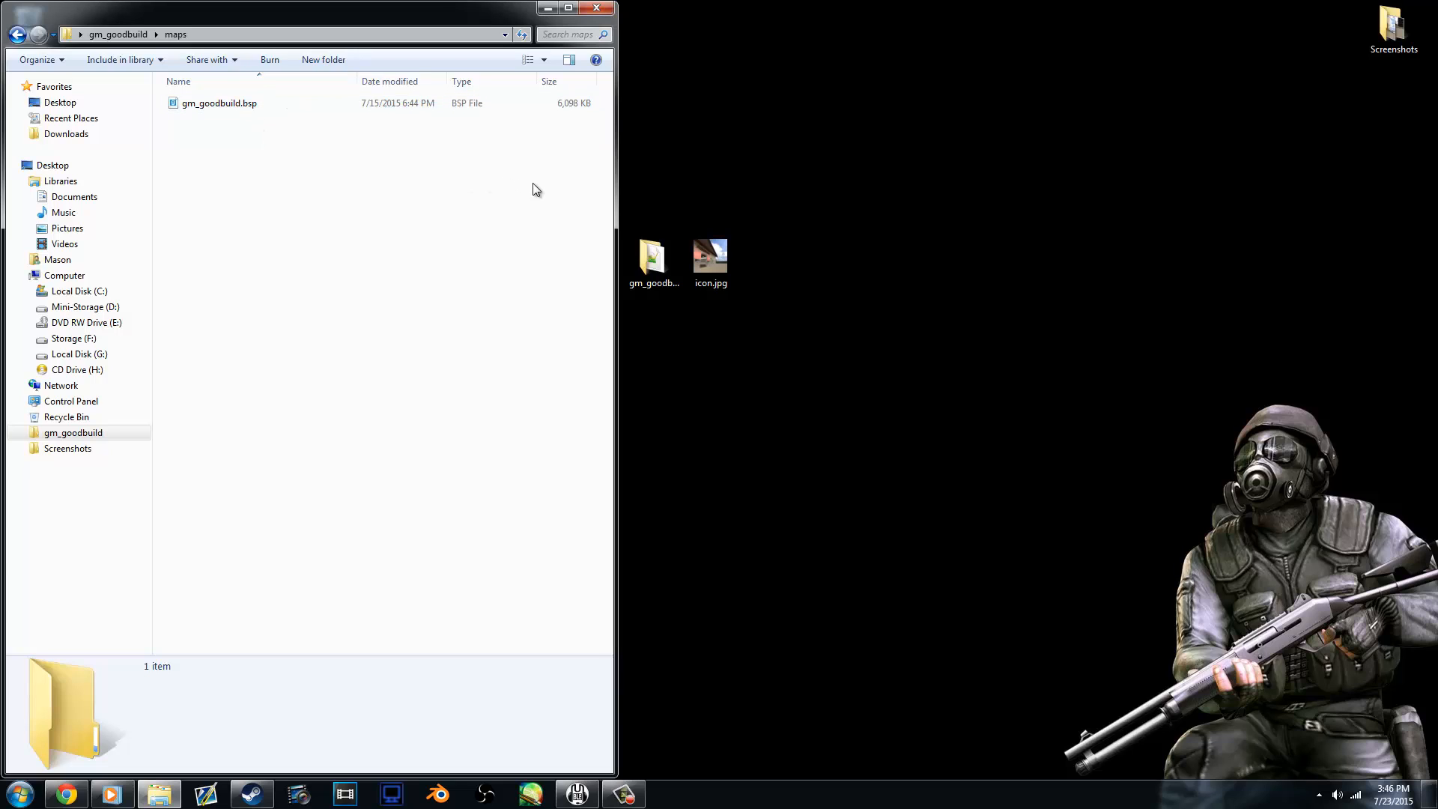
mouse_move(614, 195)
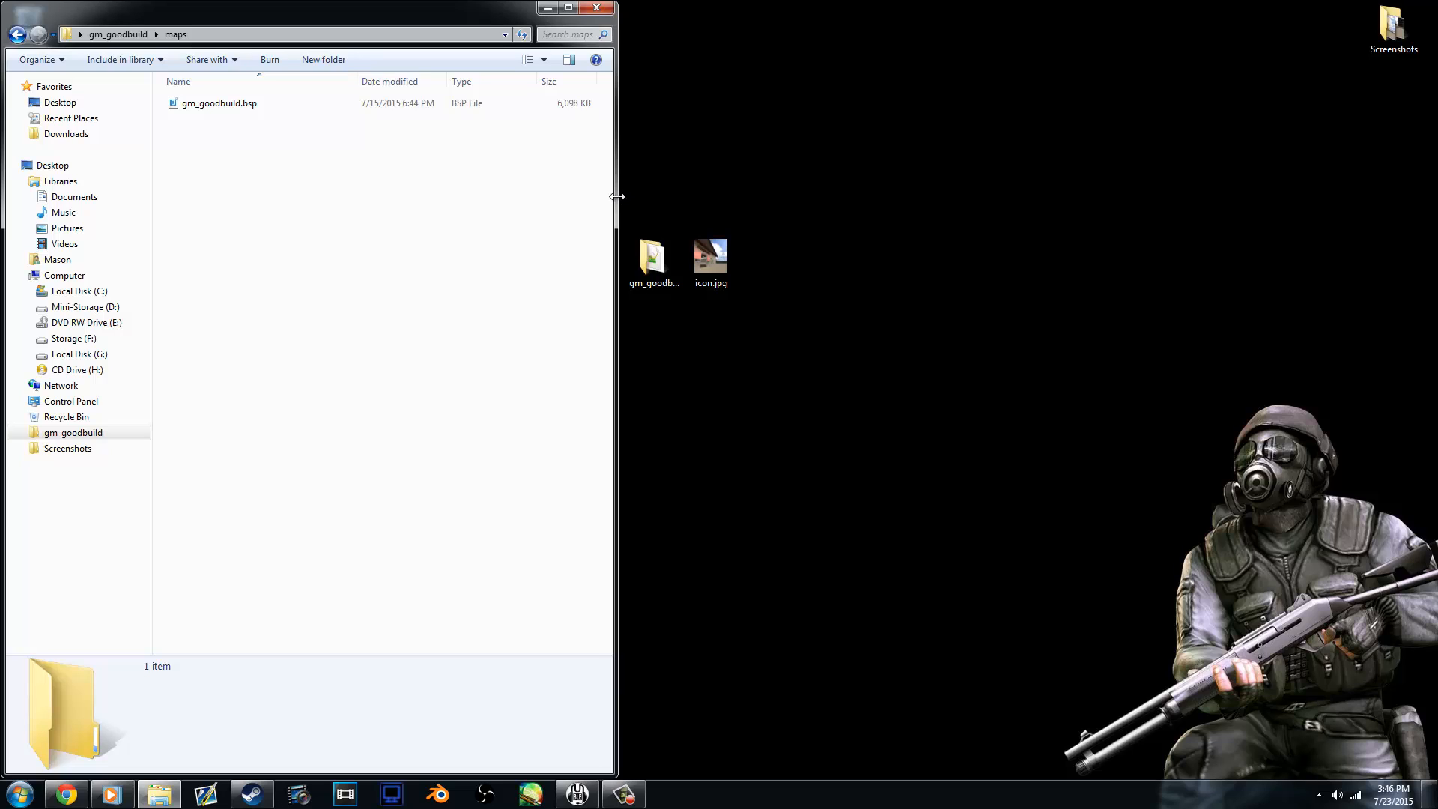
mouse_move(587, 189)
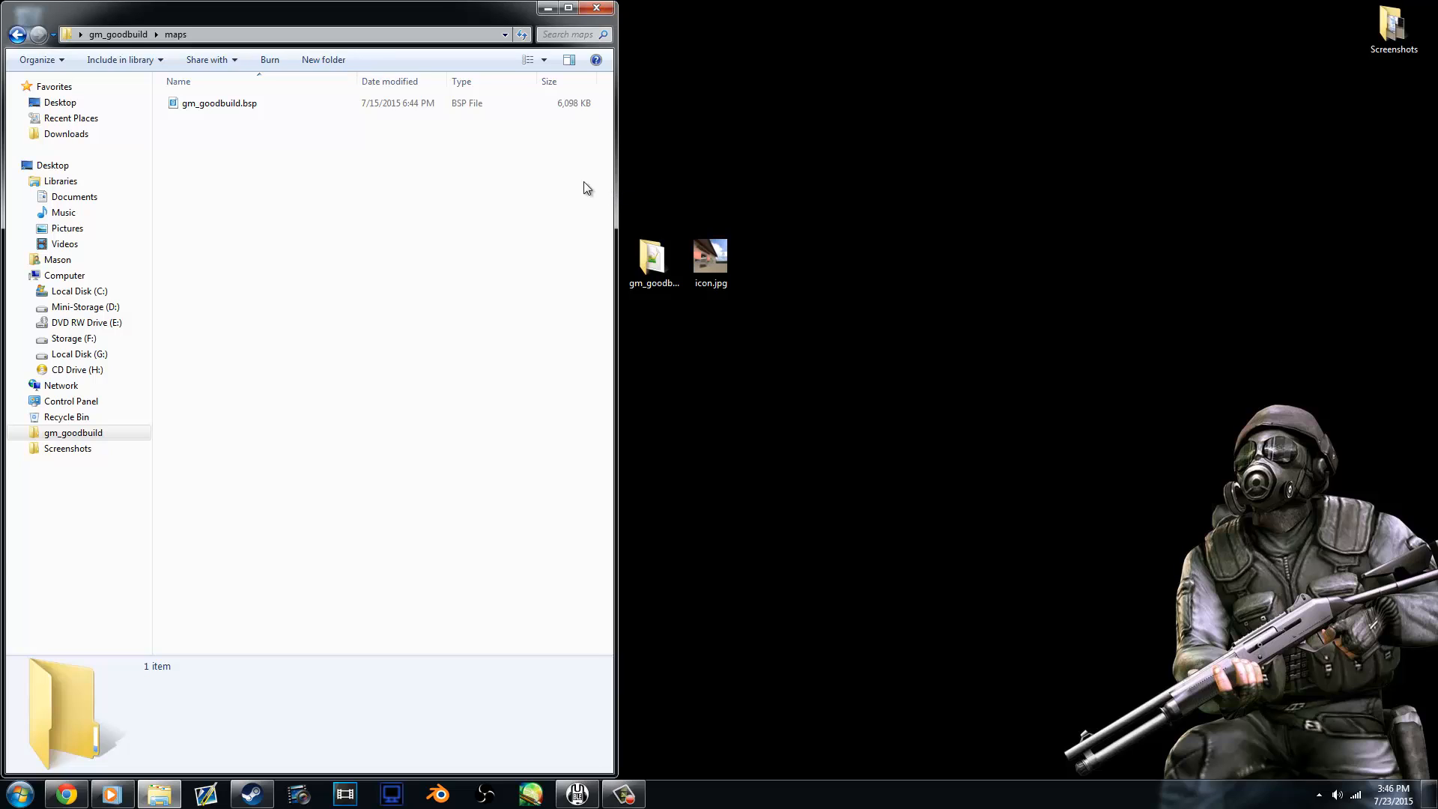
click(16, 35)
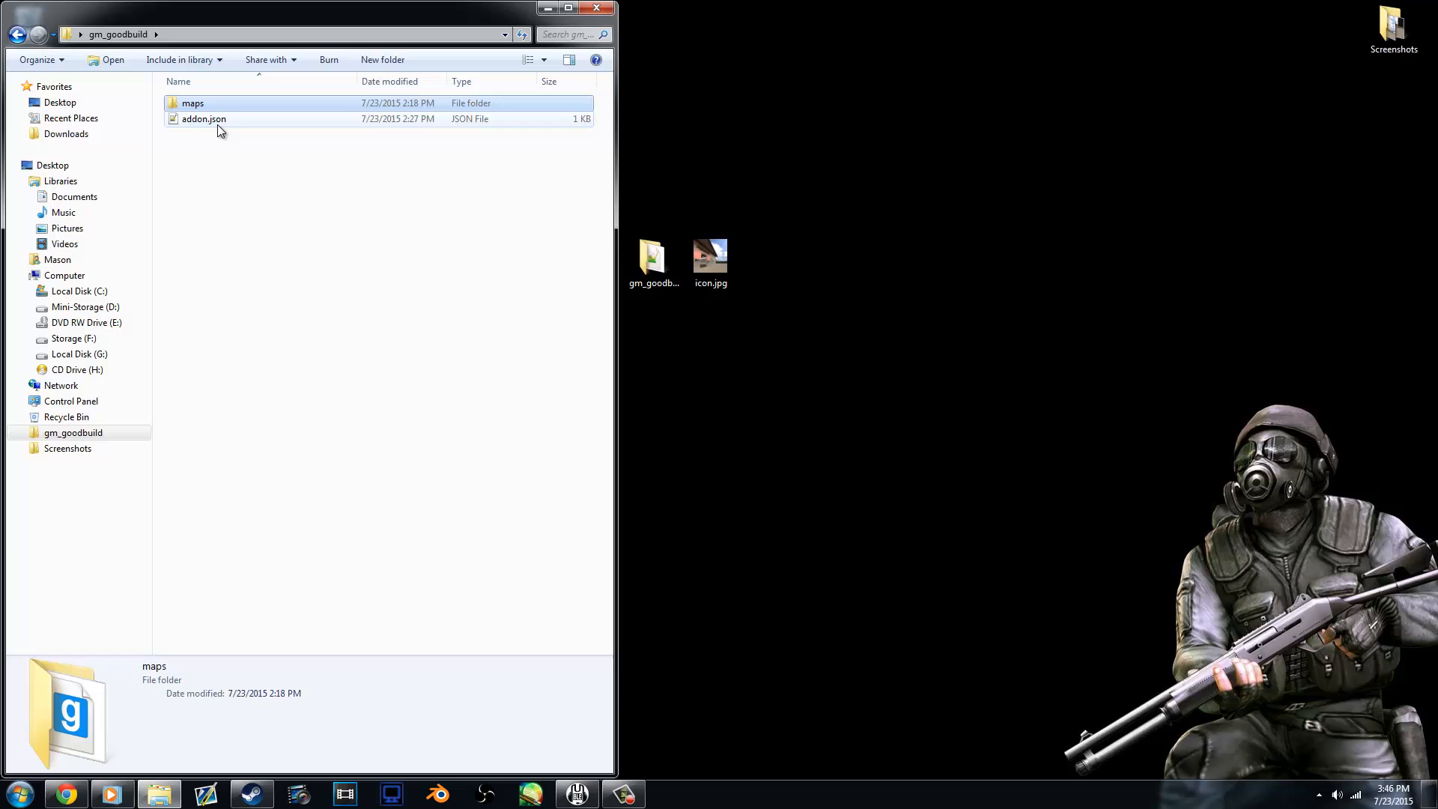
Review addon.json (title gm_goodbuild, type map, build/fun tags, ignore list), then close Notepad++ and Explorer.
double_click(204, 118)
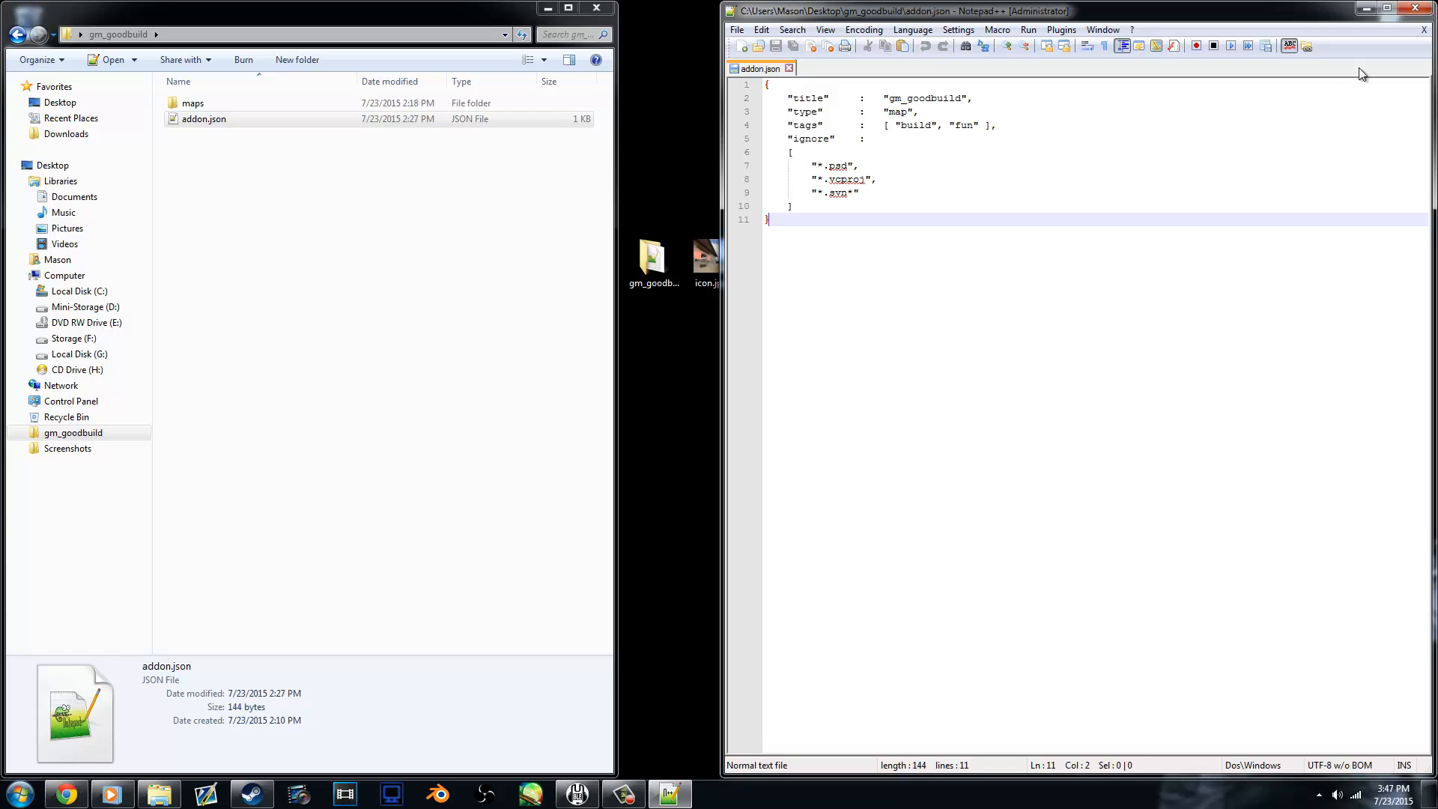
mouse_move(1420, 10)
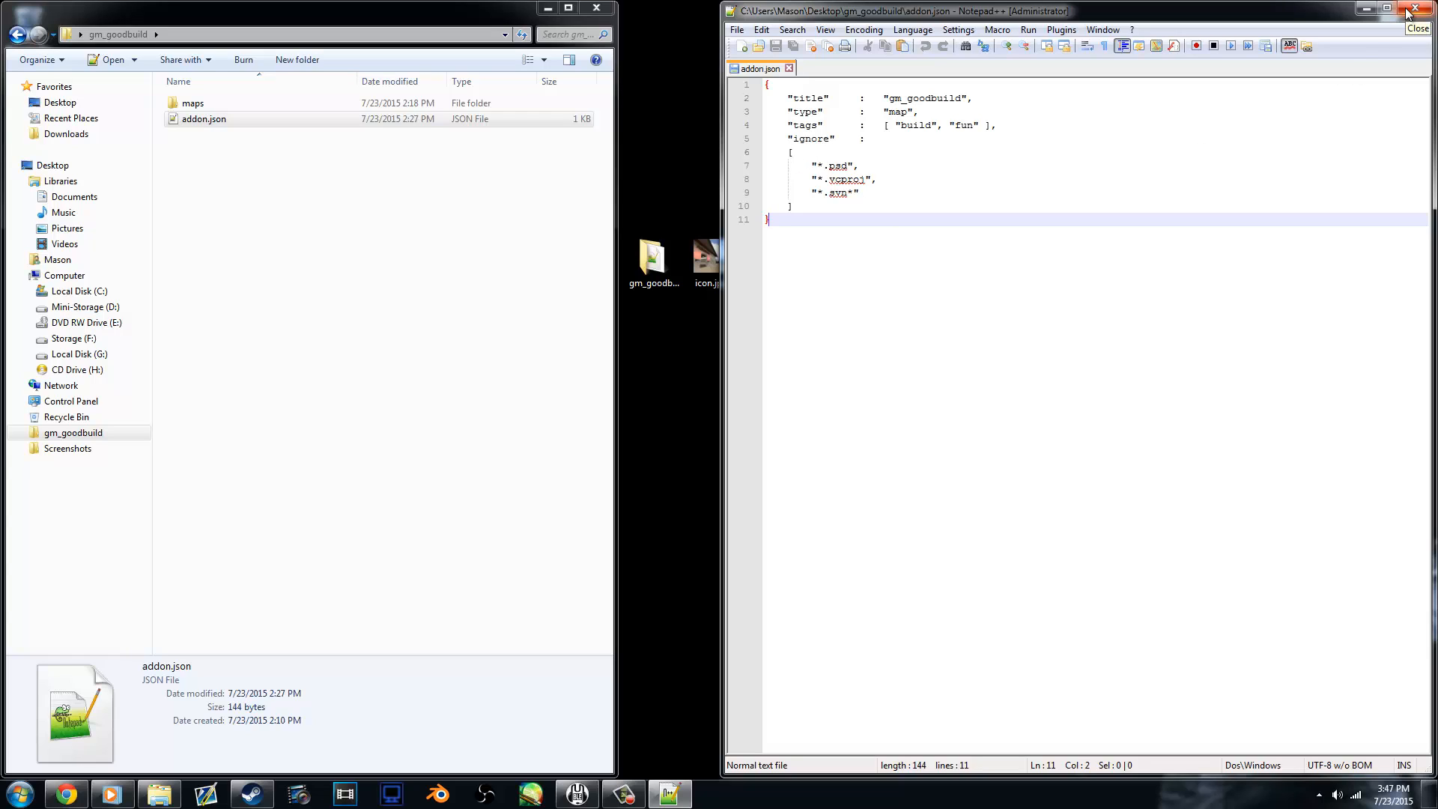
click(1415, 10)
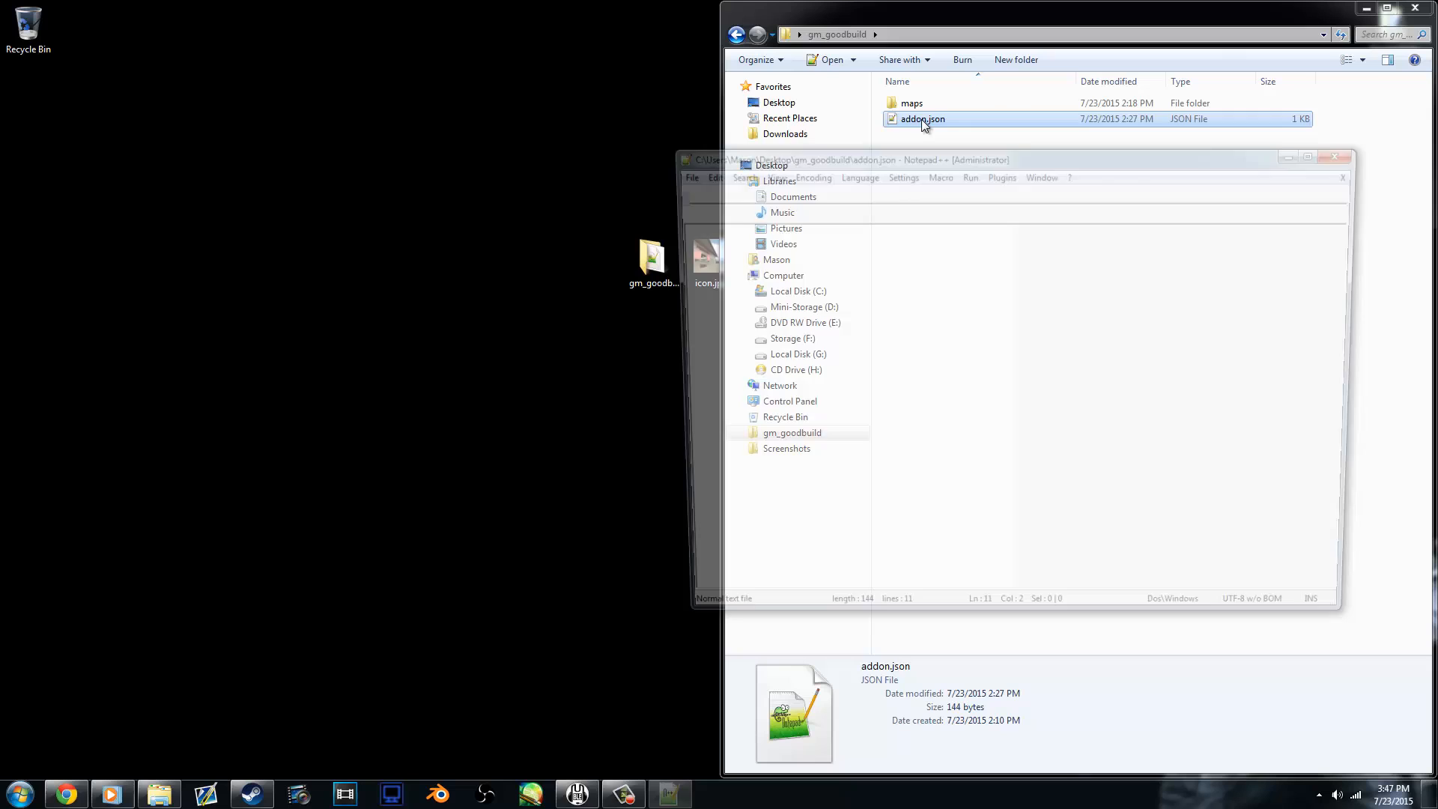
click(1339, 159)
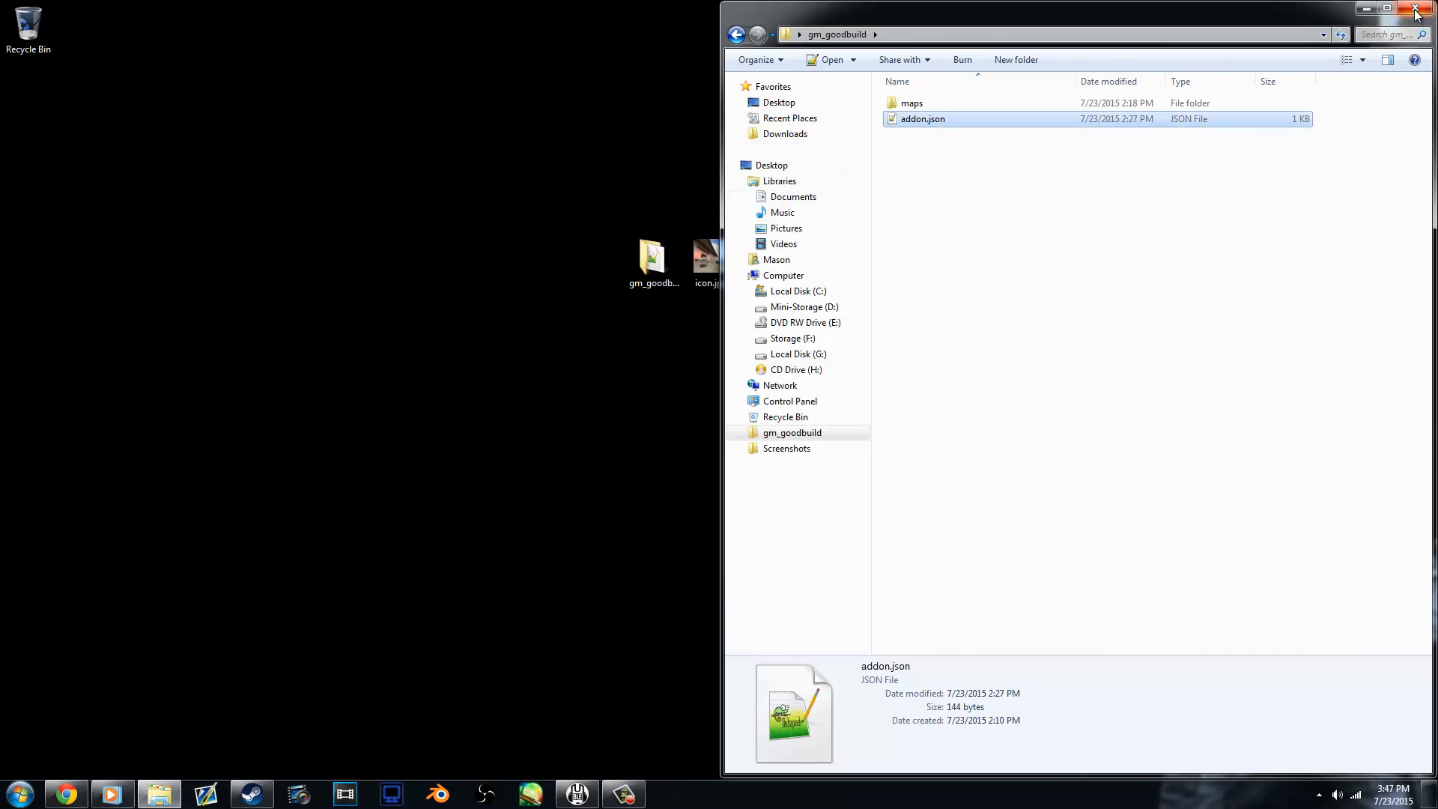
click(1415, 9)
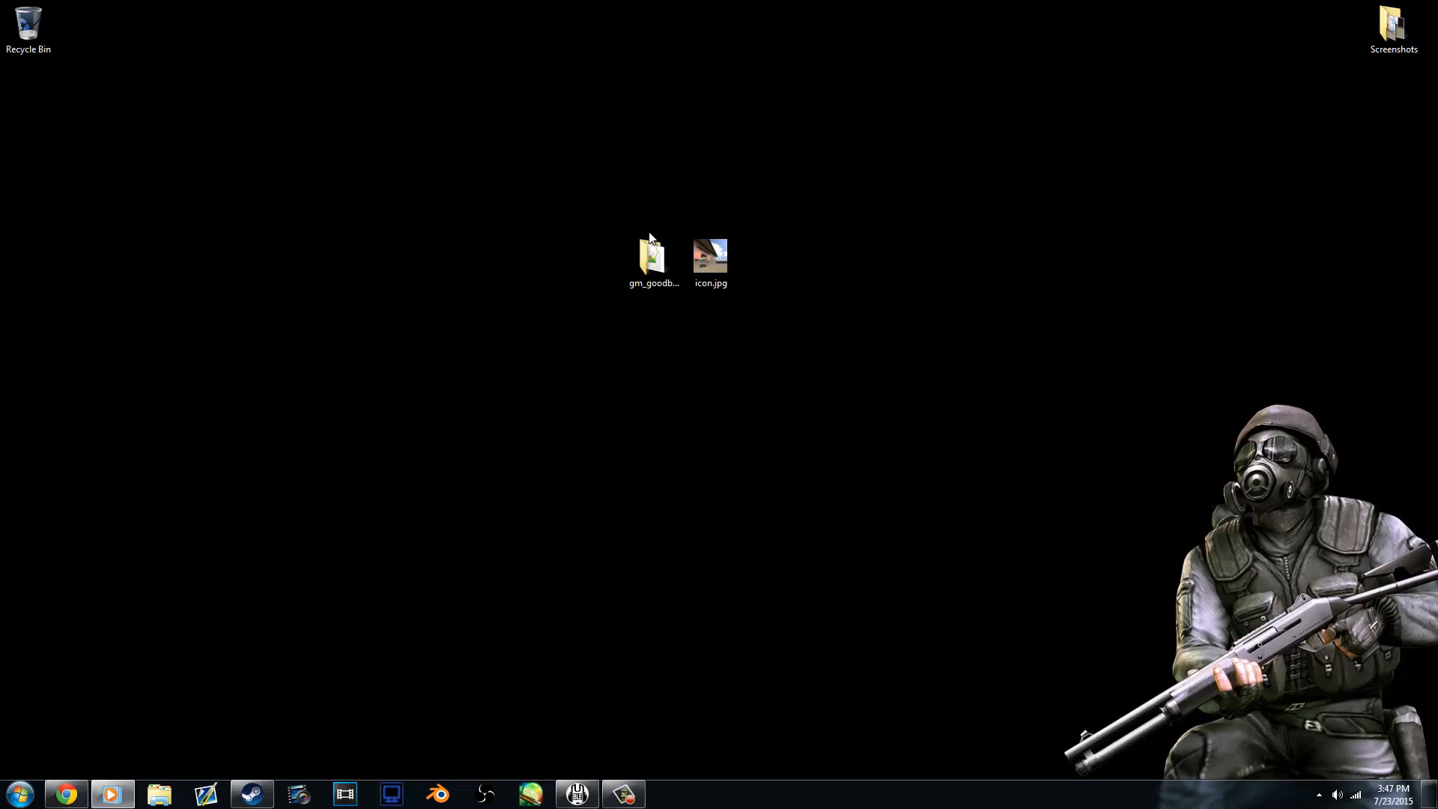
click(710, 256)
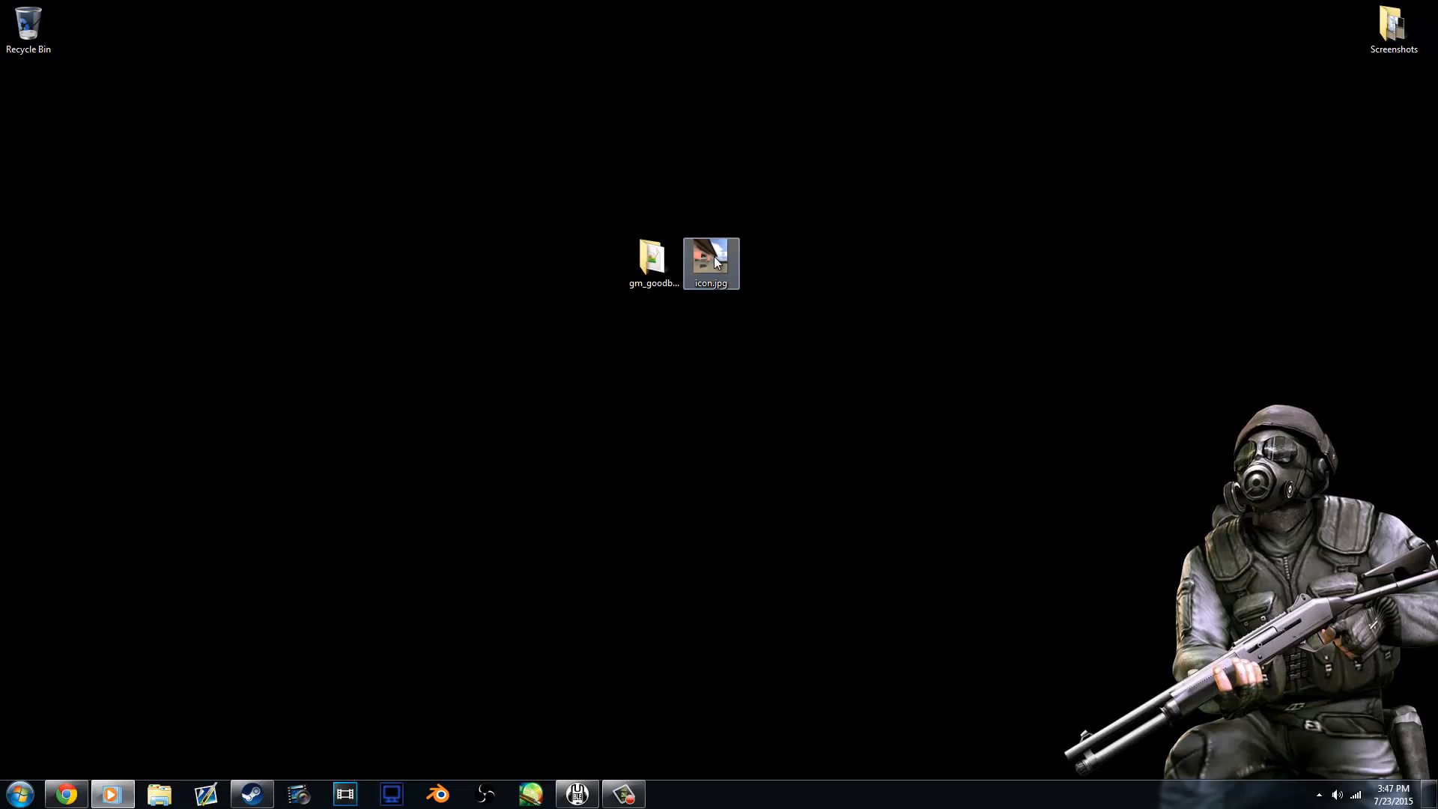
double_click(710, 264)
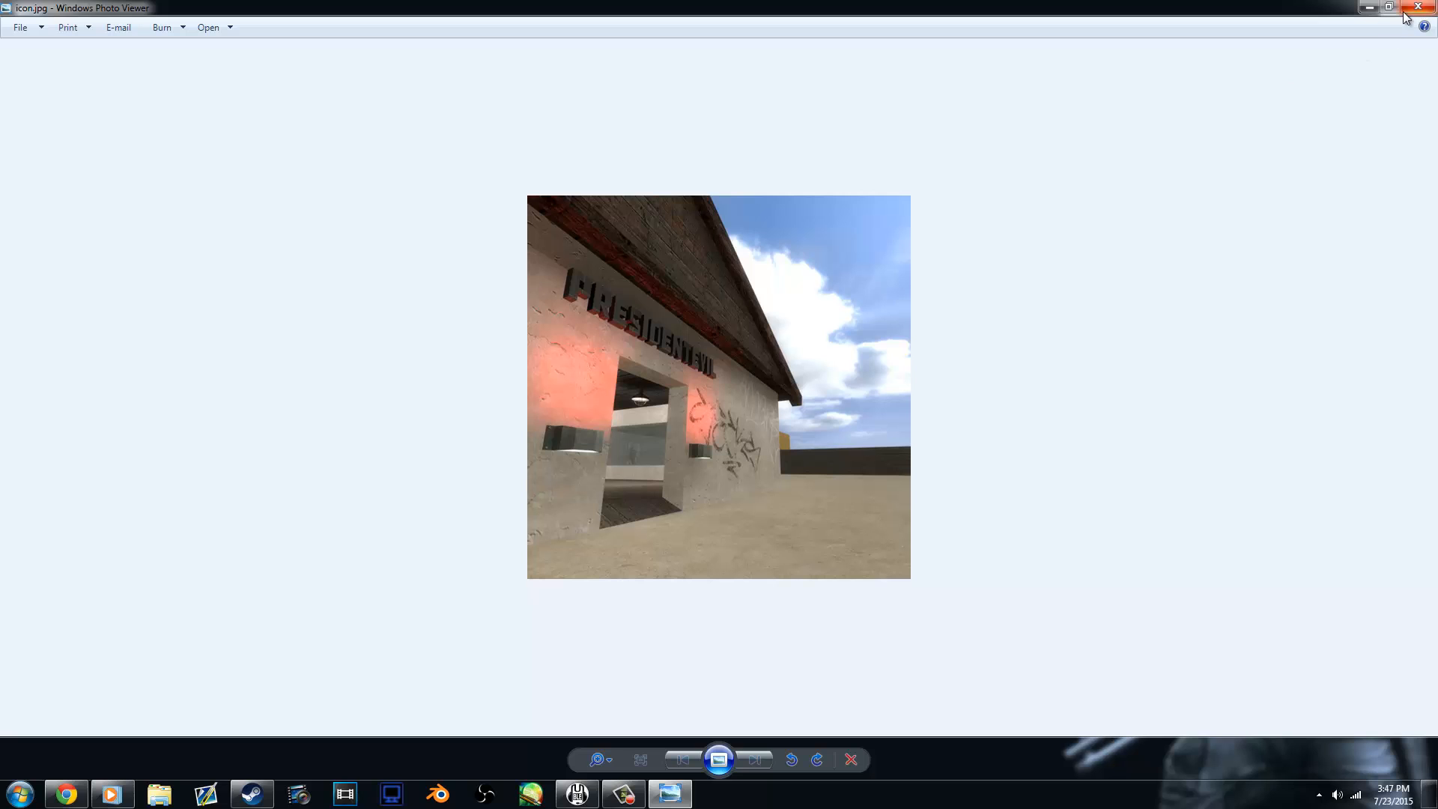
click(1424, 8)
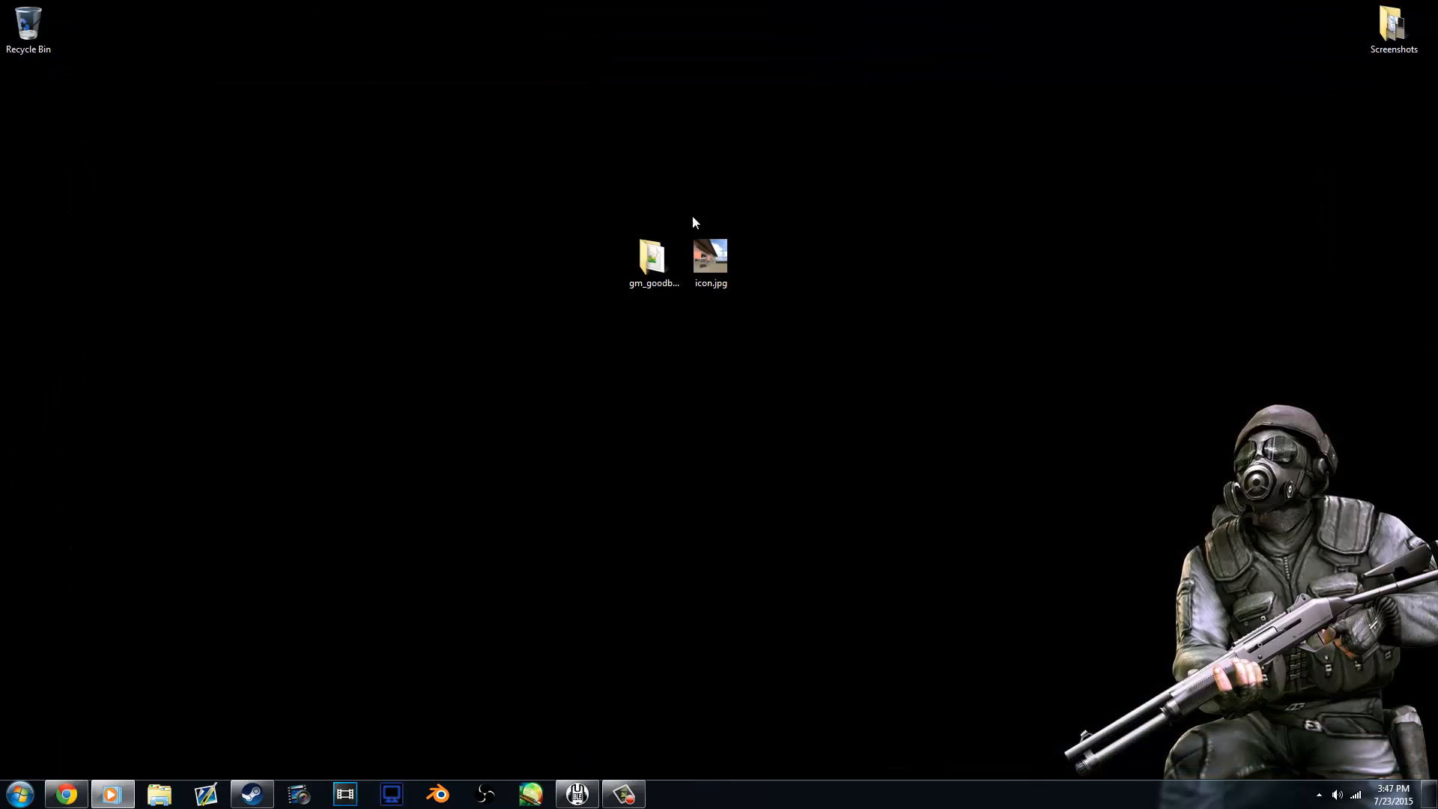
mouse_move(336, 663)
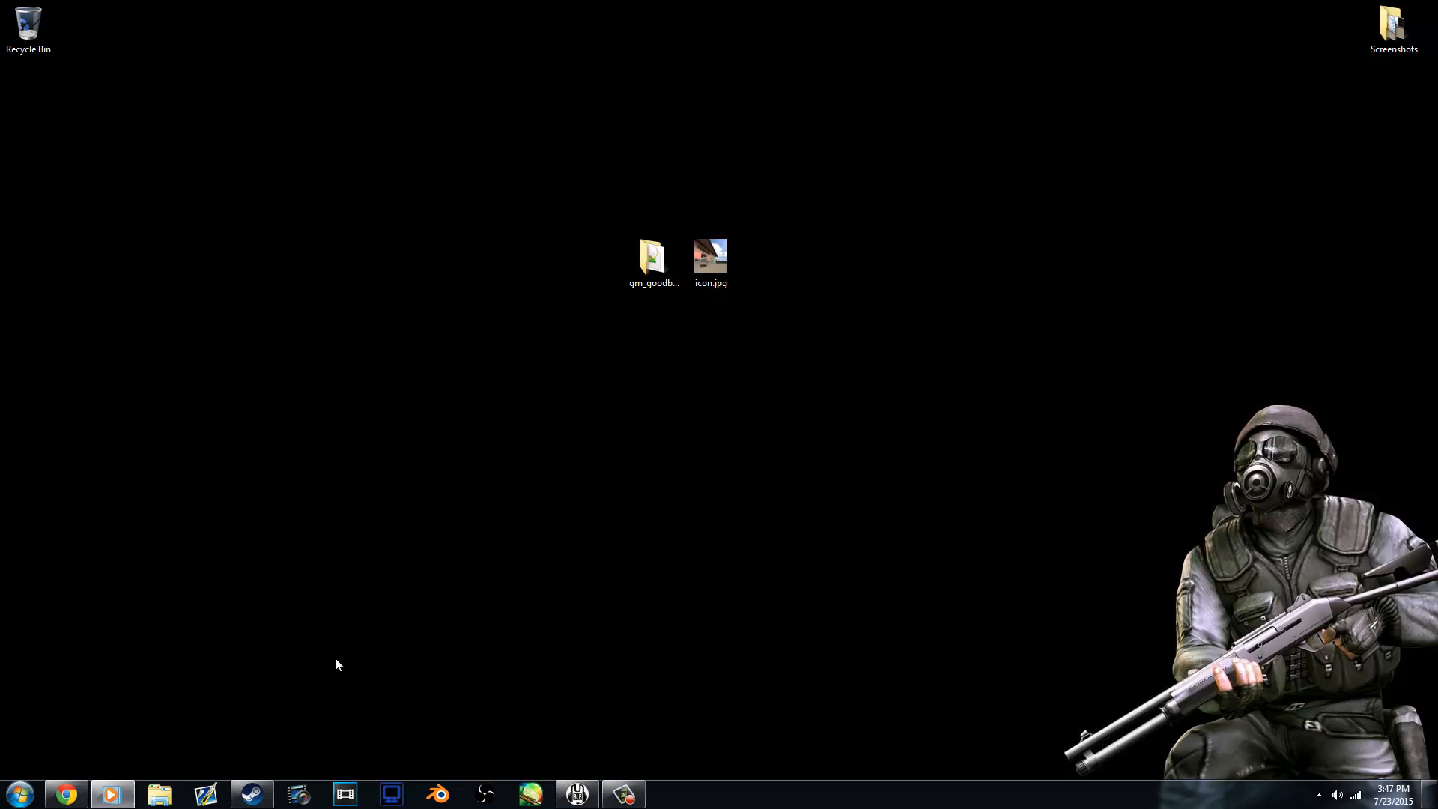
mouse_move(424, 604)
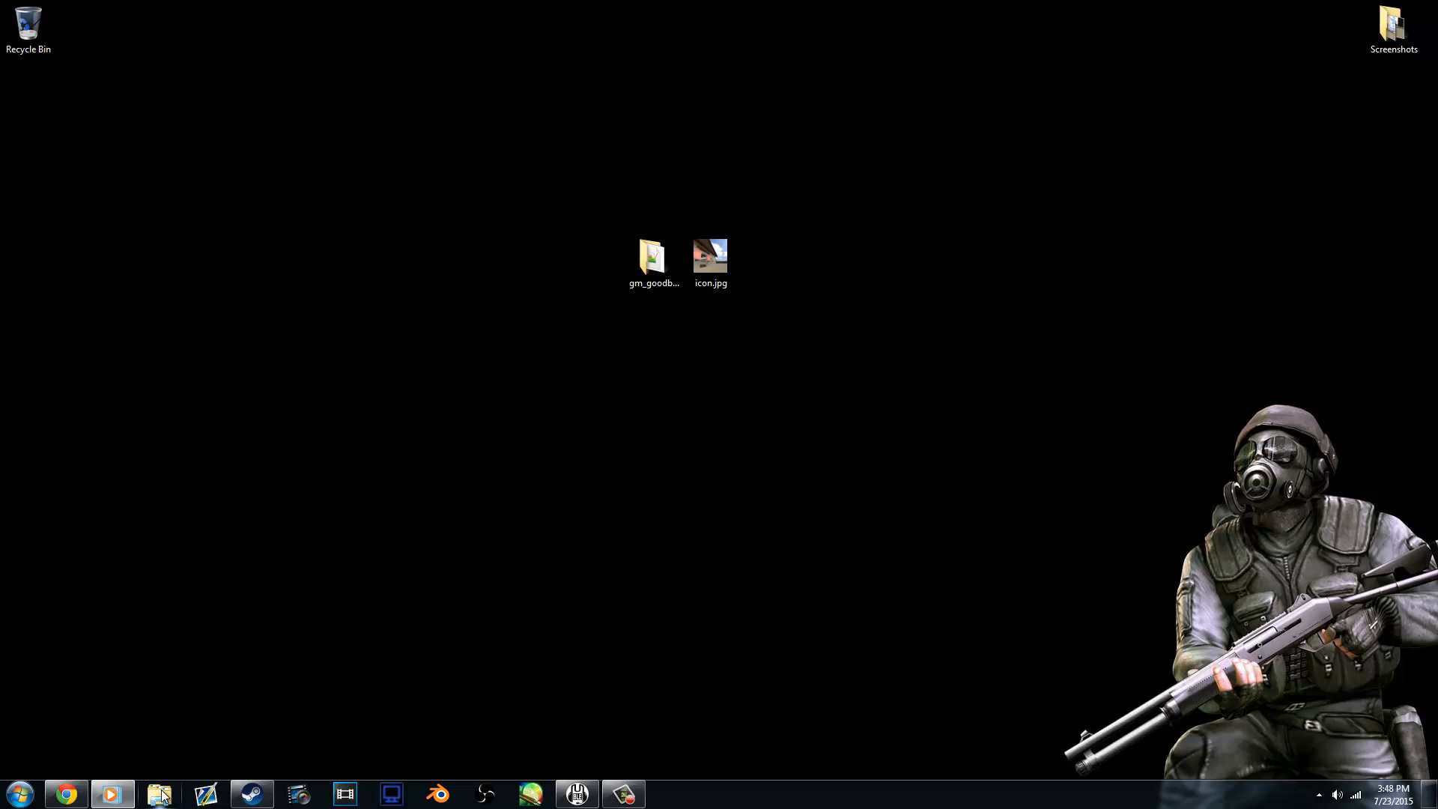
Browse in a new Explorer window to the GarrysMod\bin folder.
click(159, 794)
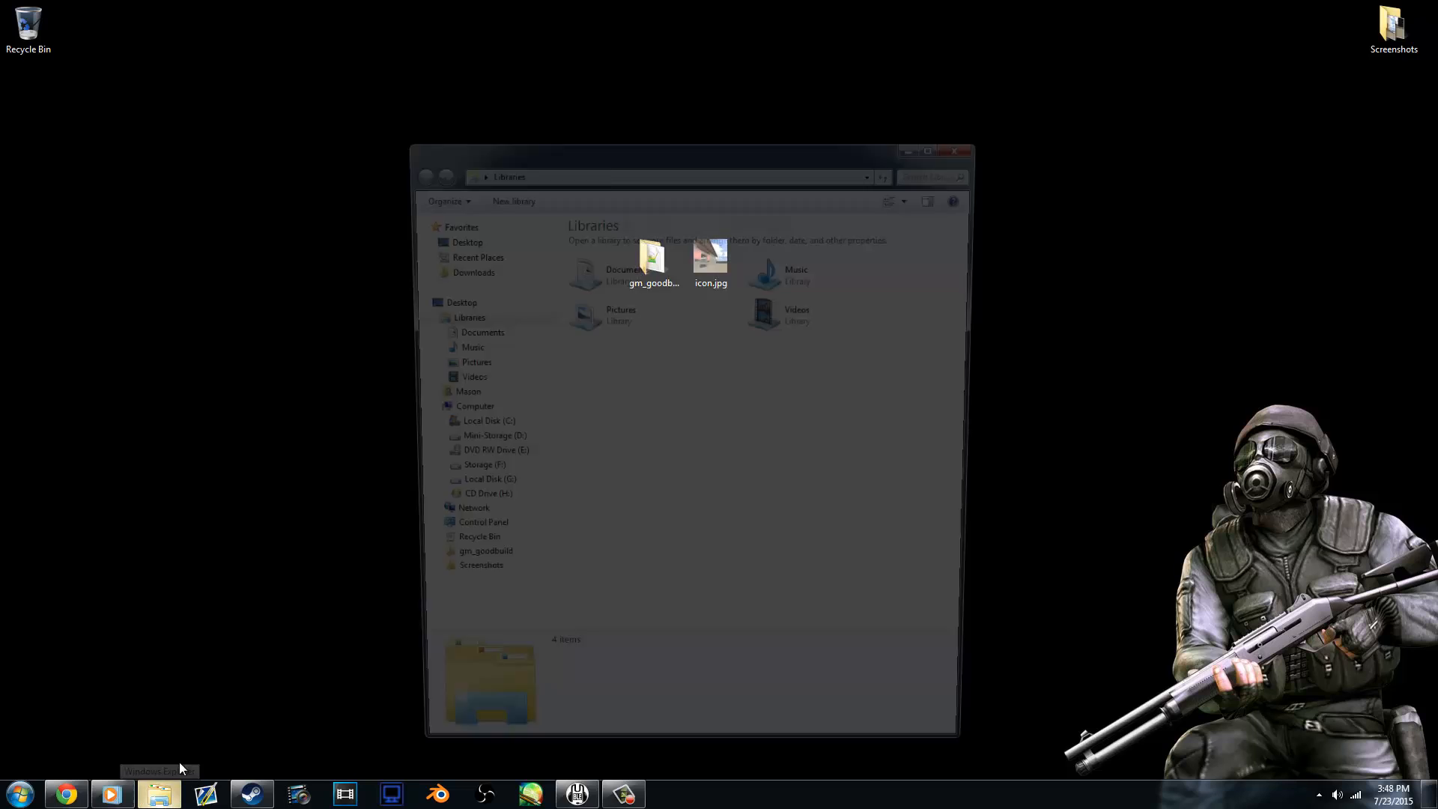
click(489, 478)
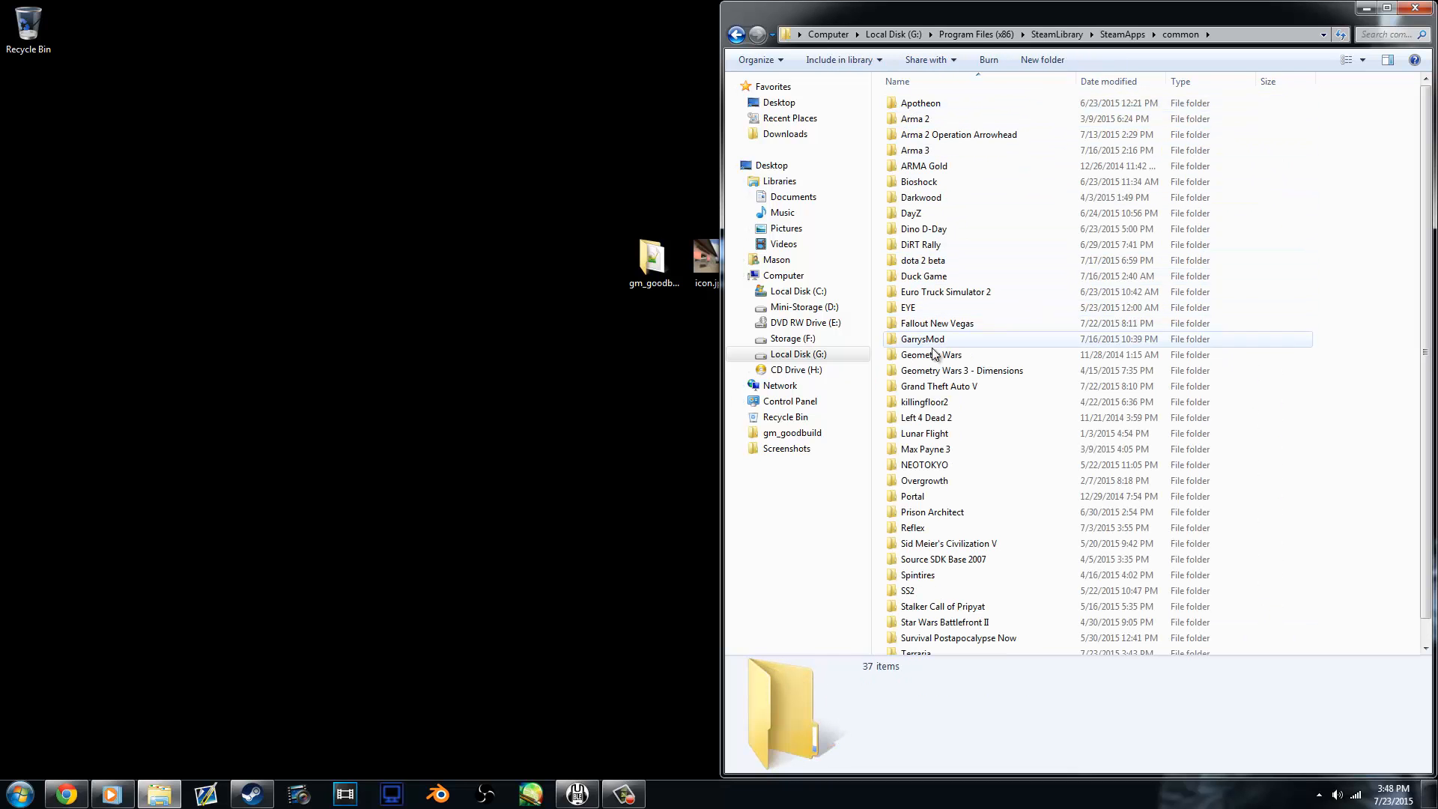
double_click(921, 338)
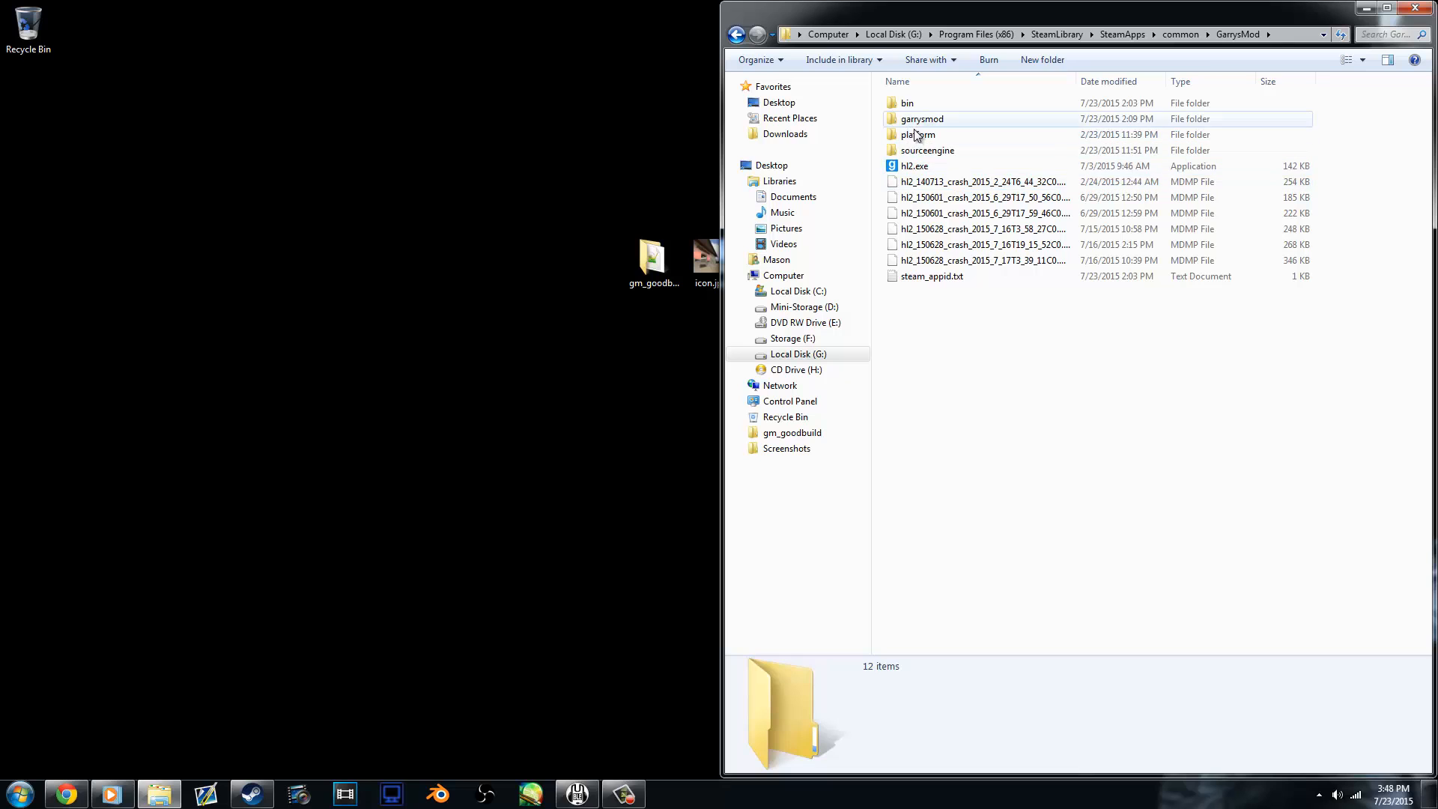
double_click(908, 104)
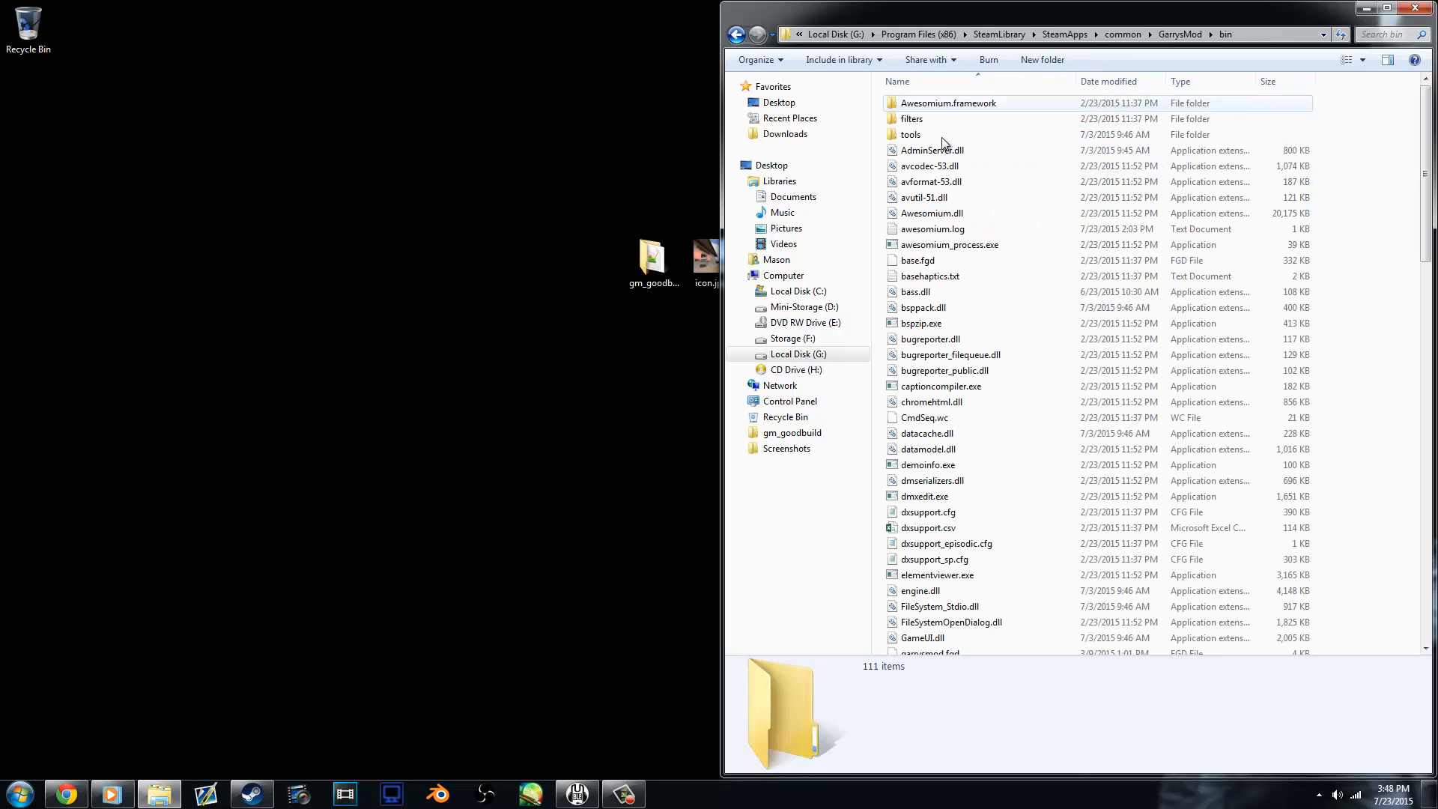
scroll(down, 3)
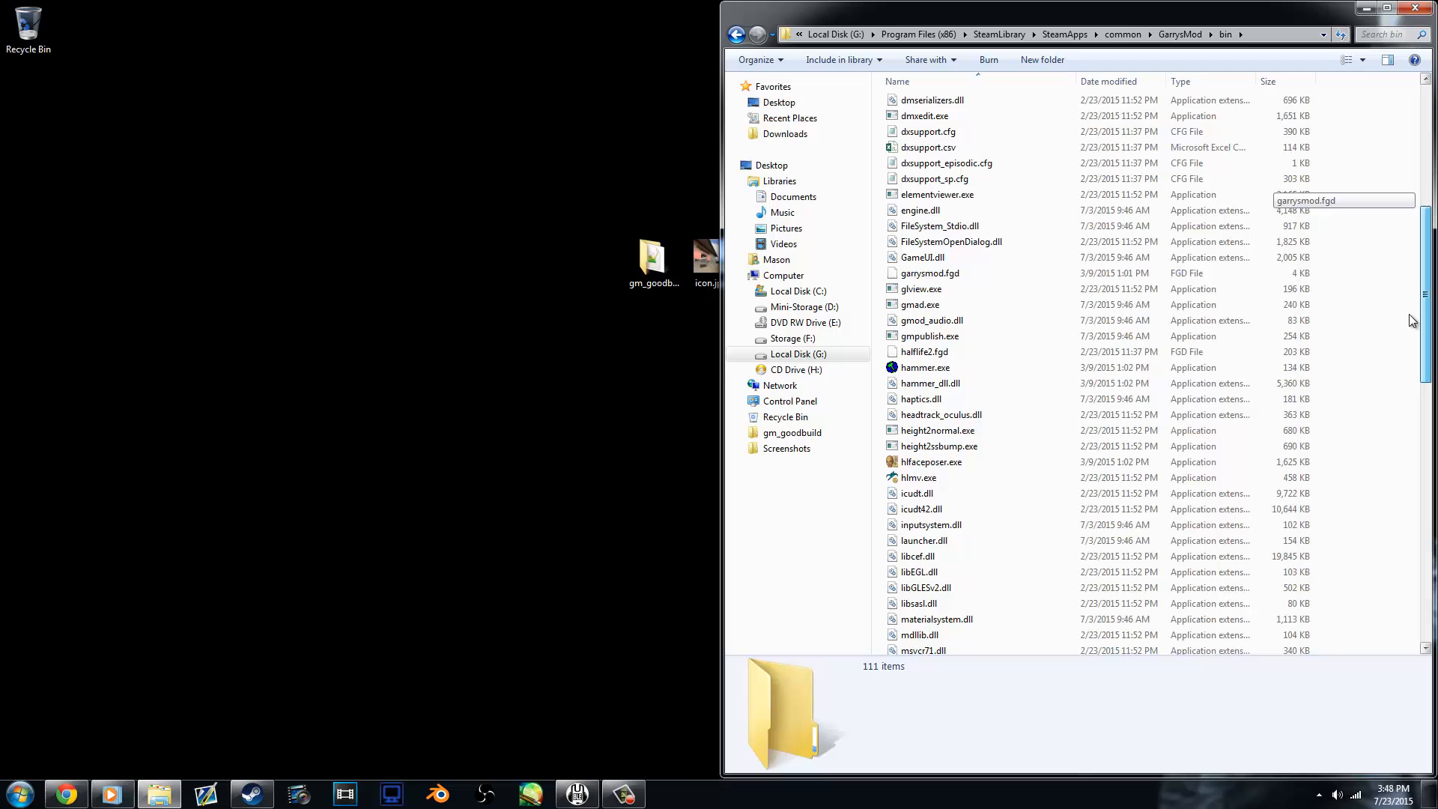
scroll(down, 3)
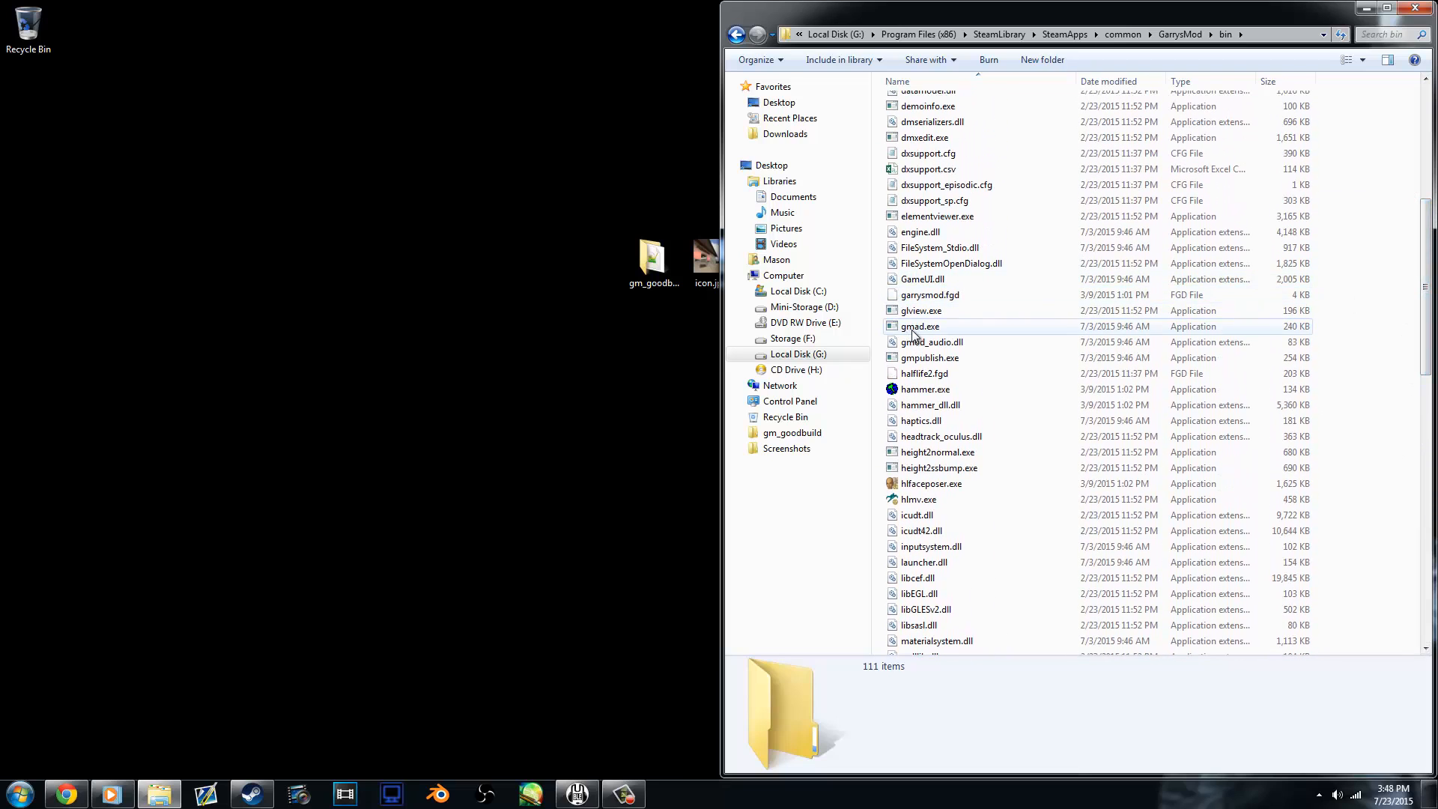
Select gmad.exe, gmpublish.exe and steam_api.dll for copying to the desktop.
click(920, 327)
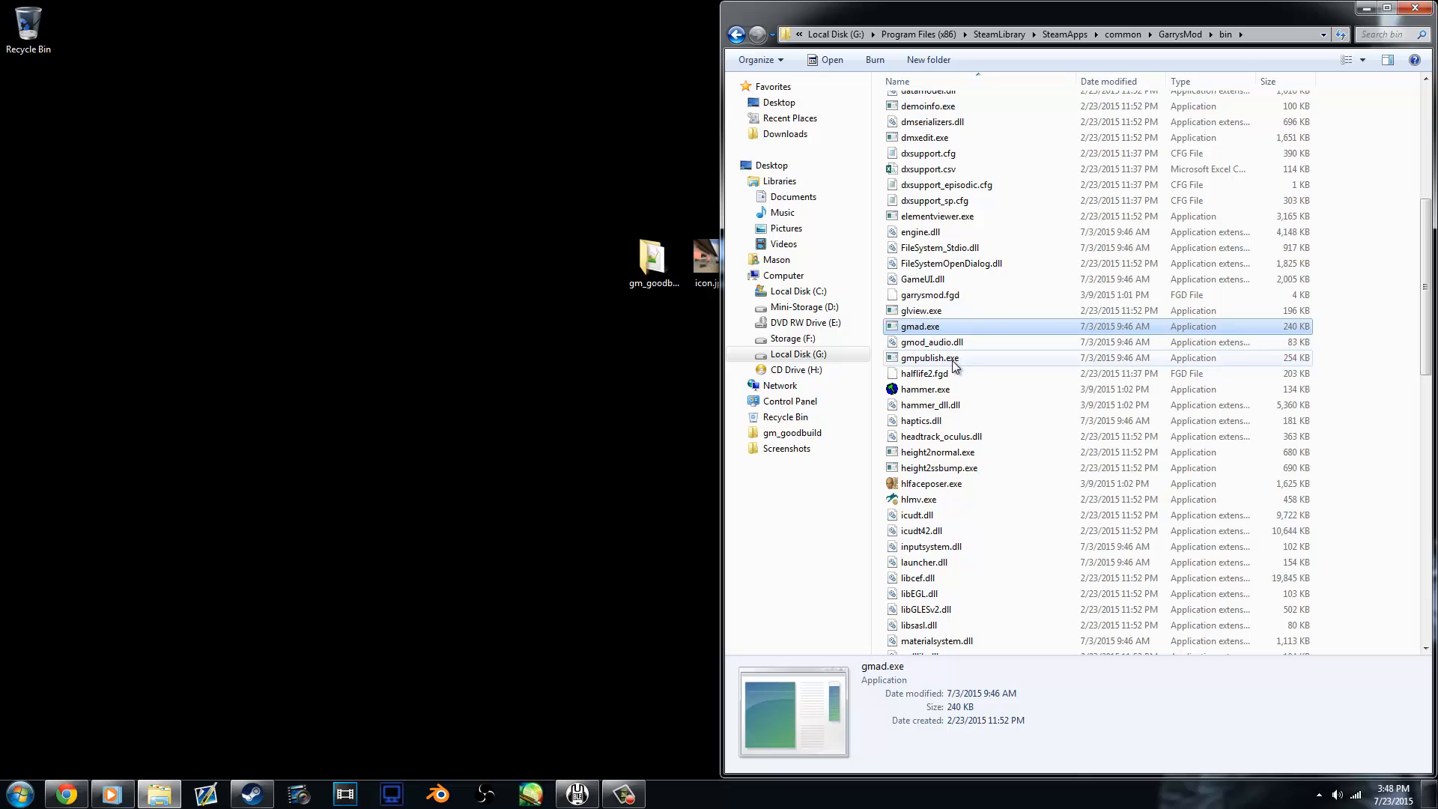
click(928, 358)
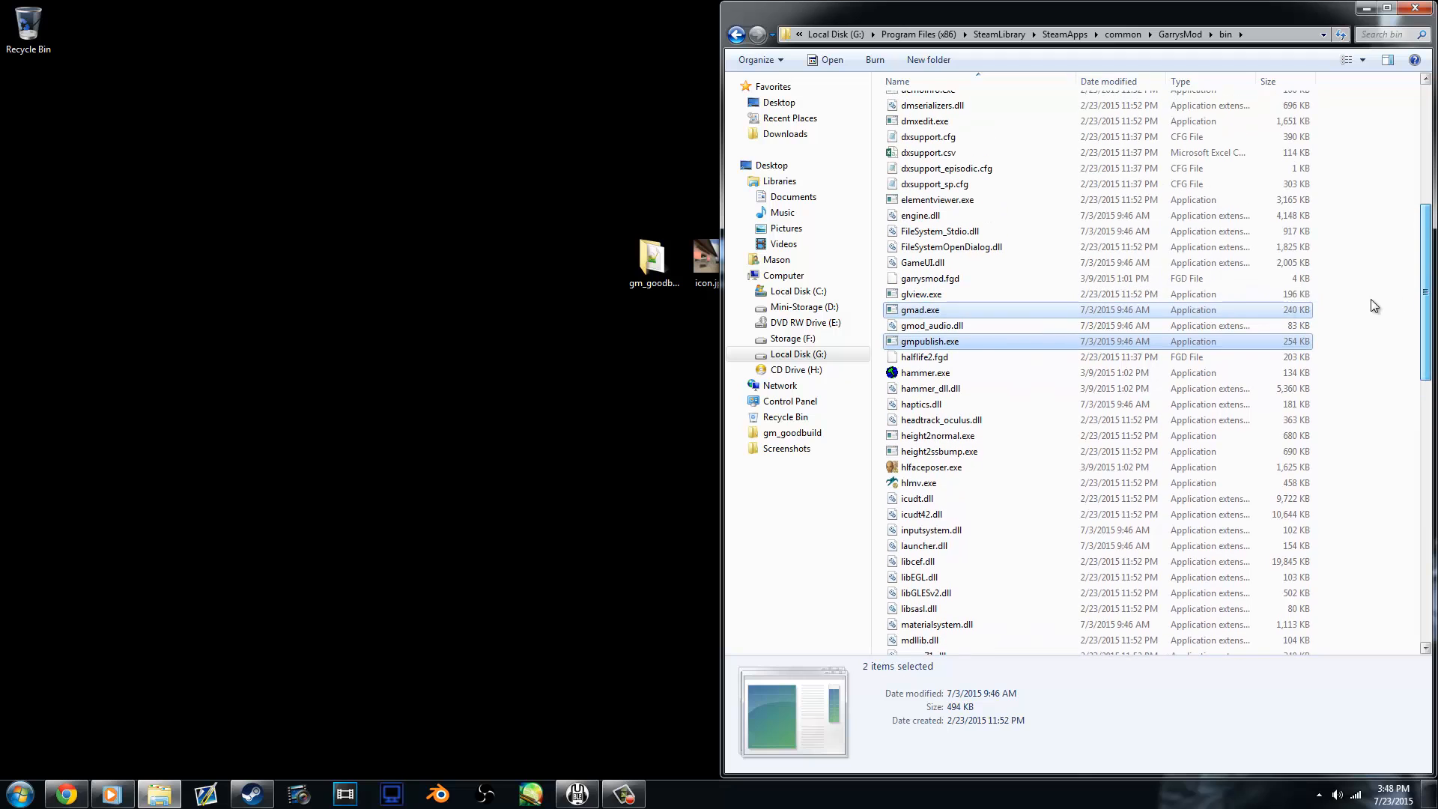
scroll(down, 3)
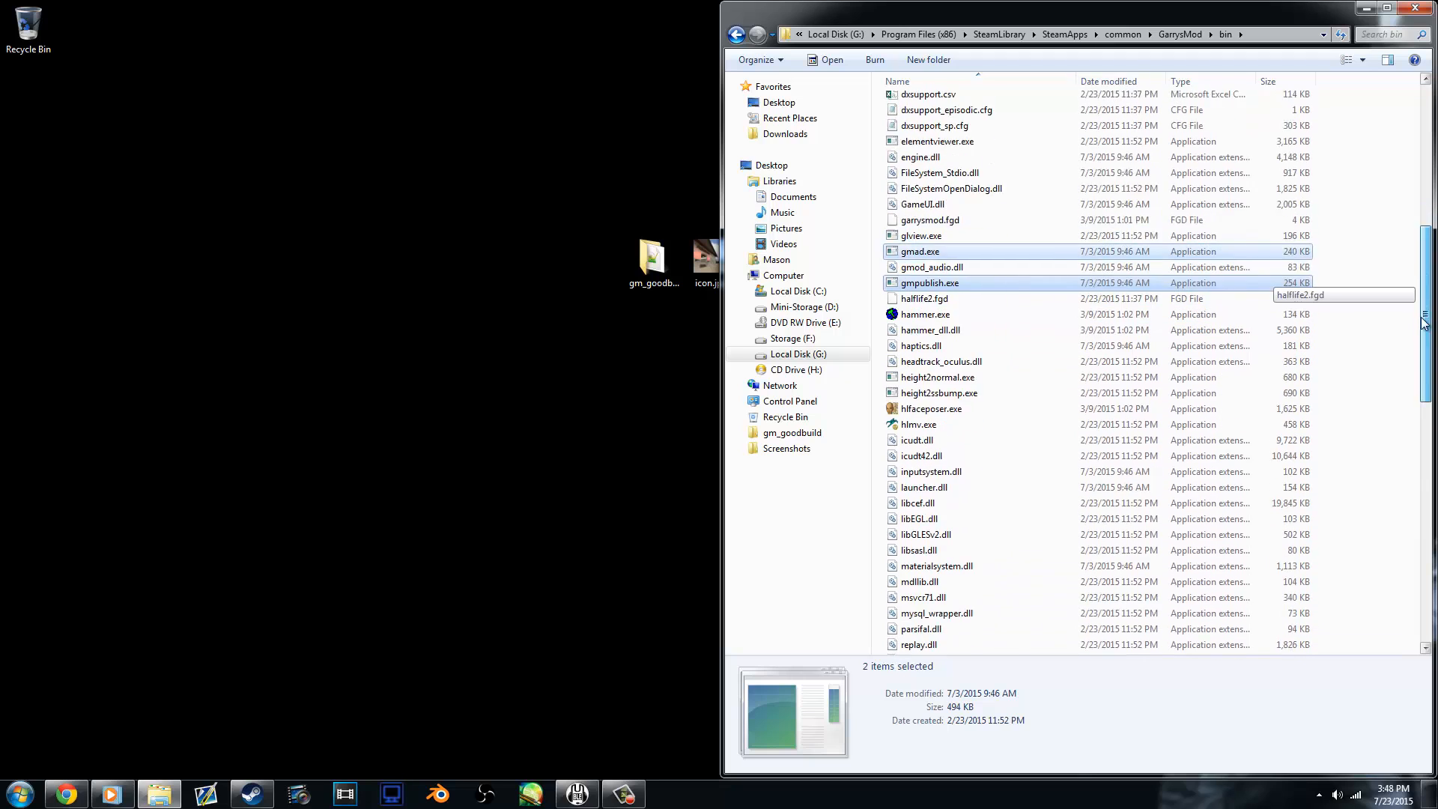
scroll(down, 3)
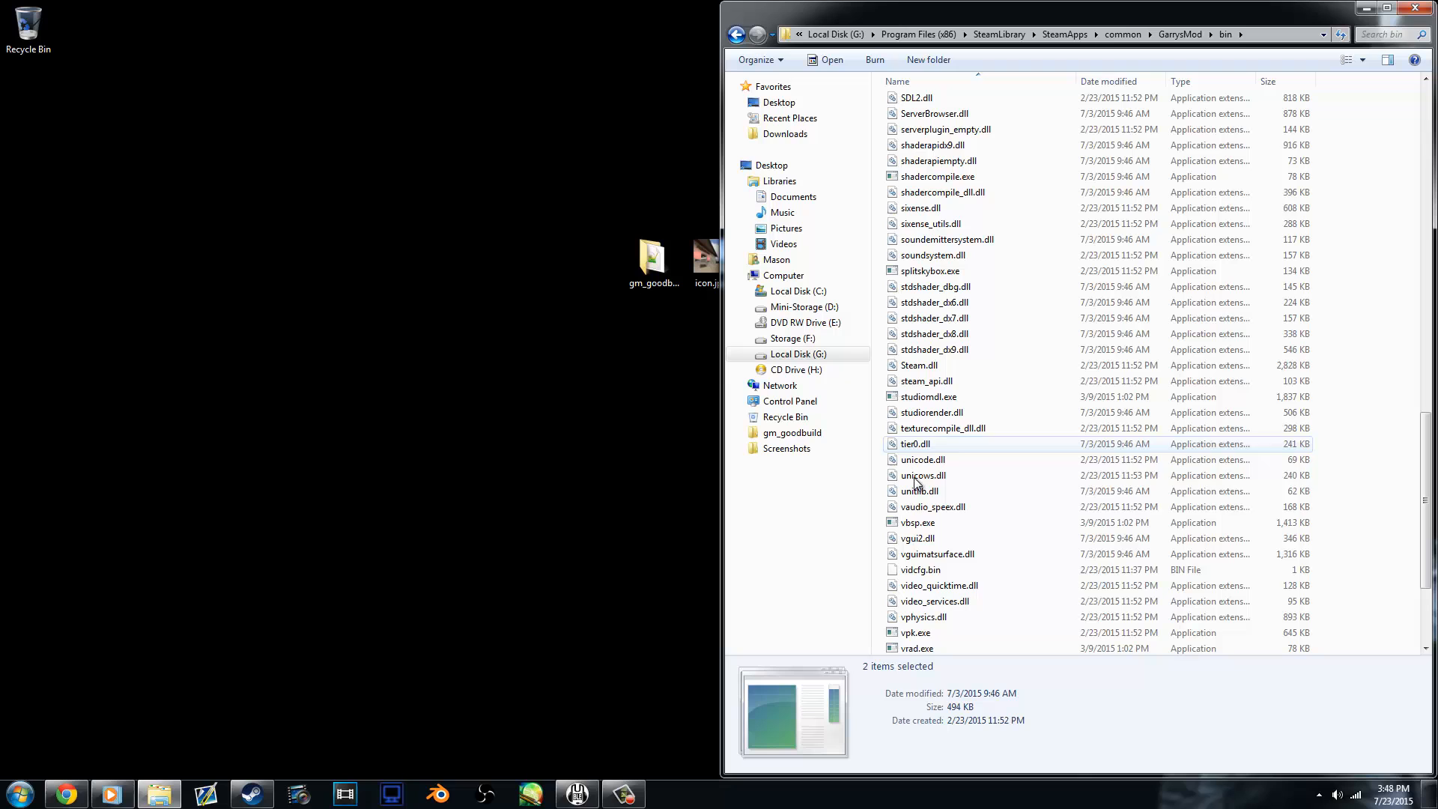
click(925, 381)
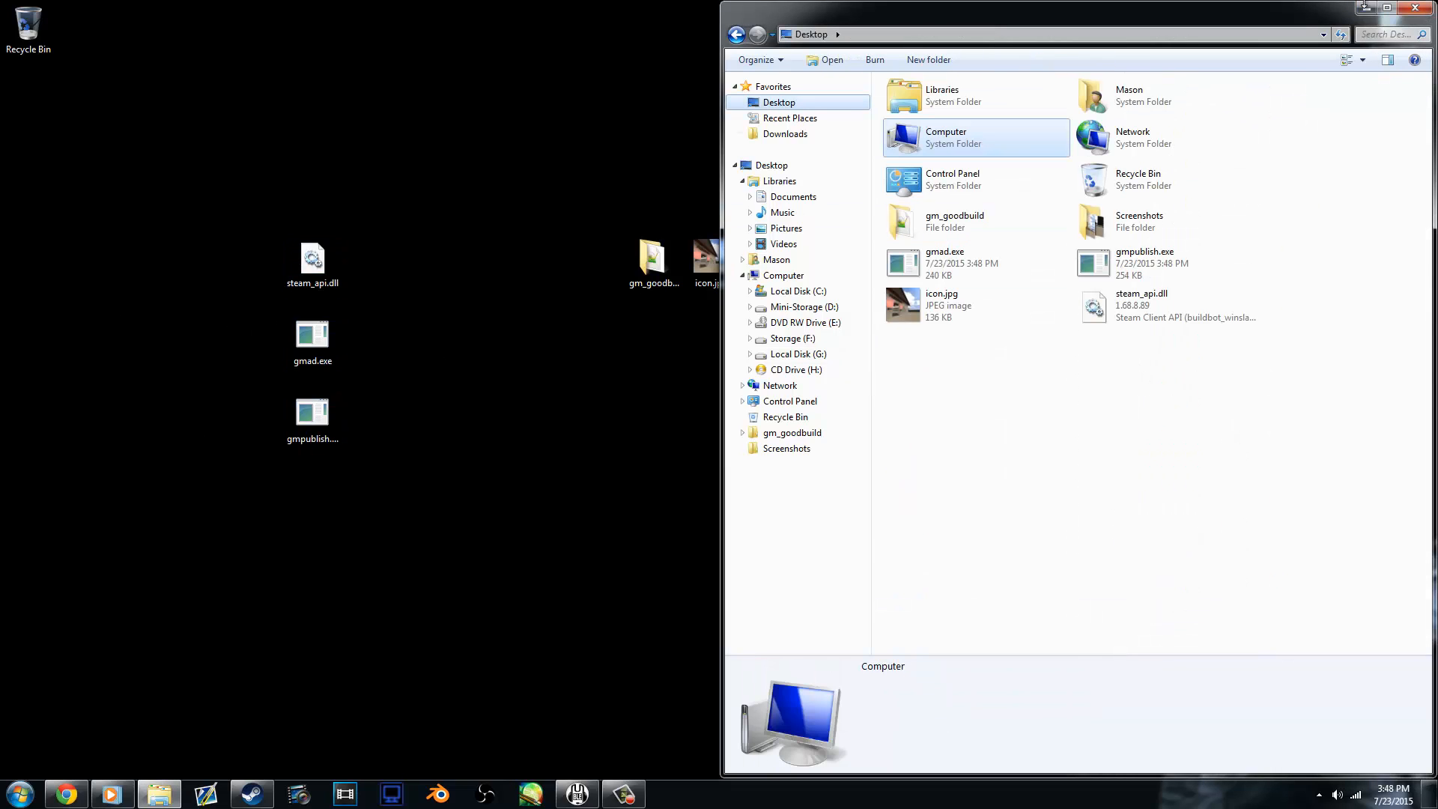
Drop the gm_goodbuild folder onto gmad.exe to create gm_goodbuild.gma, then move the folder aside.
click(1416, 9)
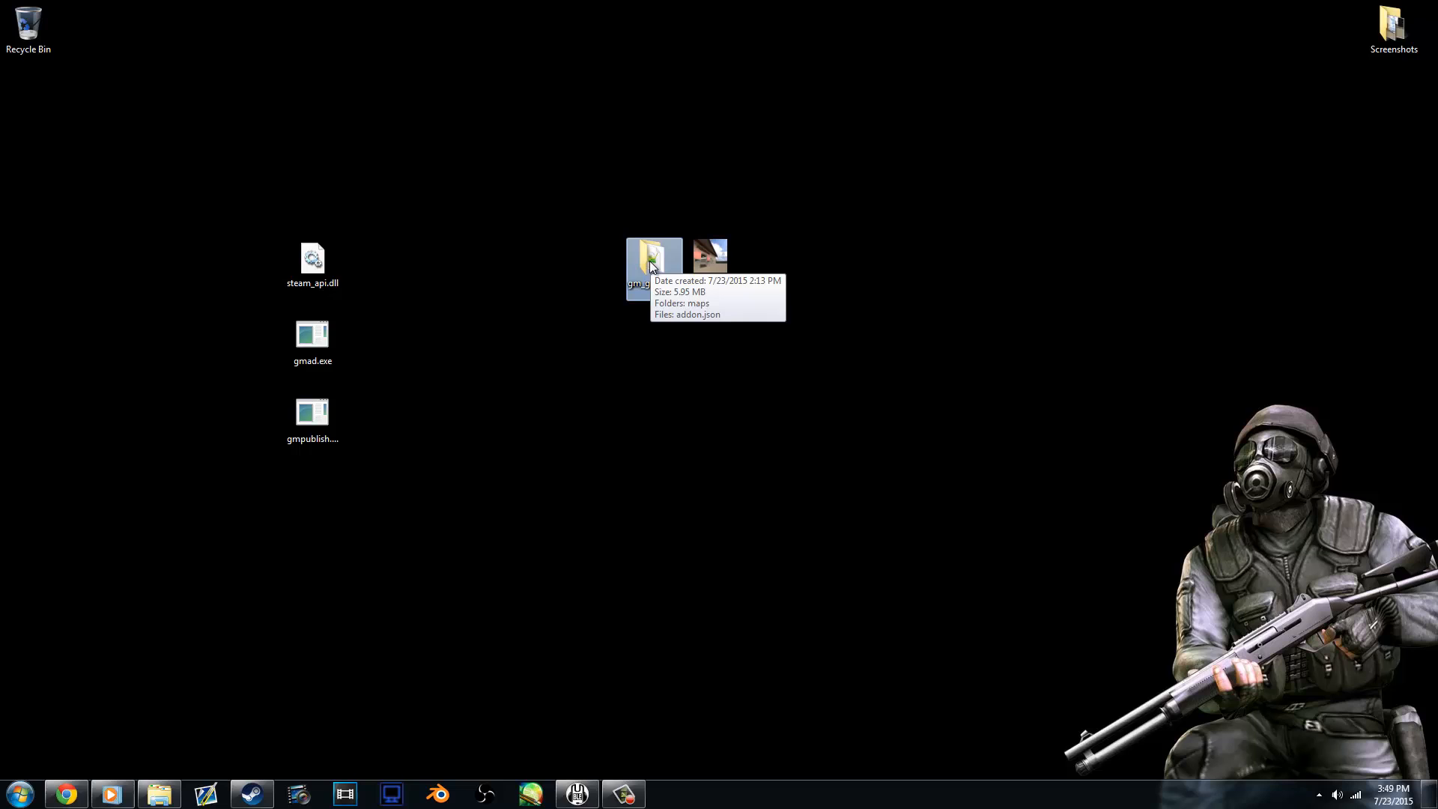
double_click(653, 252)
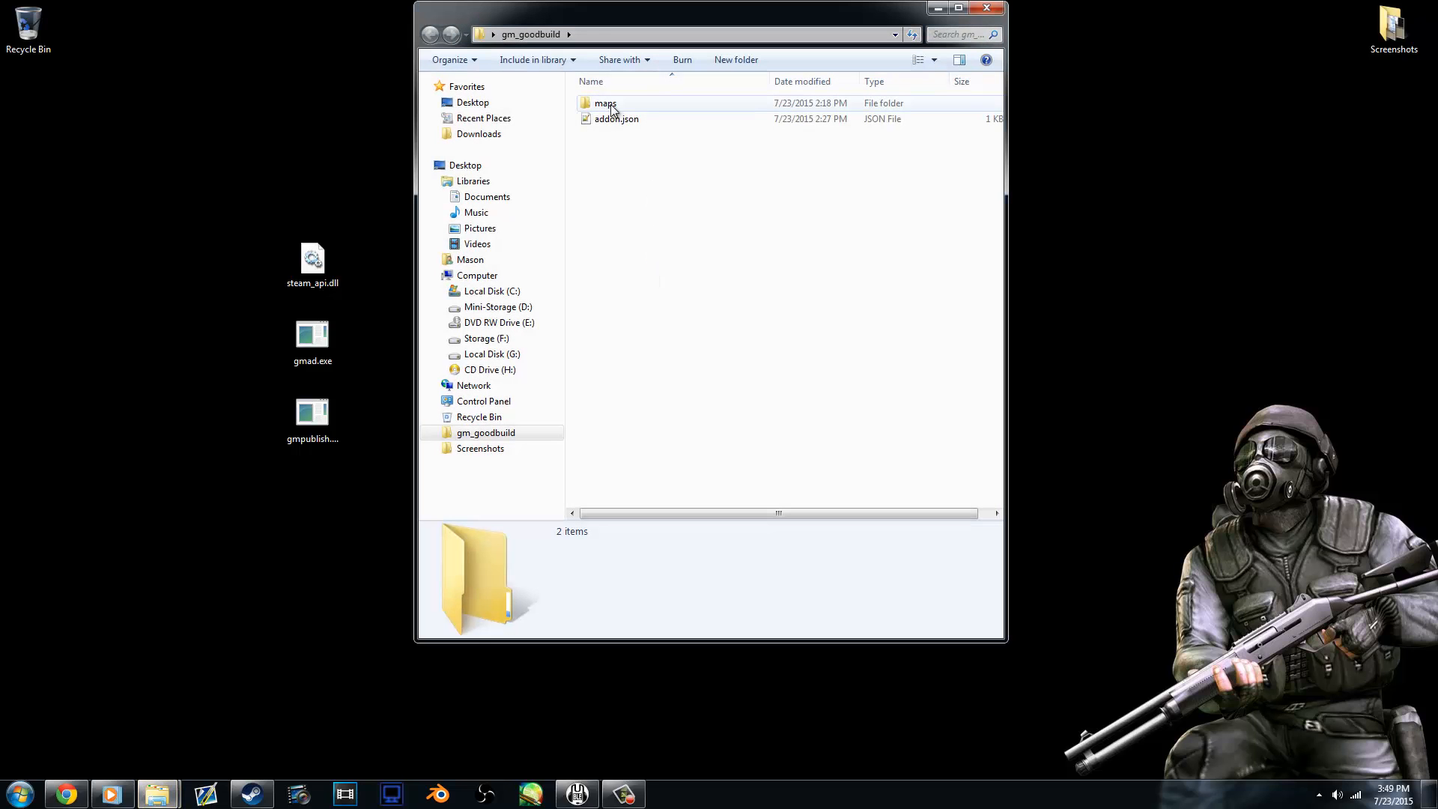
double_click(605, 104)
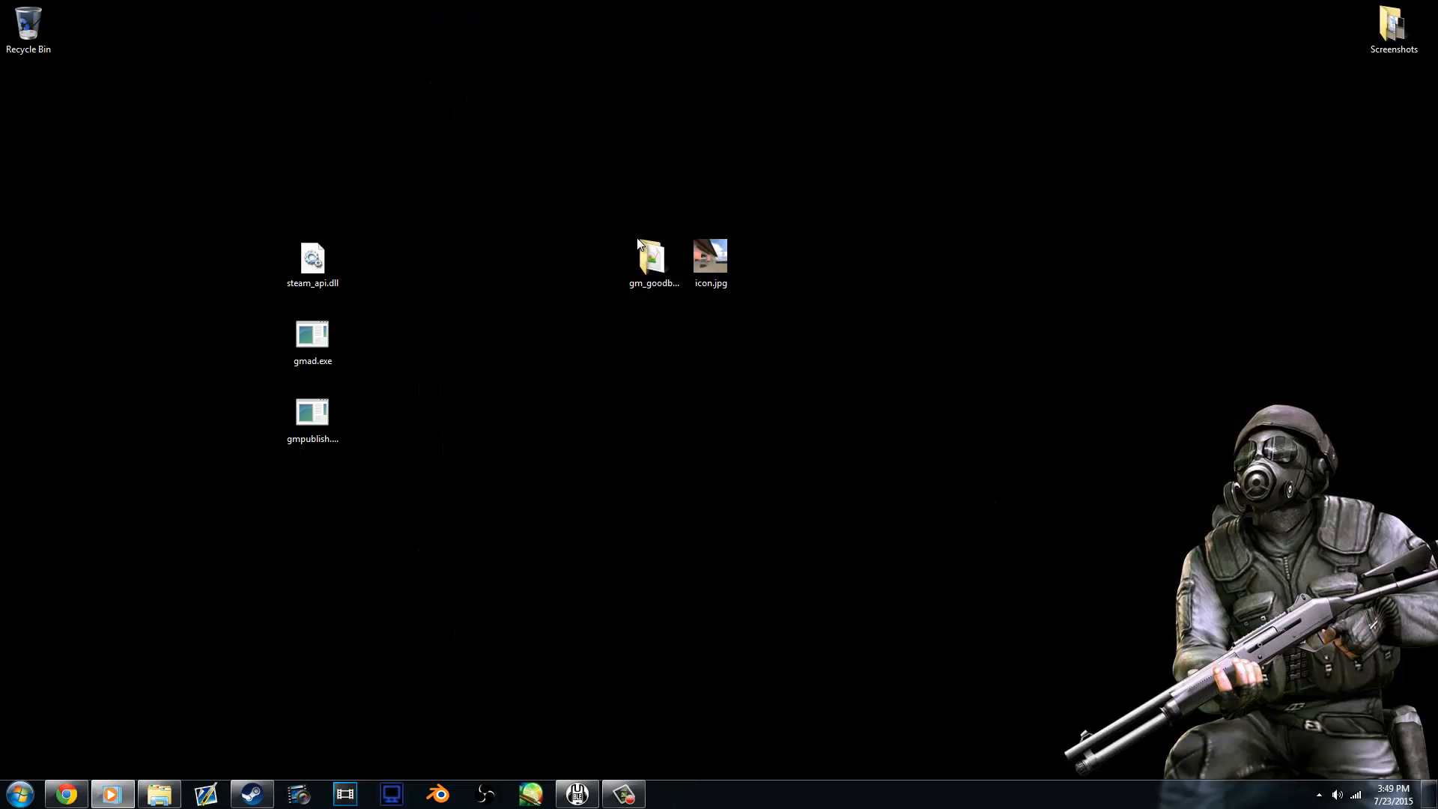
click(655, 256)
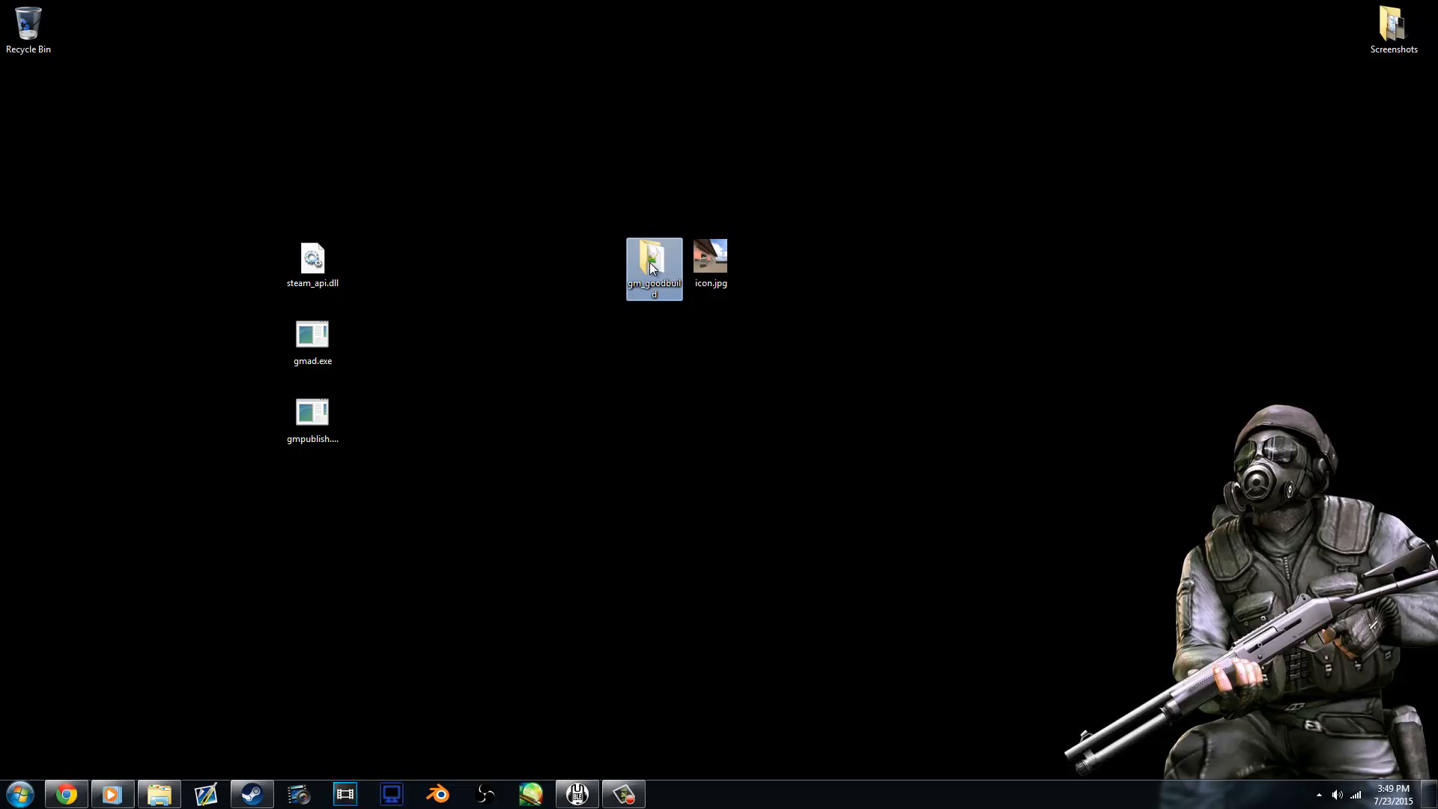
click(312, 341)
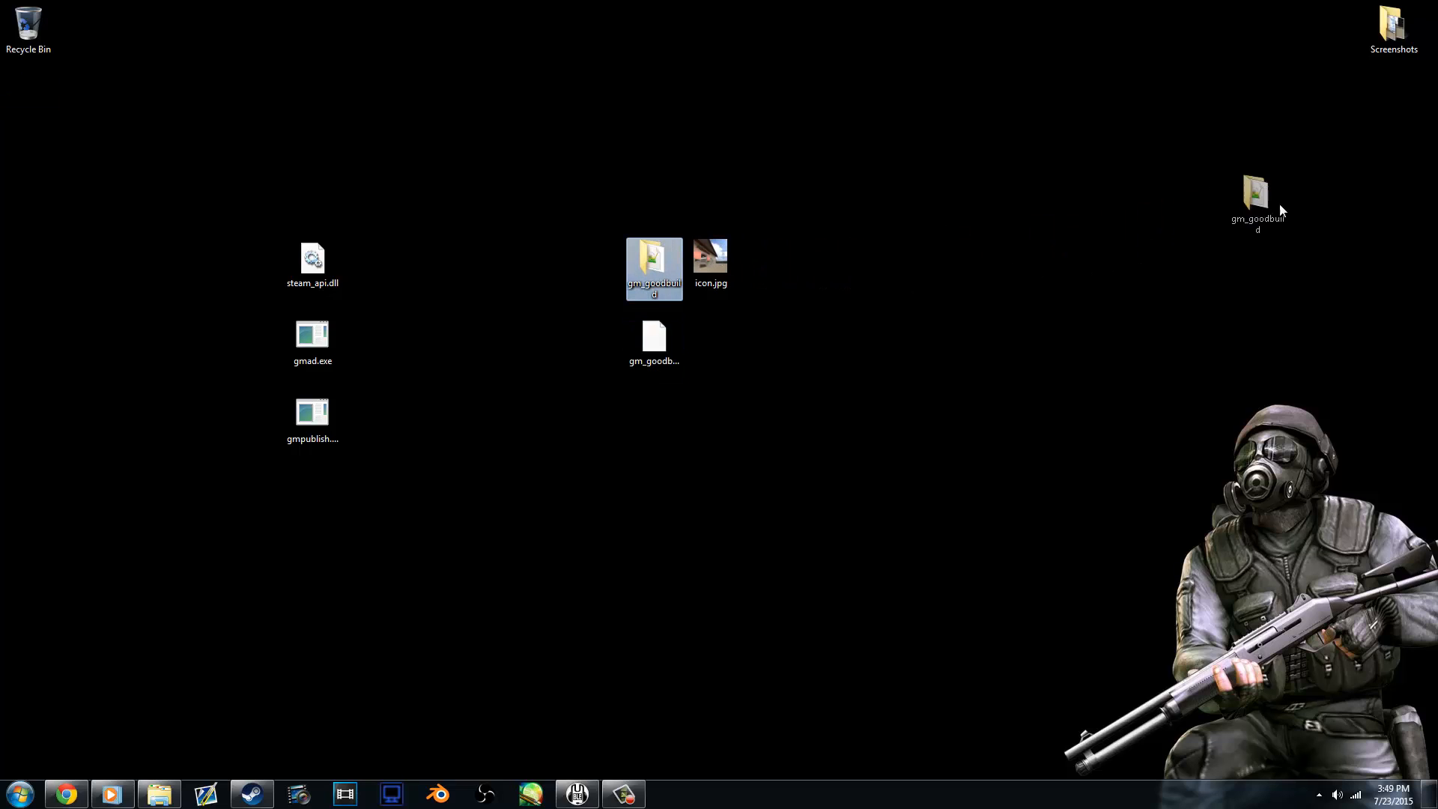
drag(655, 268, 1393, 112)
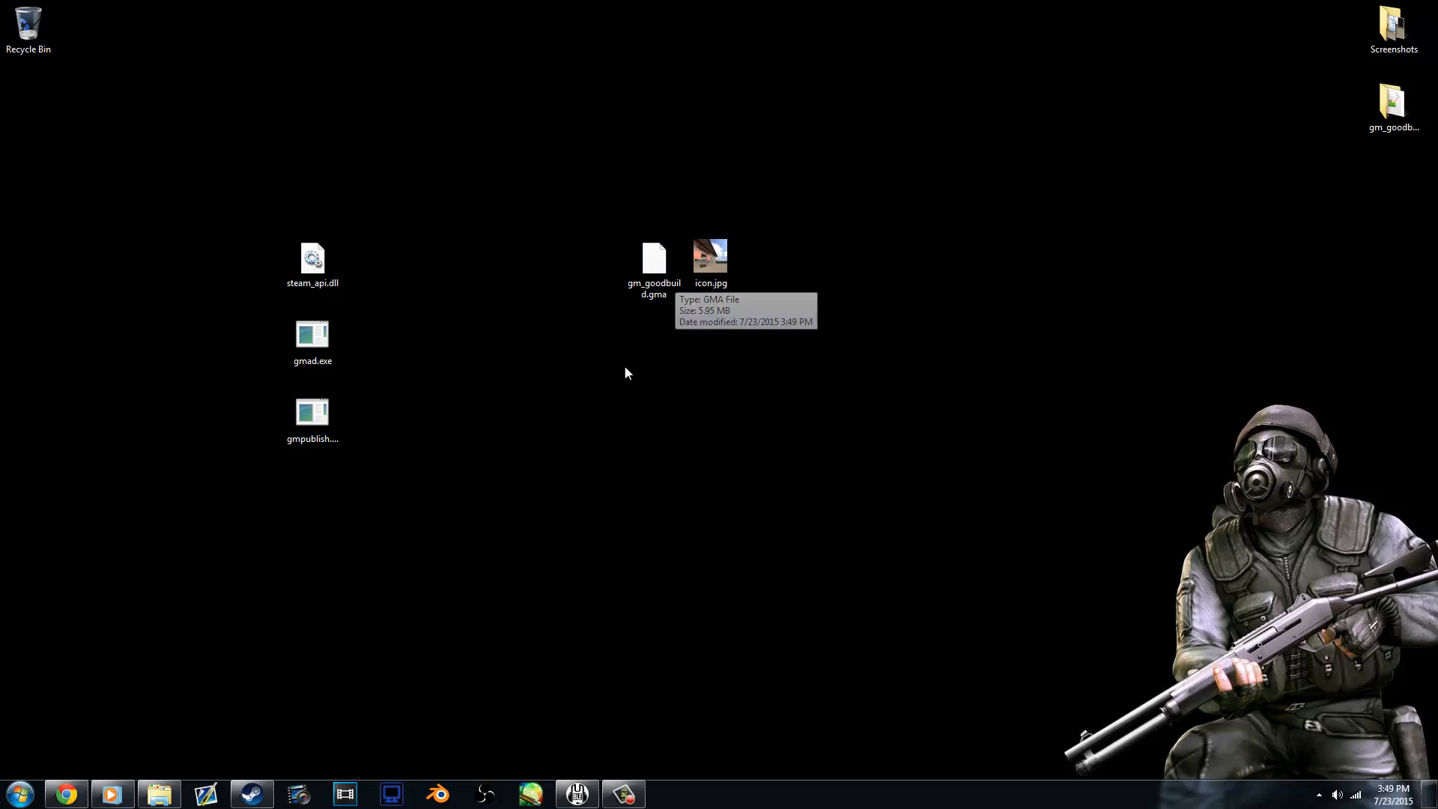
Launch cmd.exe as administrator and move its window clear of the desktop icons.
click(18, 793)
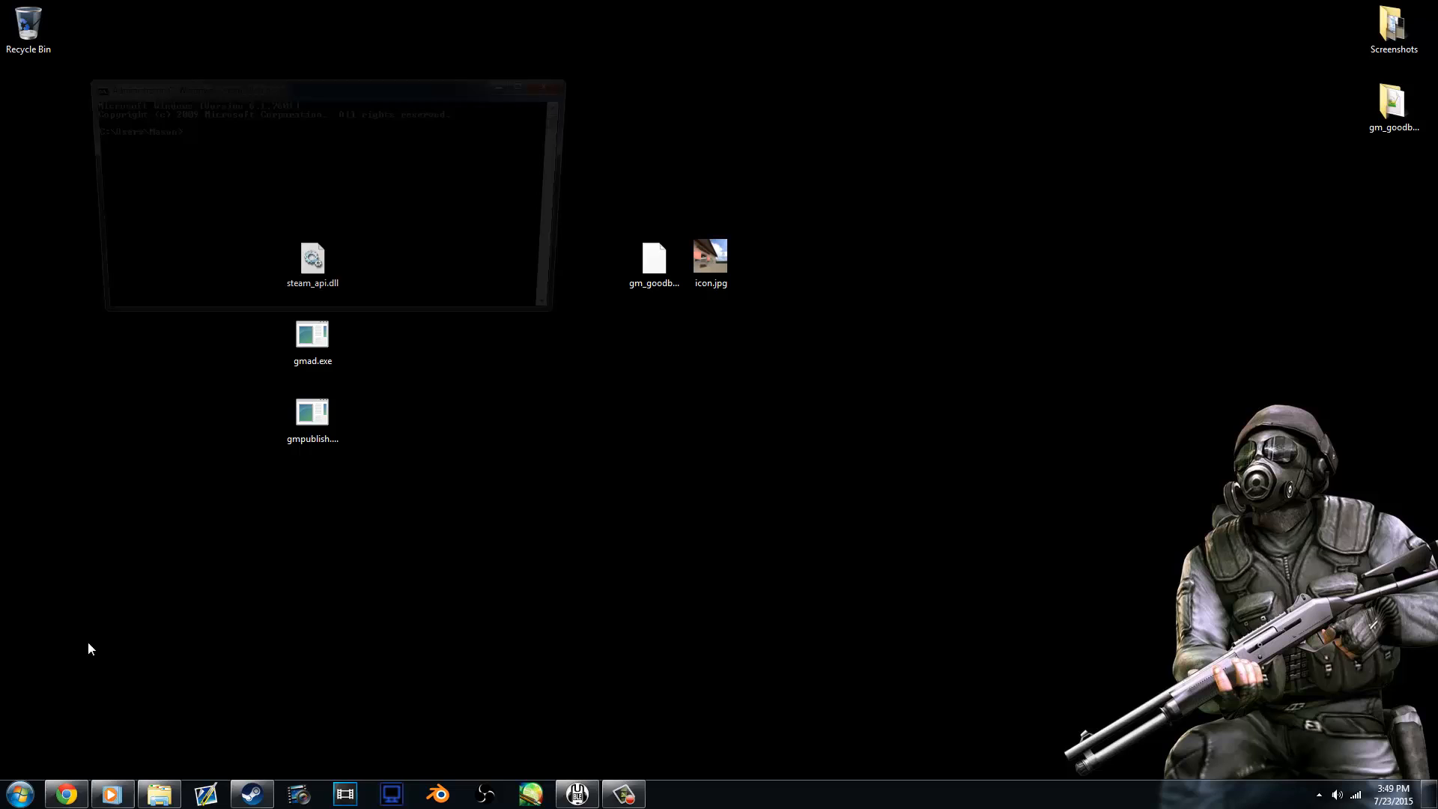
click(220, 87)
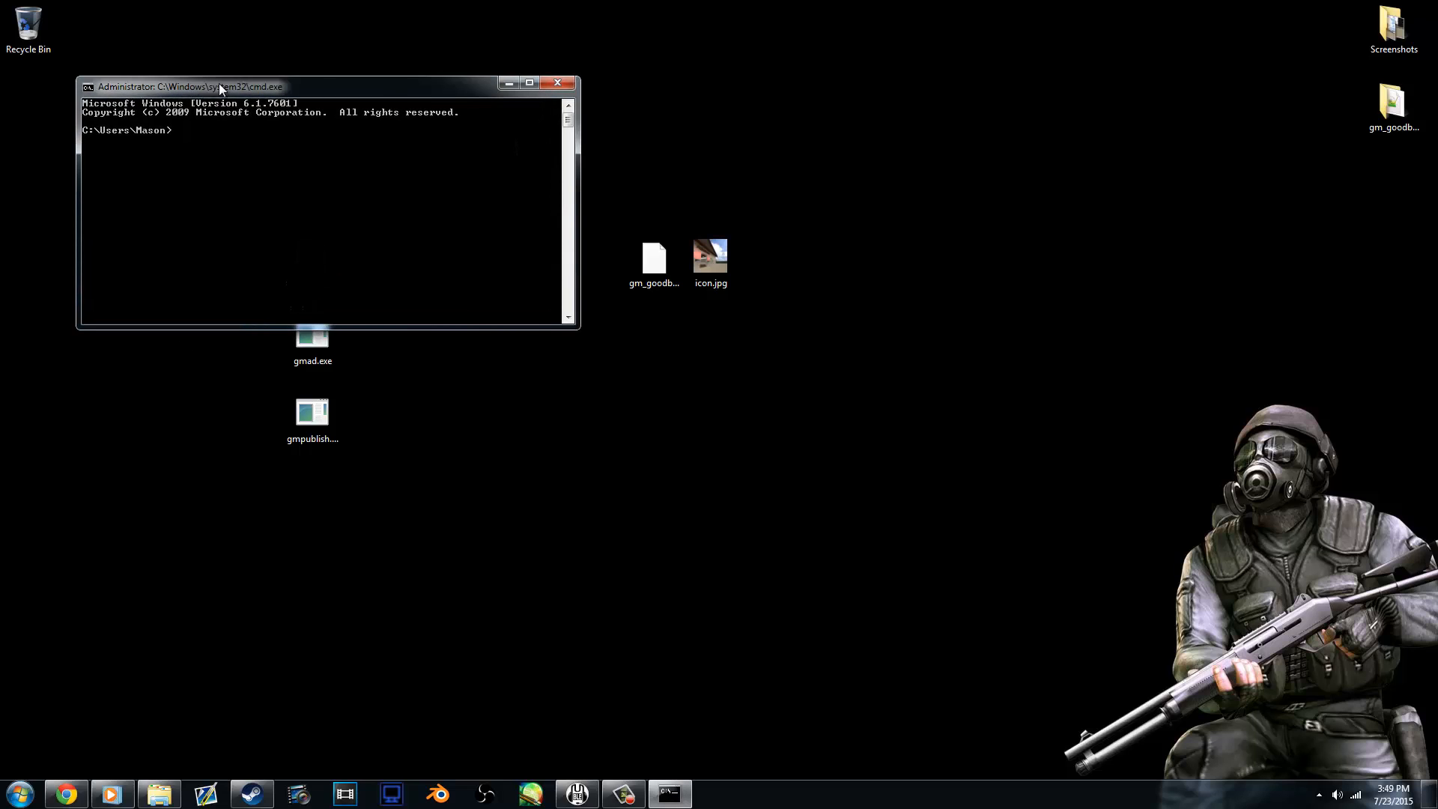
drag(190, 87, 929, 297)
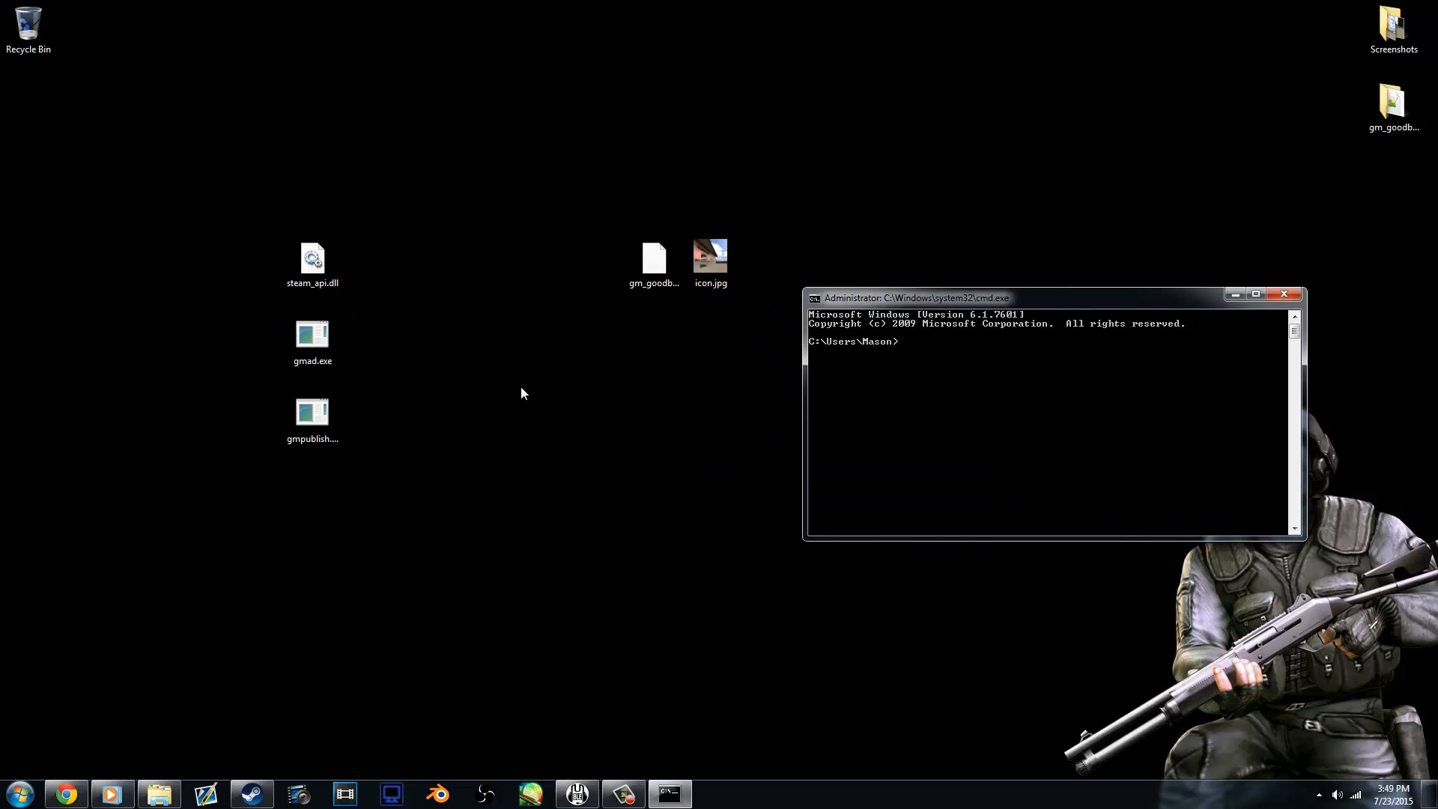
mouse_move(909, 376)
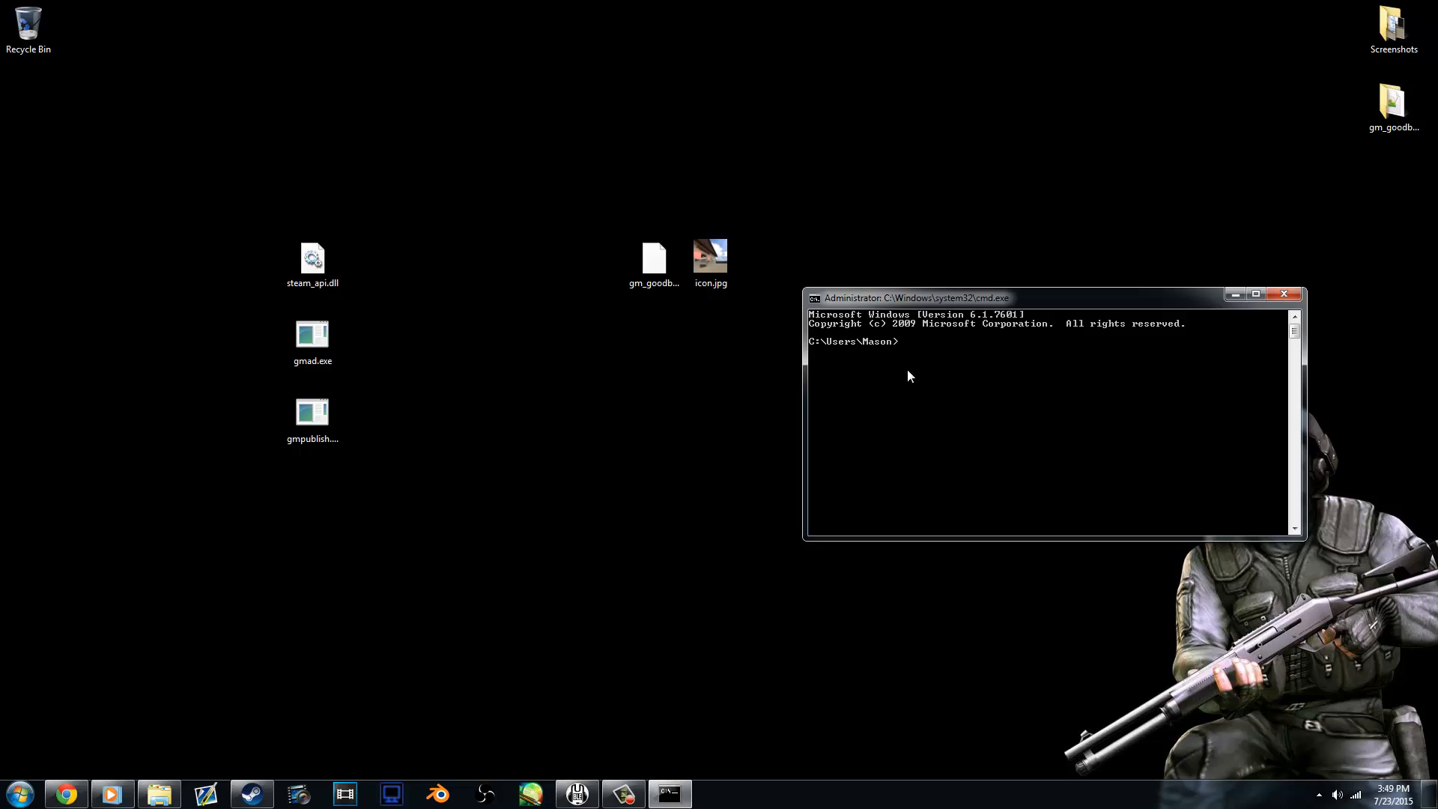
mouse_move(930, 358)
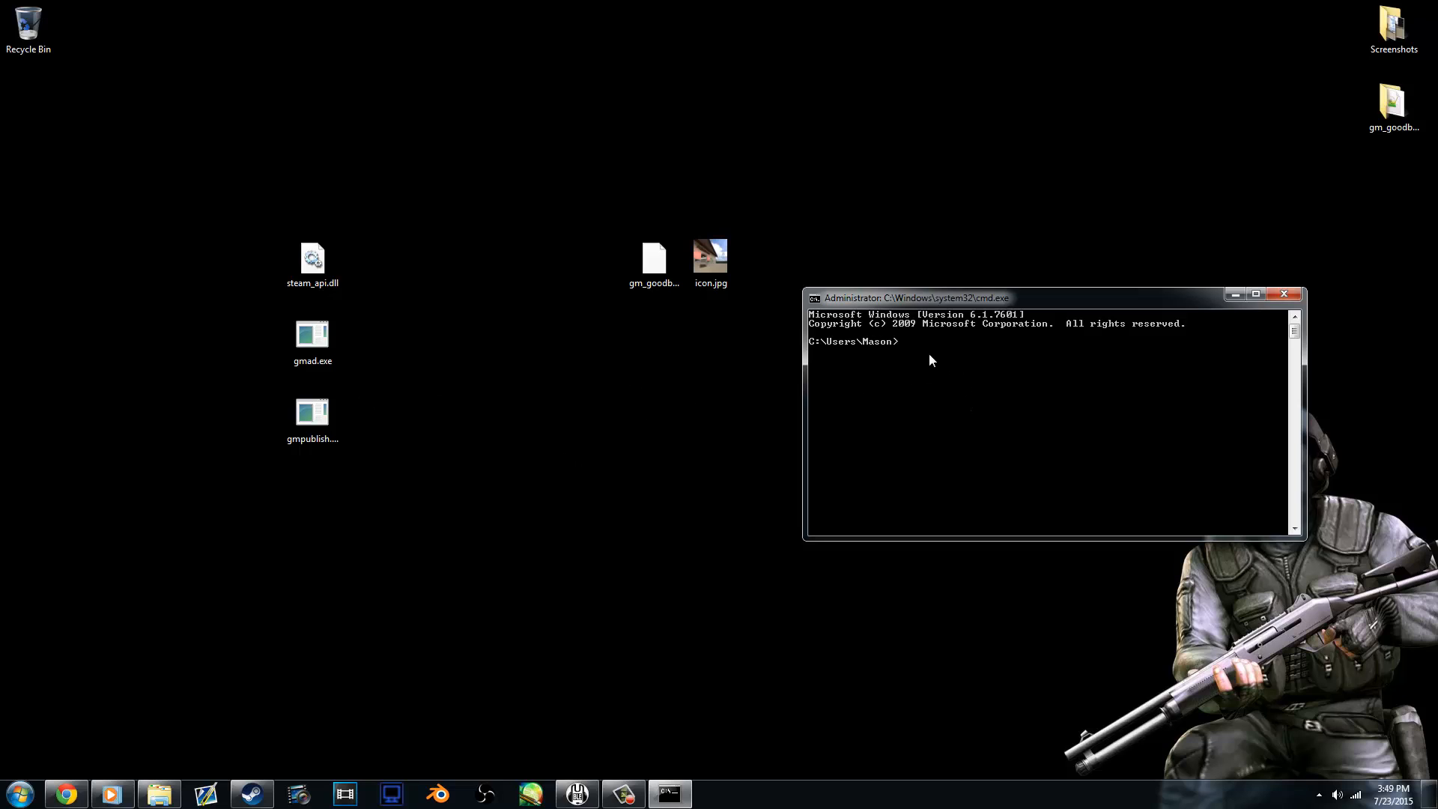
Change the console's working directory to C:\Users\Mason\Desktop with CD.
click(311, 414)
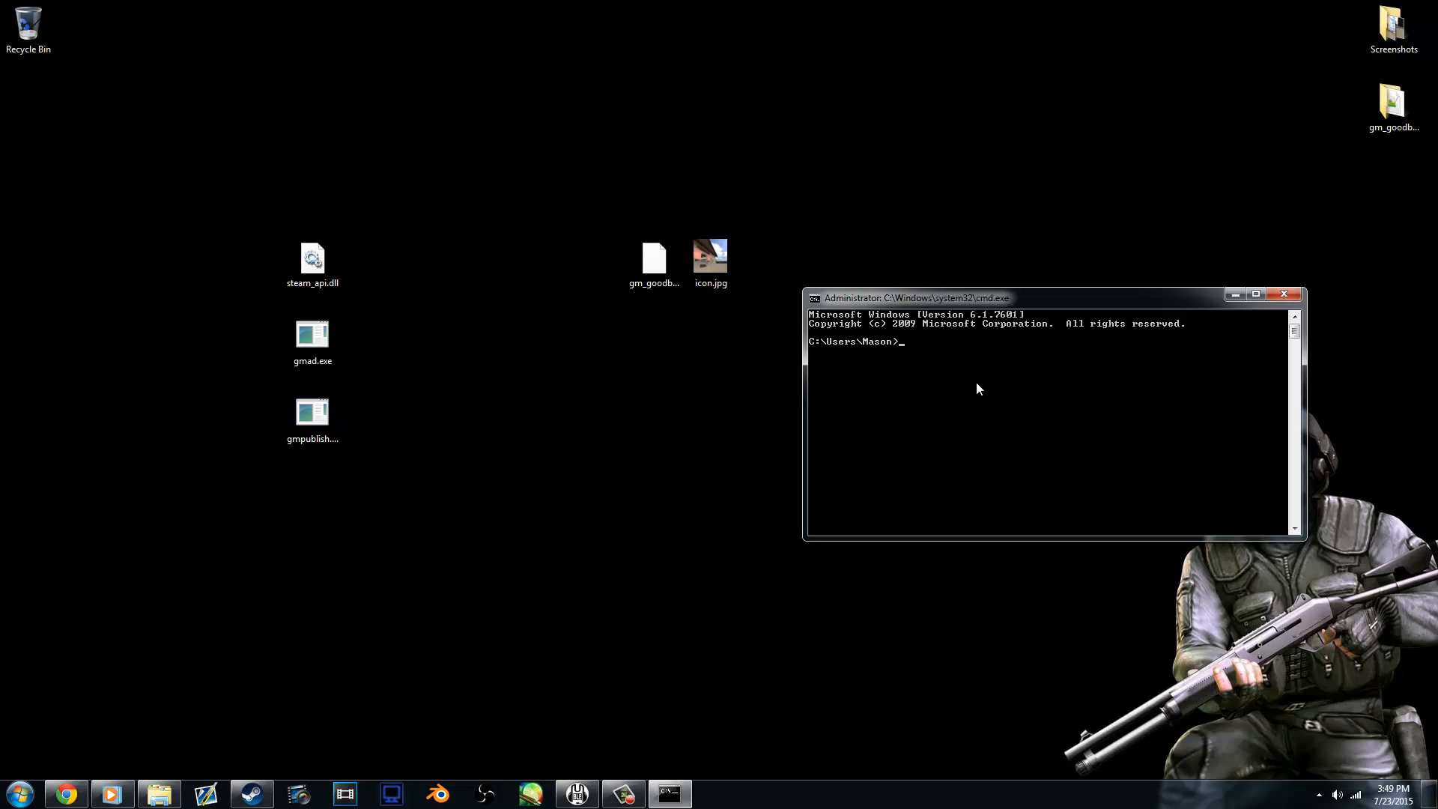
text(CD)
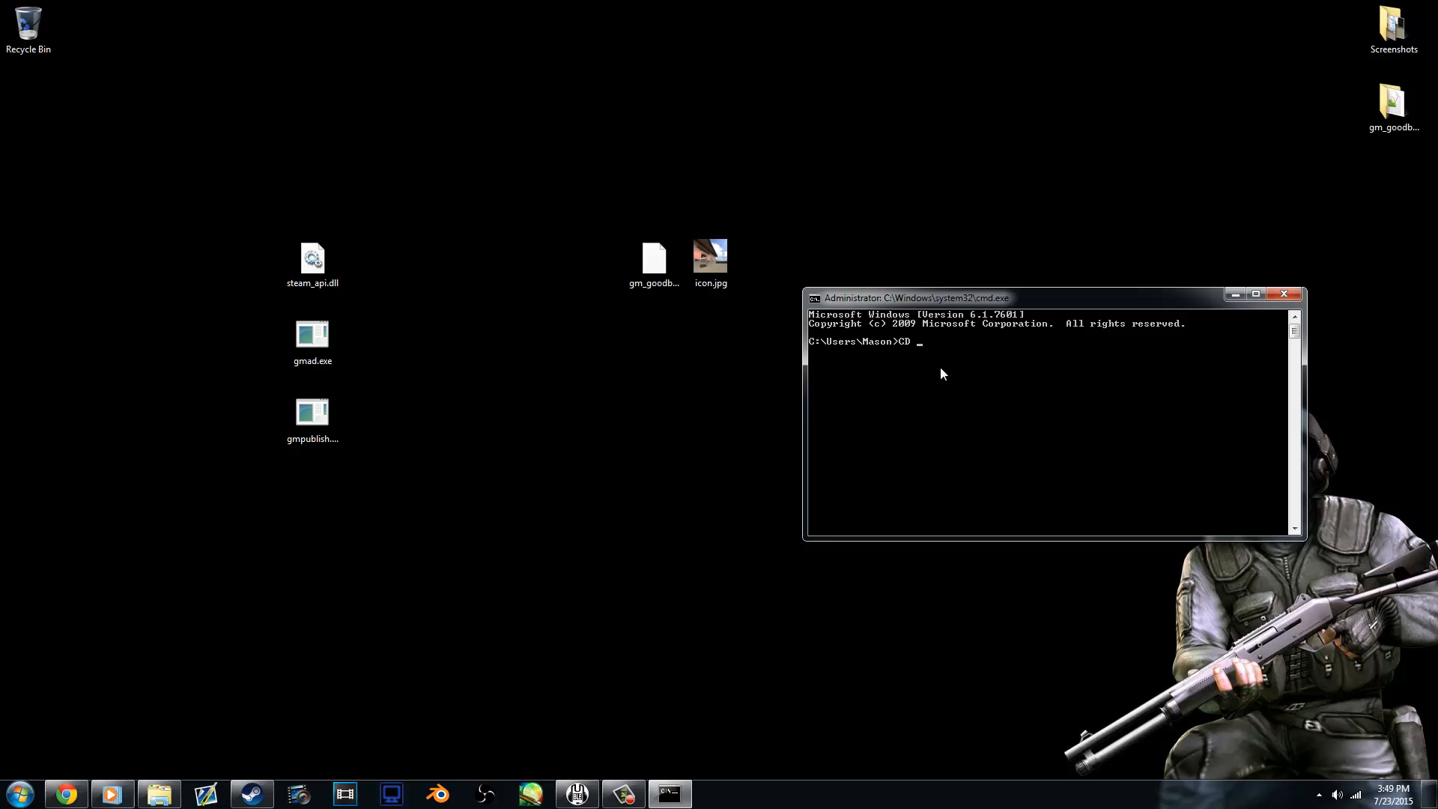
mouse_move(952, 379)
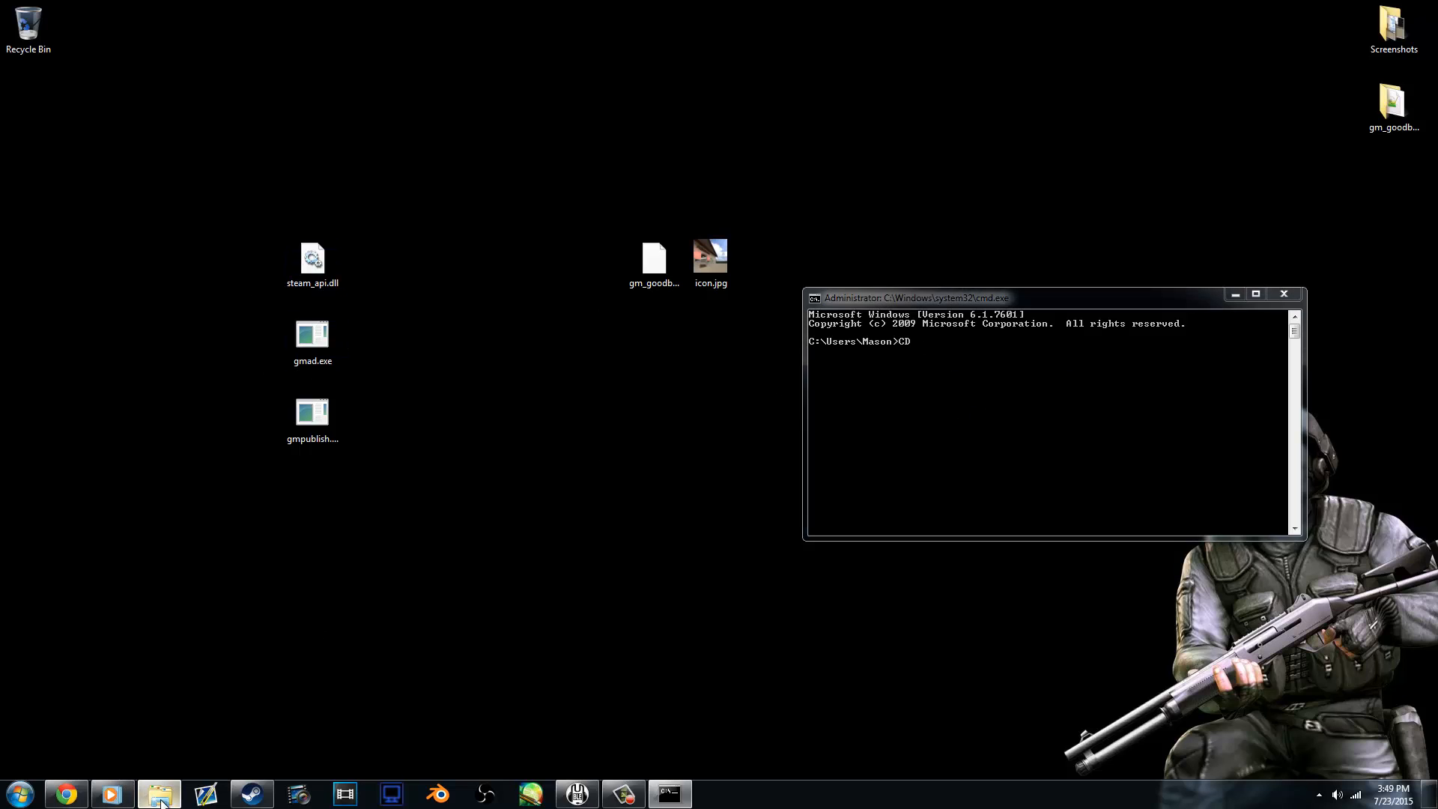
click(159, 794)
text( C:\Users\Mason\Desktop\)
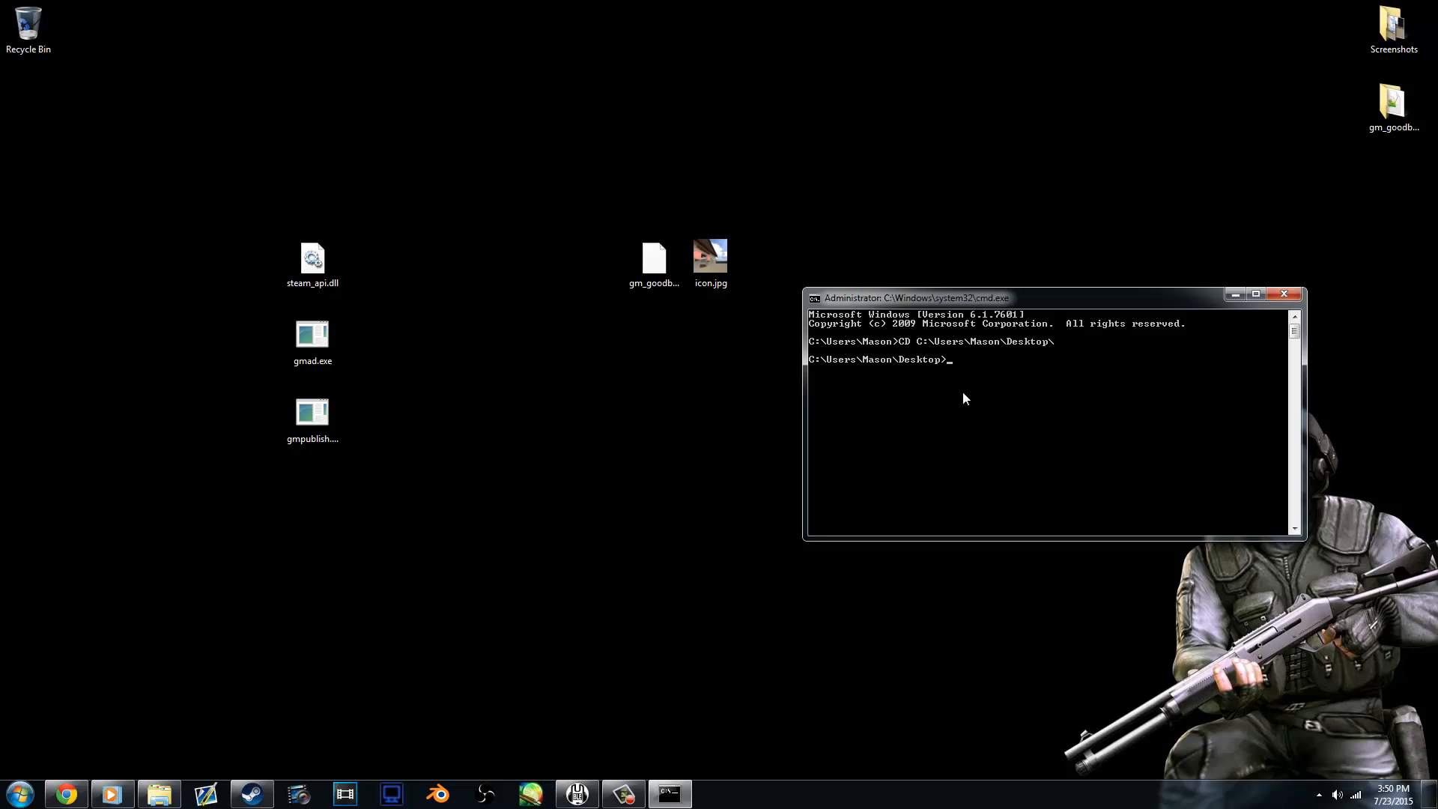
Run gmpublish.exe create -addon C:\Users\Mason\Desktop\gm_goodbuild.gma -icon C:\Users\Mason\Desktop\icon.jpg.
text(gm)
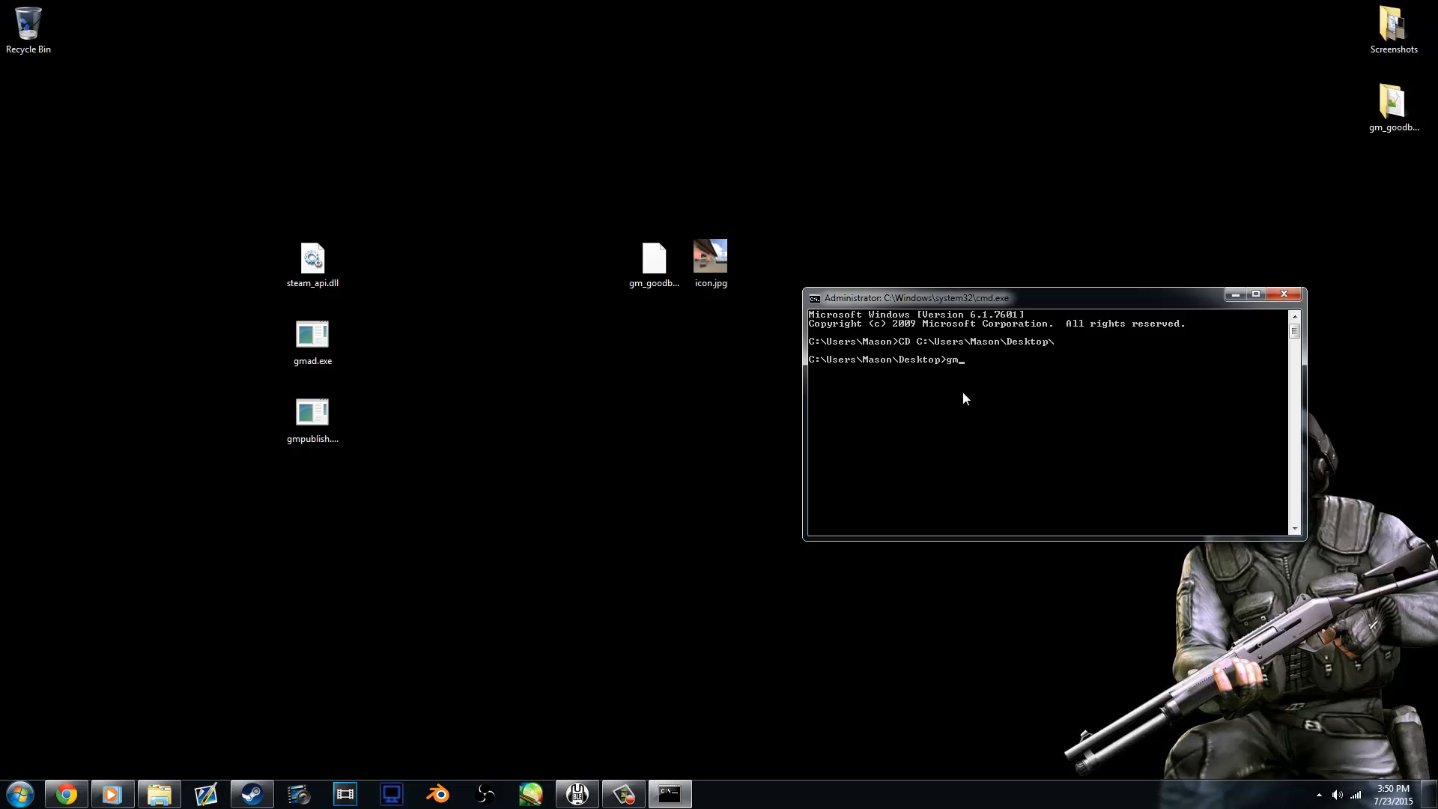
text(publi)
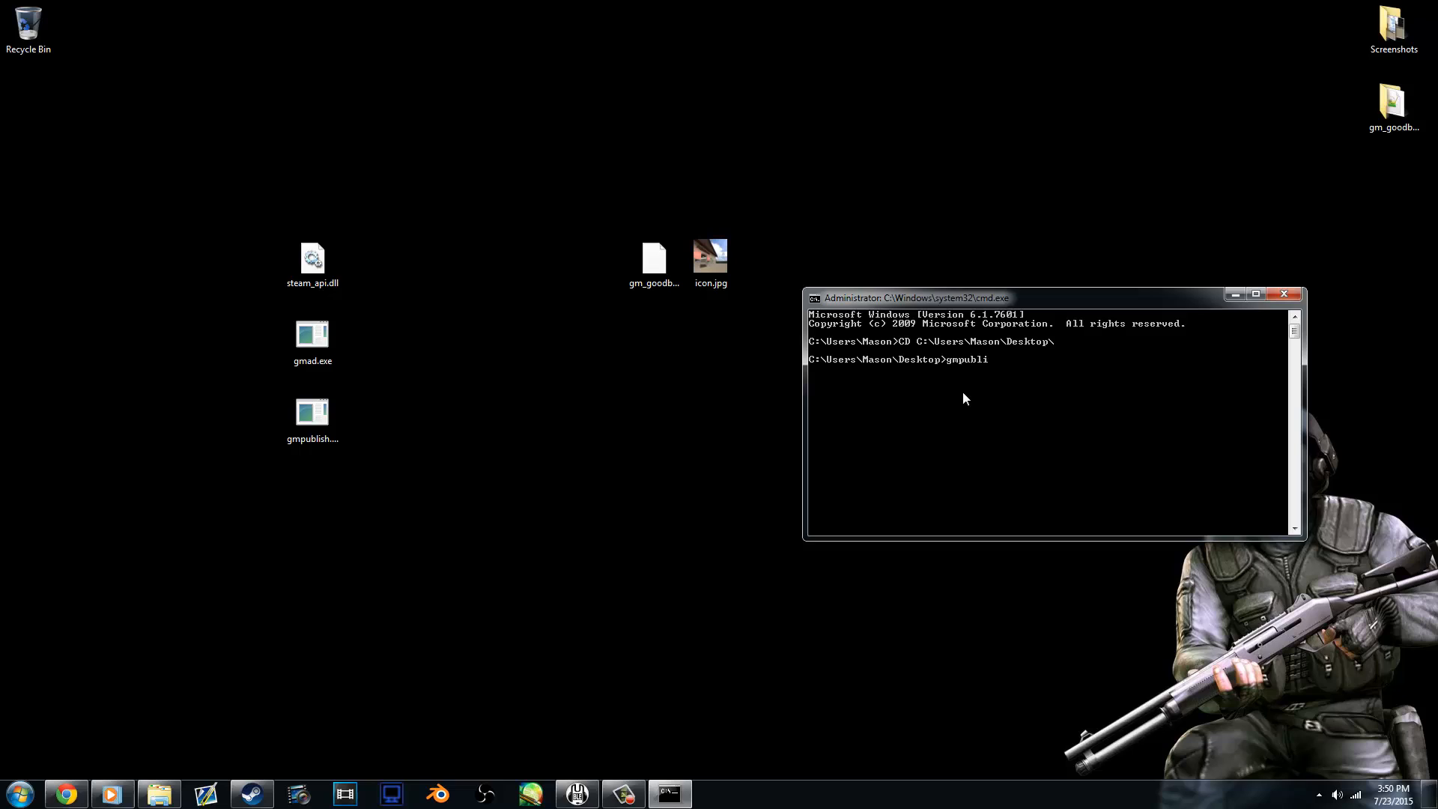
text(sh.e)
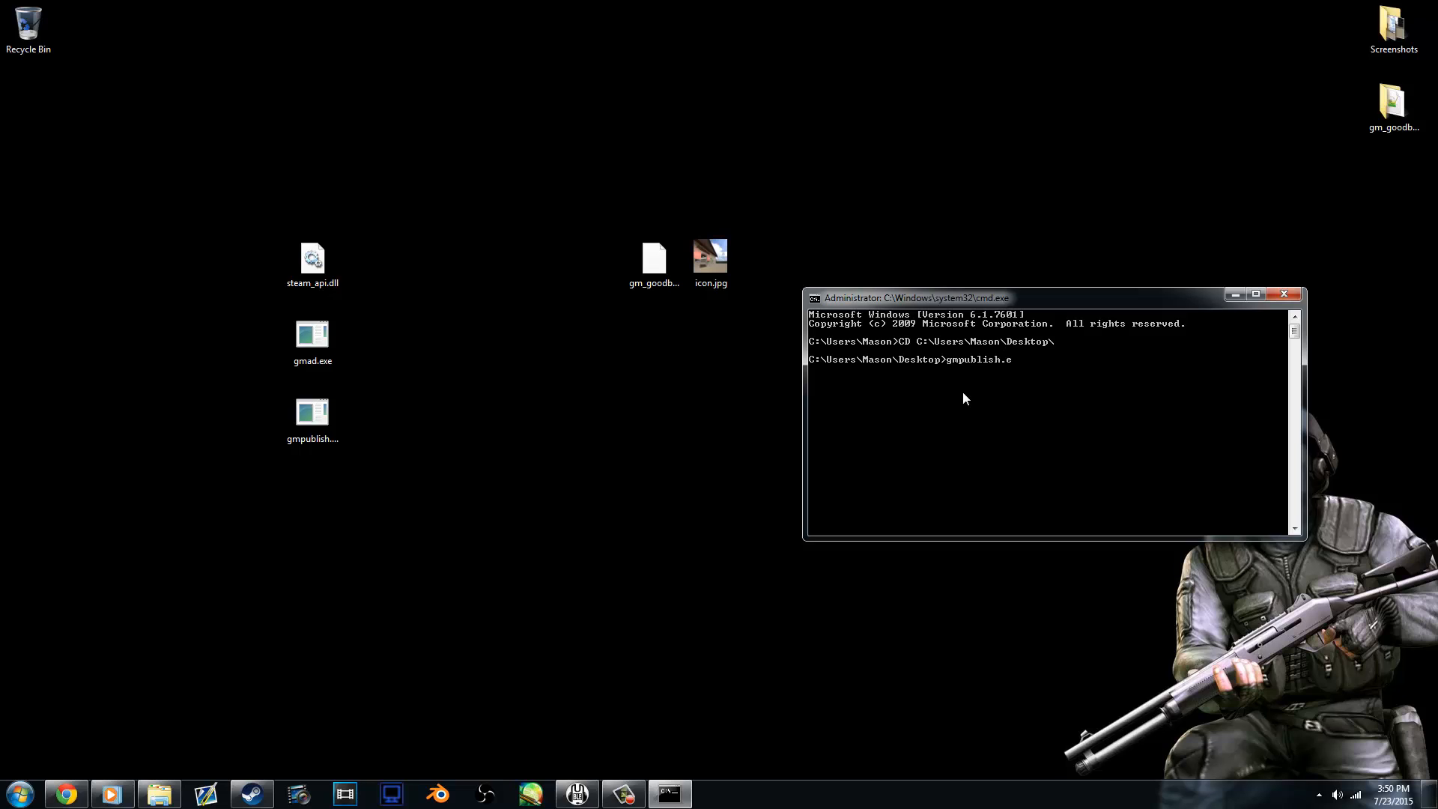
text(xe)
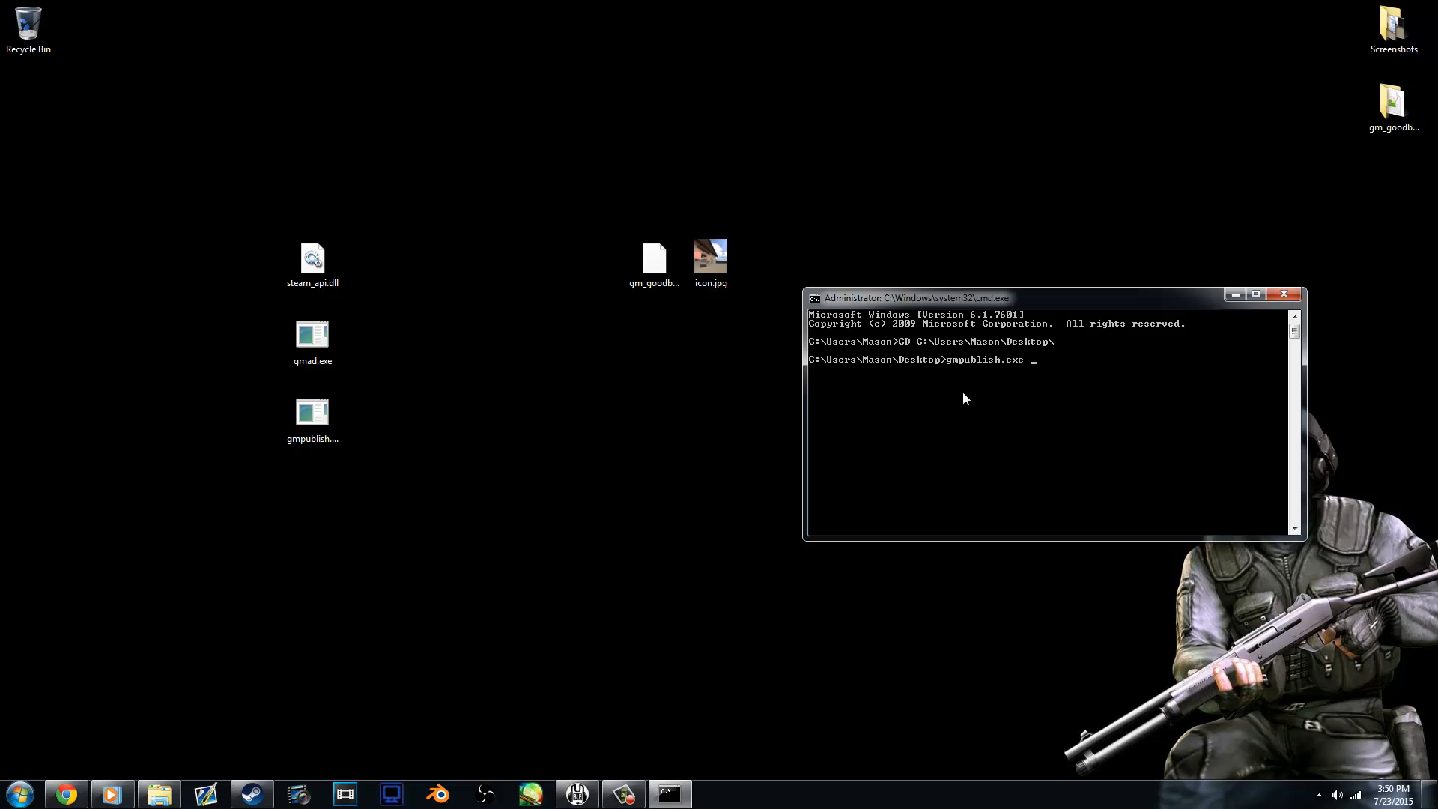
text(crea)
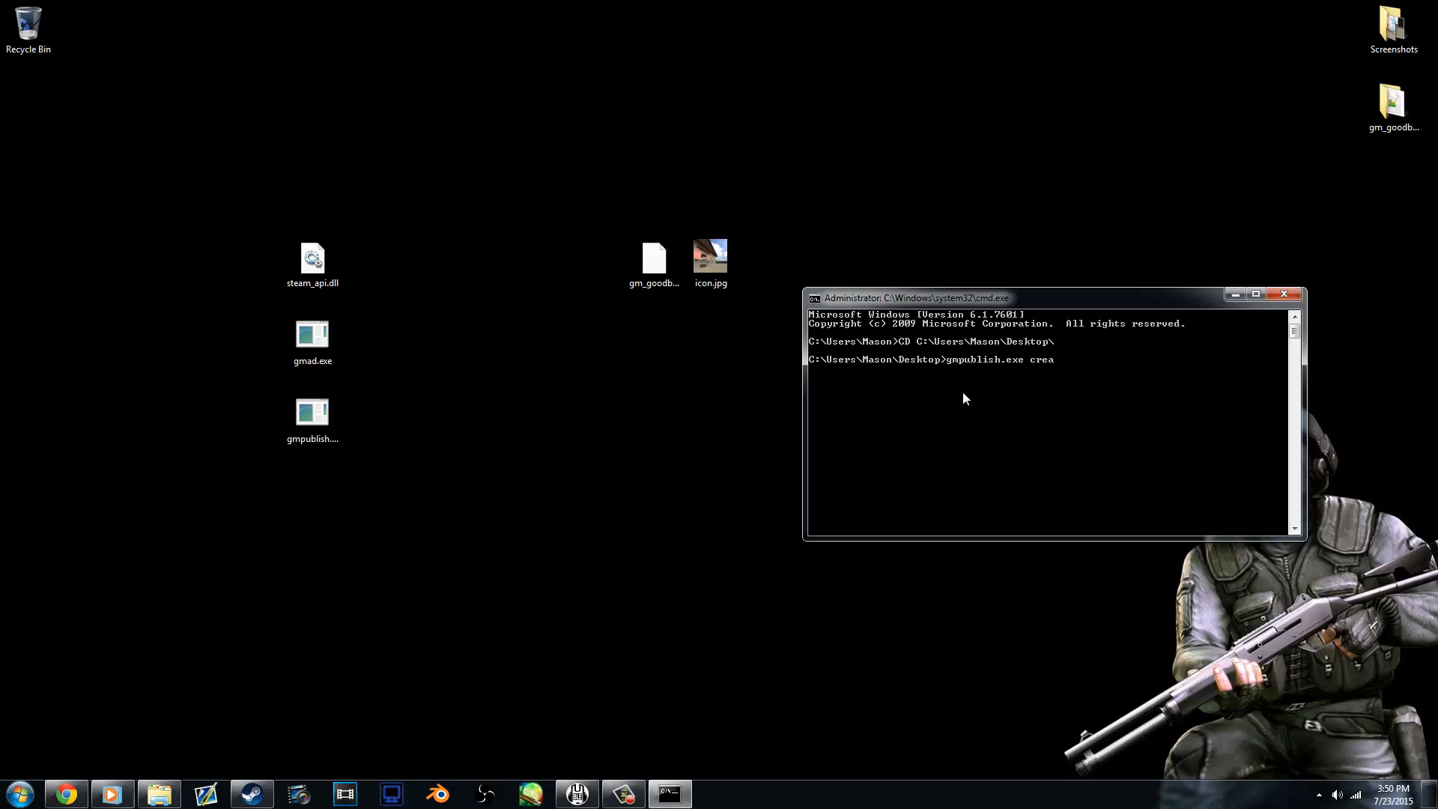
text(te)
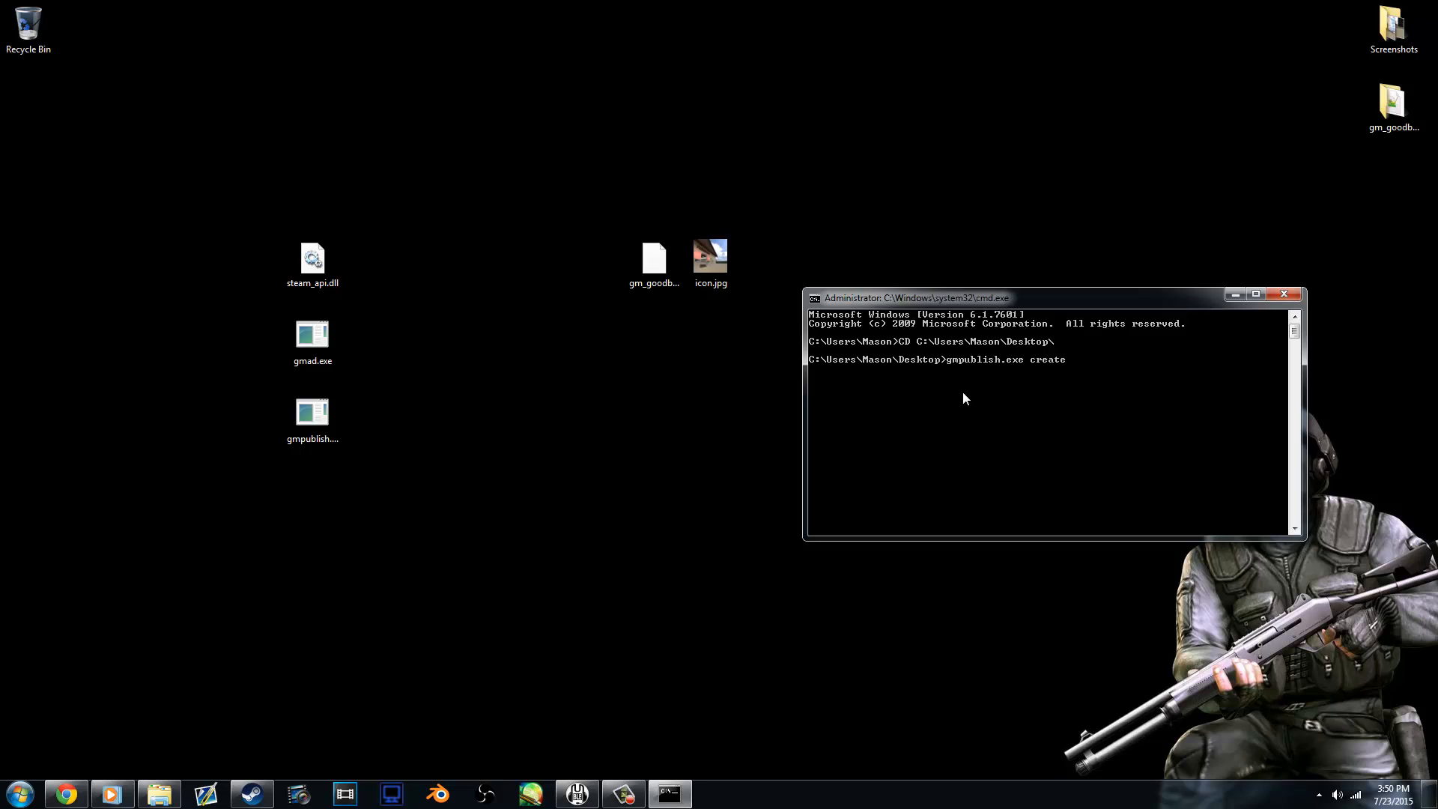
text(-)
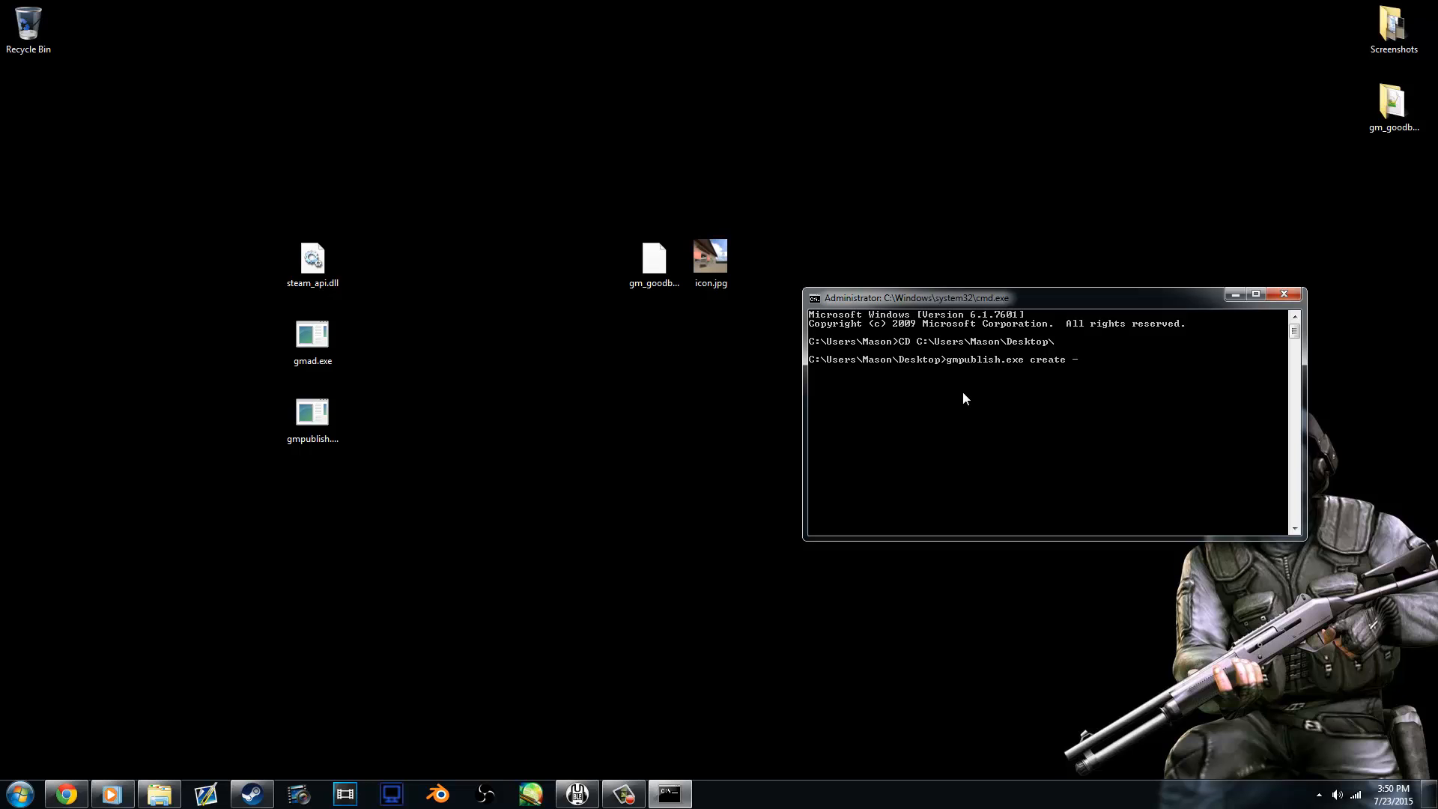
text(addon)
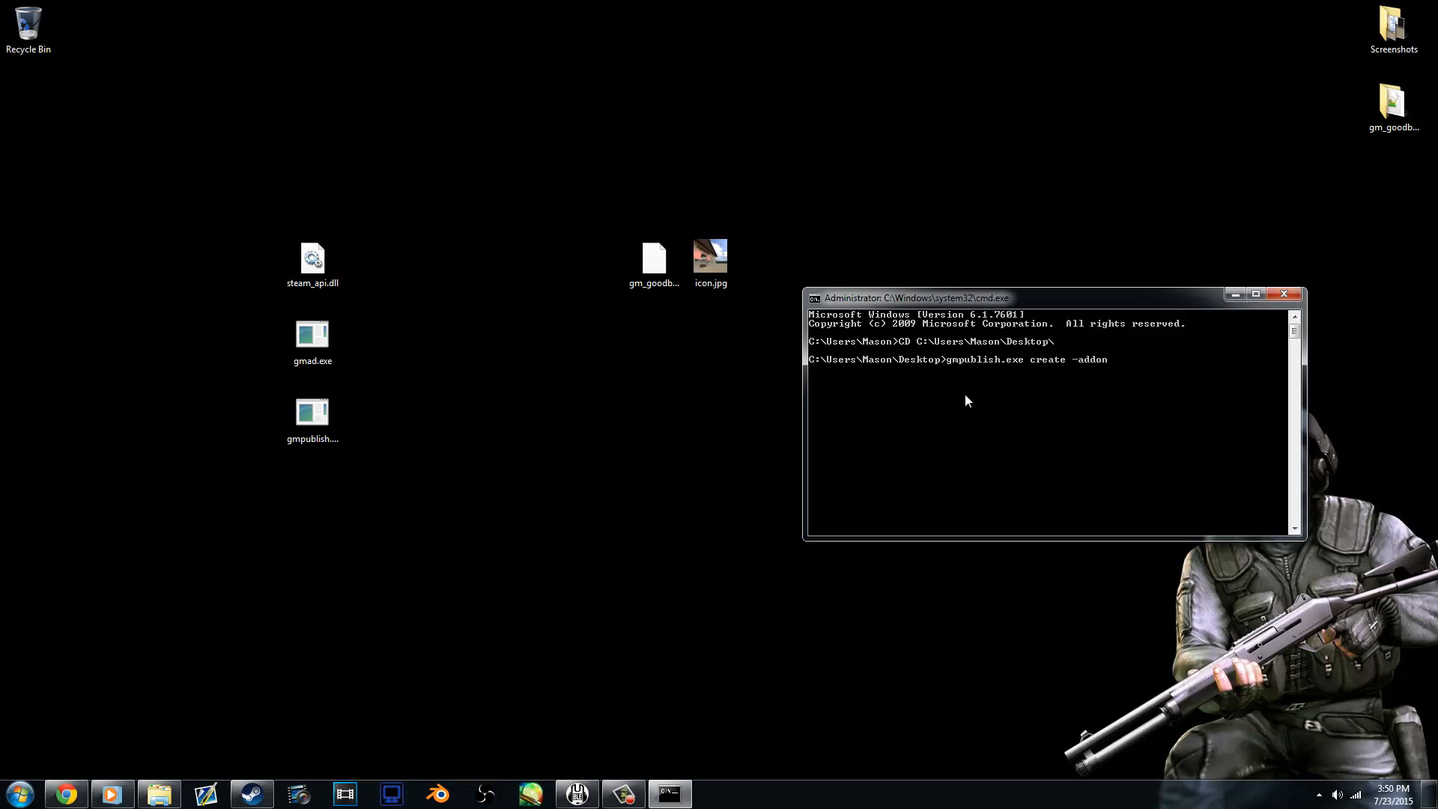
mouse_move(1179, 389)
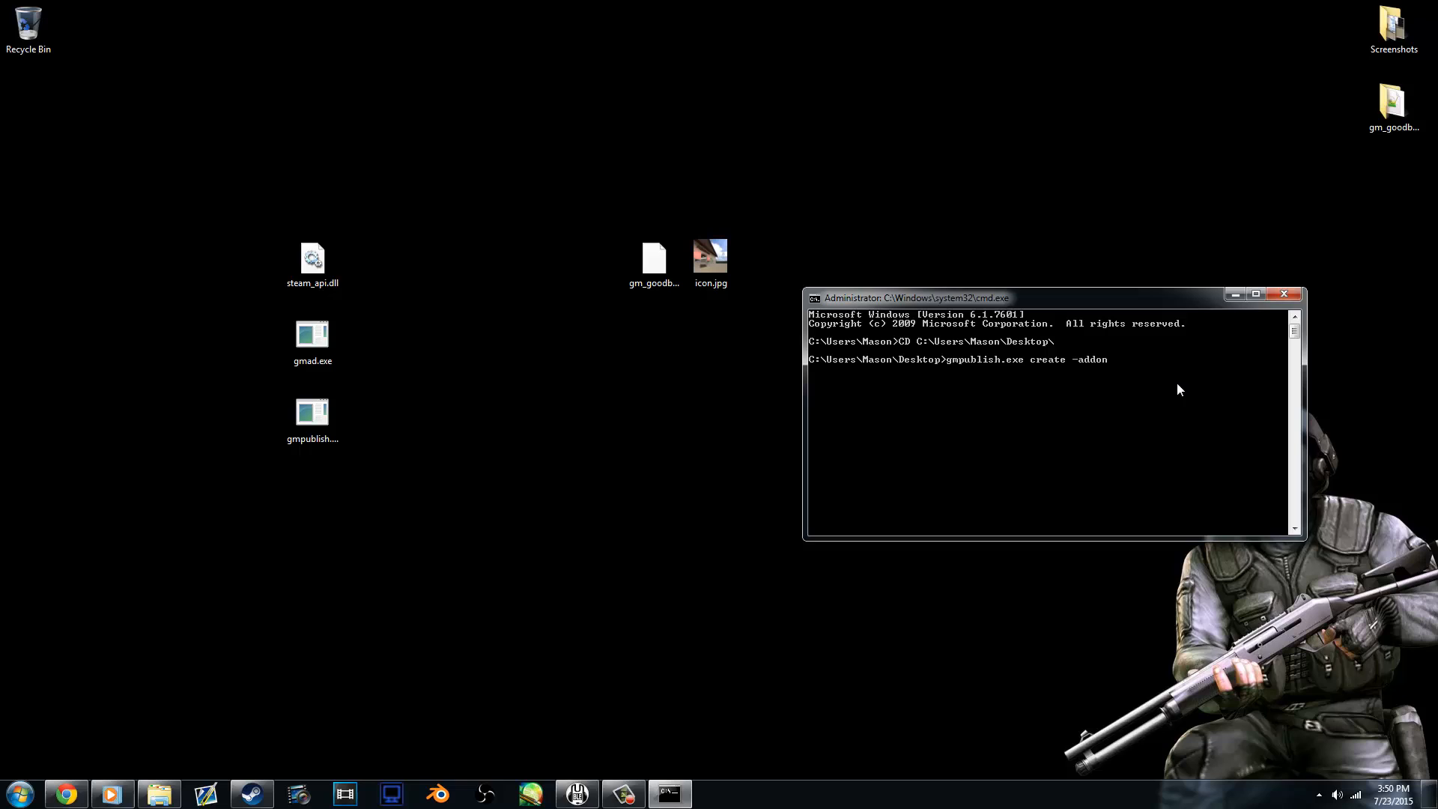
text(C:\Users\Mason\Desktop\)
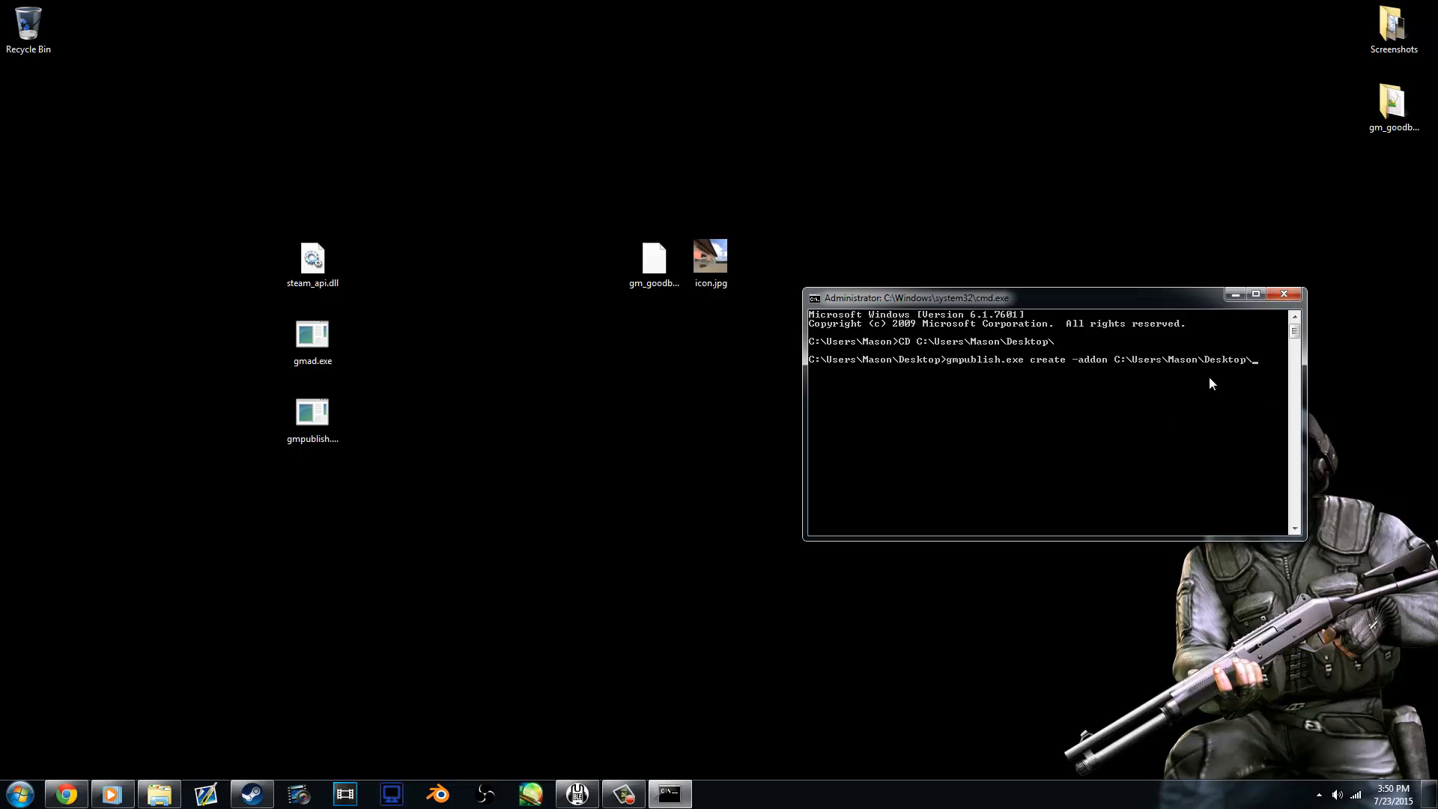
mouse_move(1148, 386)
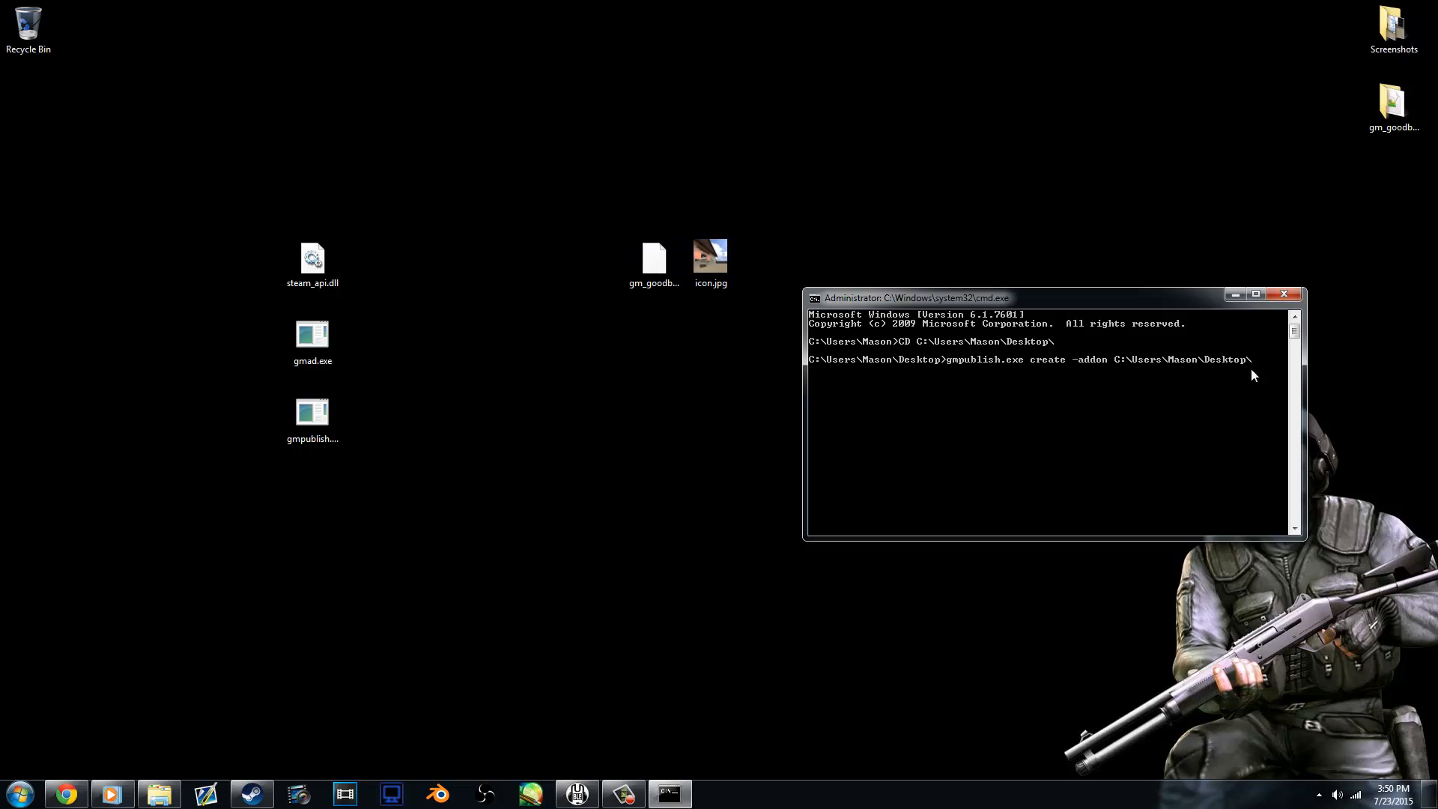
text(gmP)
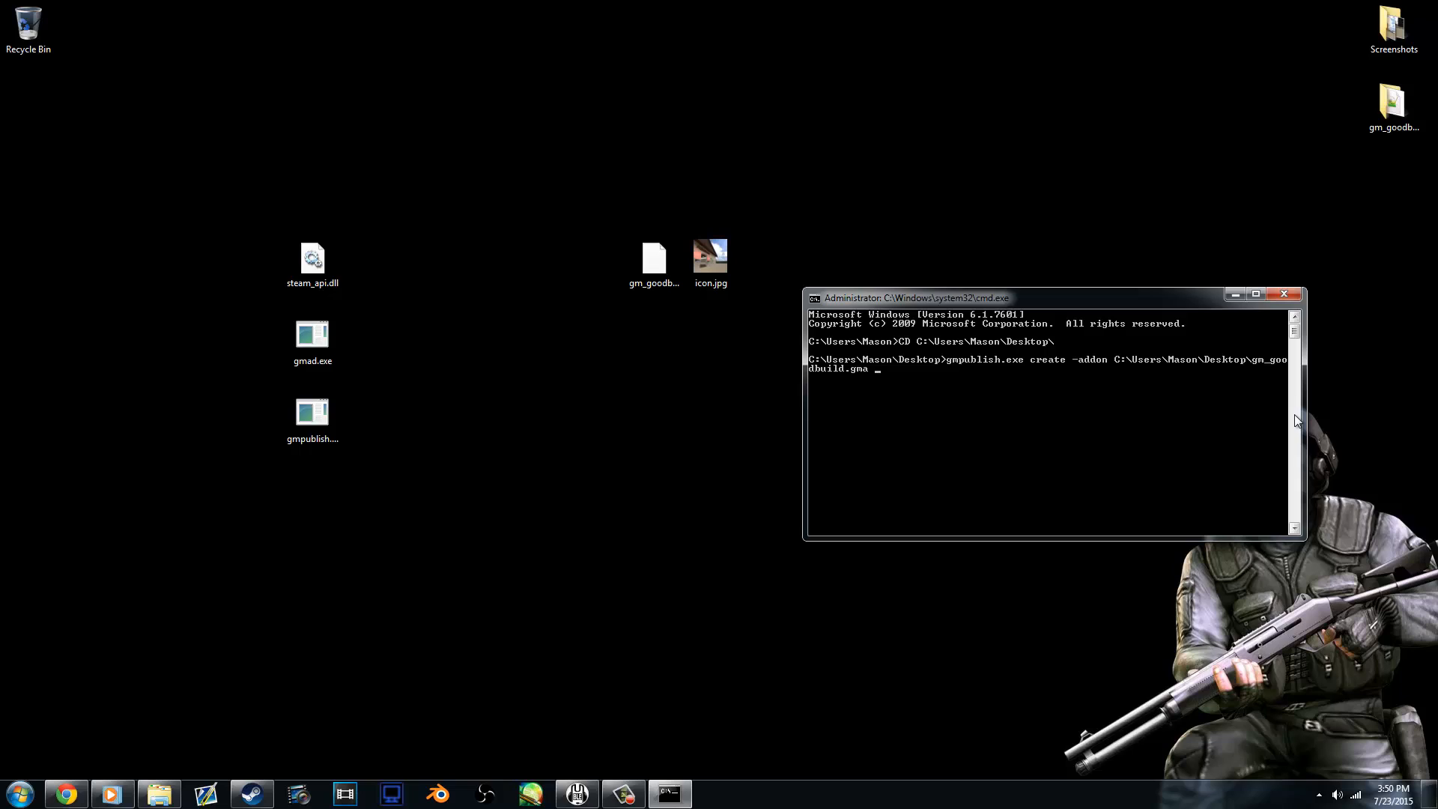
text(-ico)
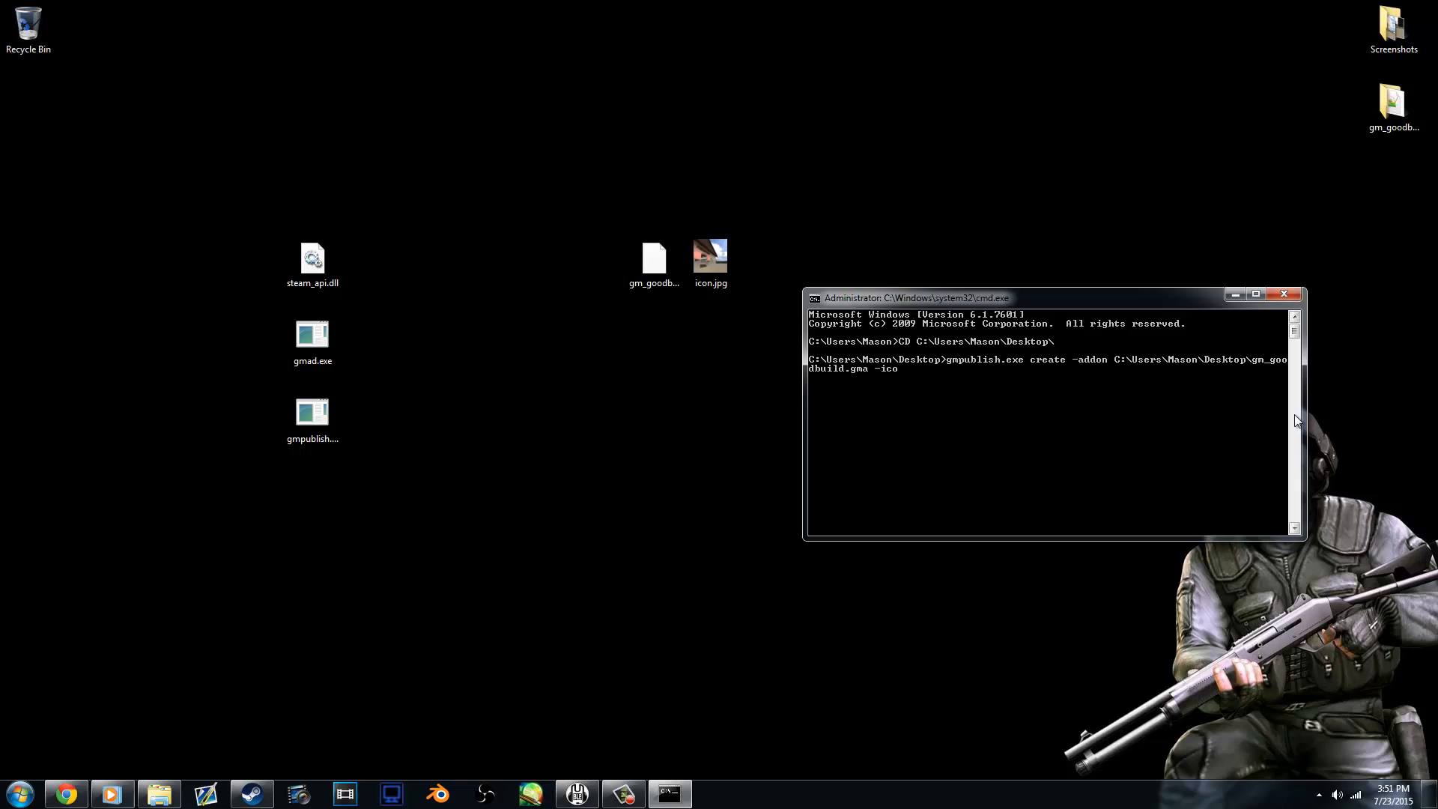
text(n)
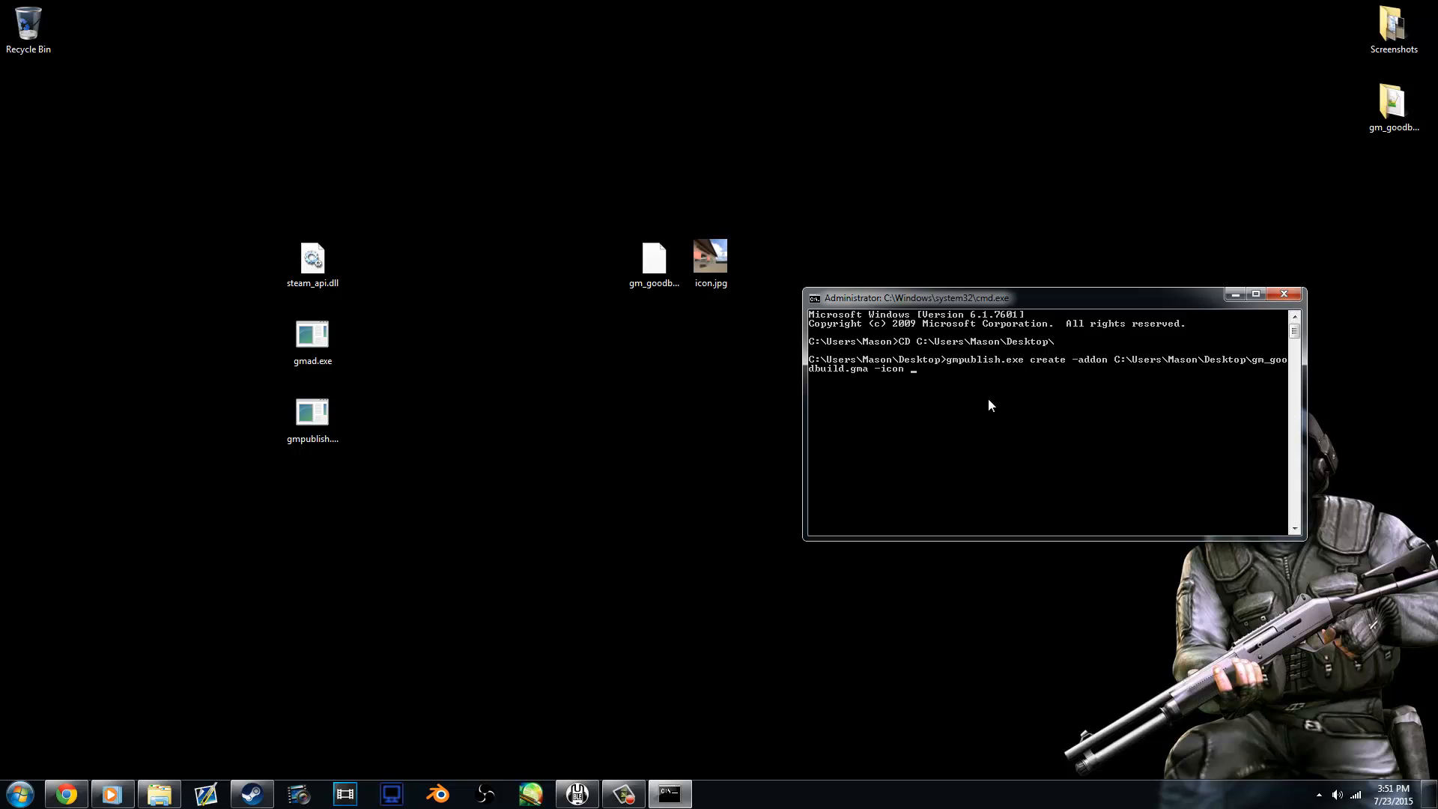
text(C:\Users\Mason\Desktop\)
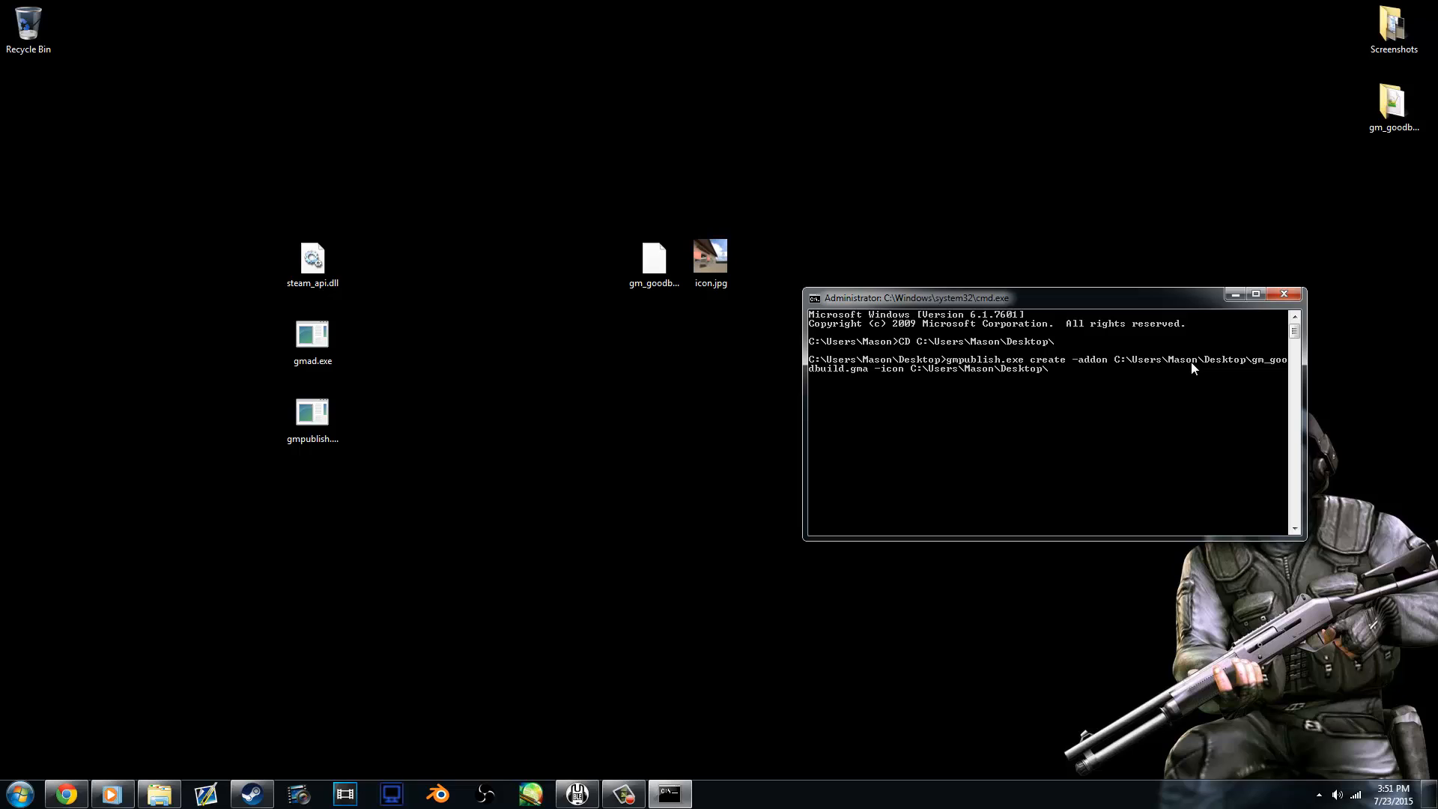
text(icon.jp)
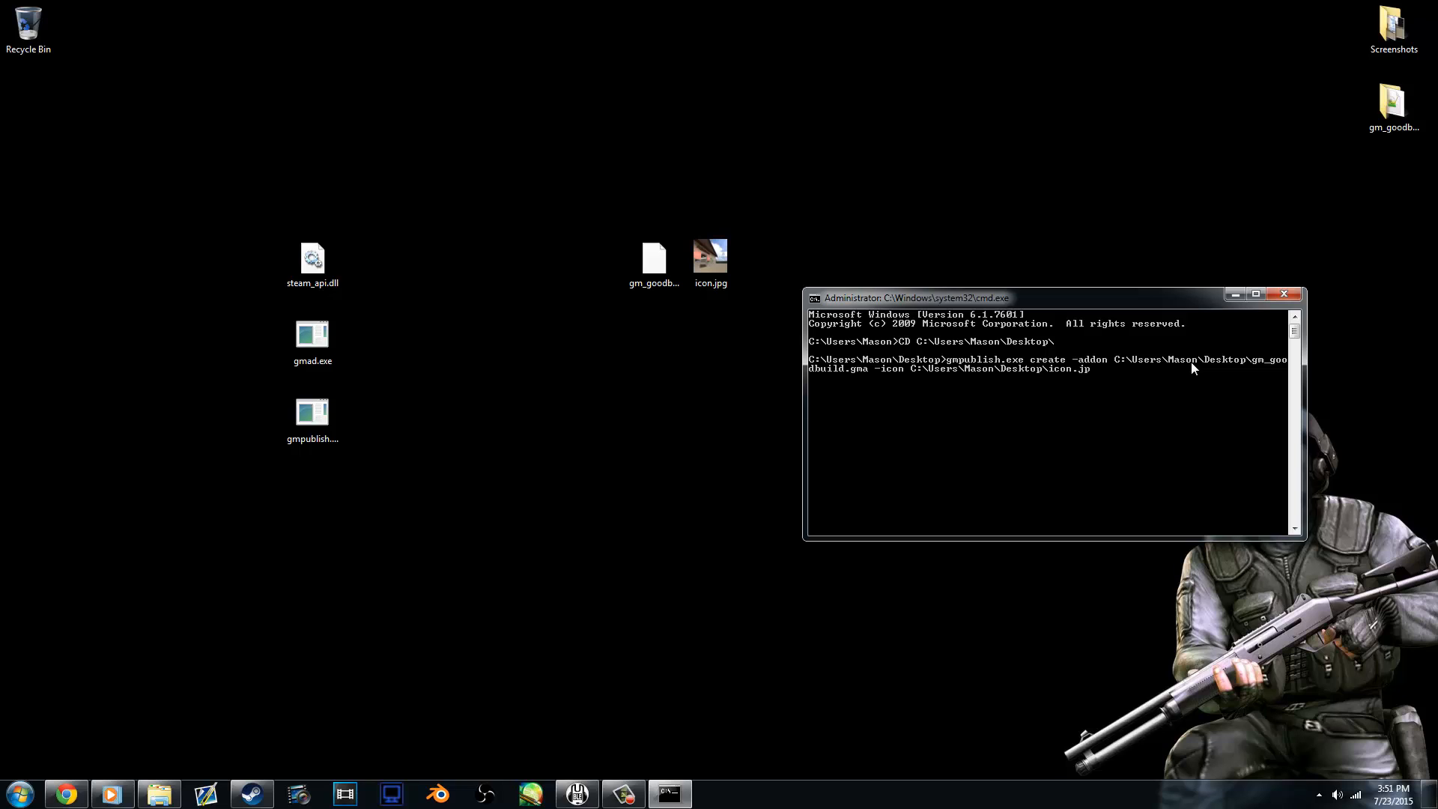
key(enter)
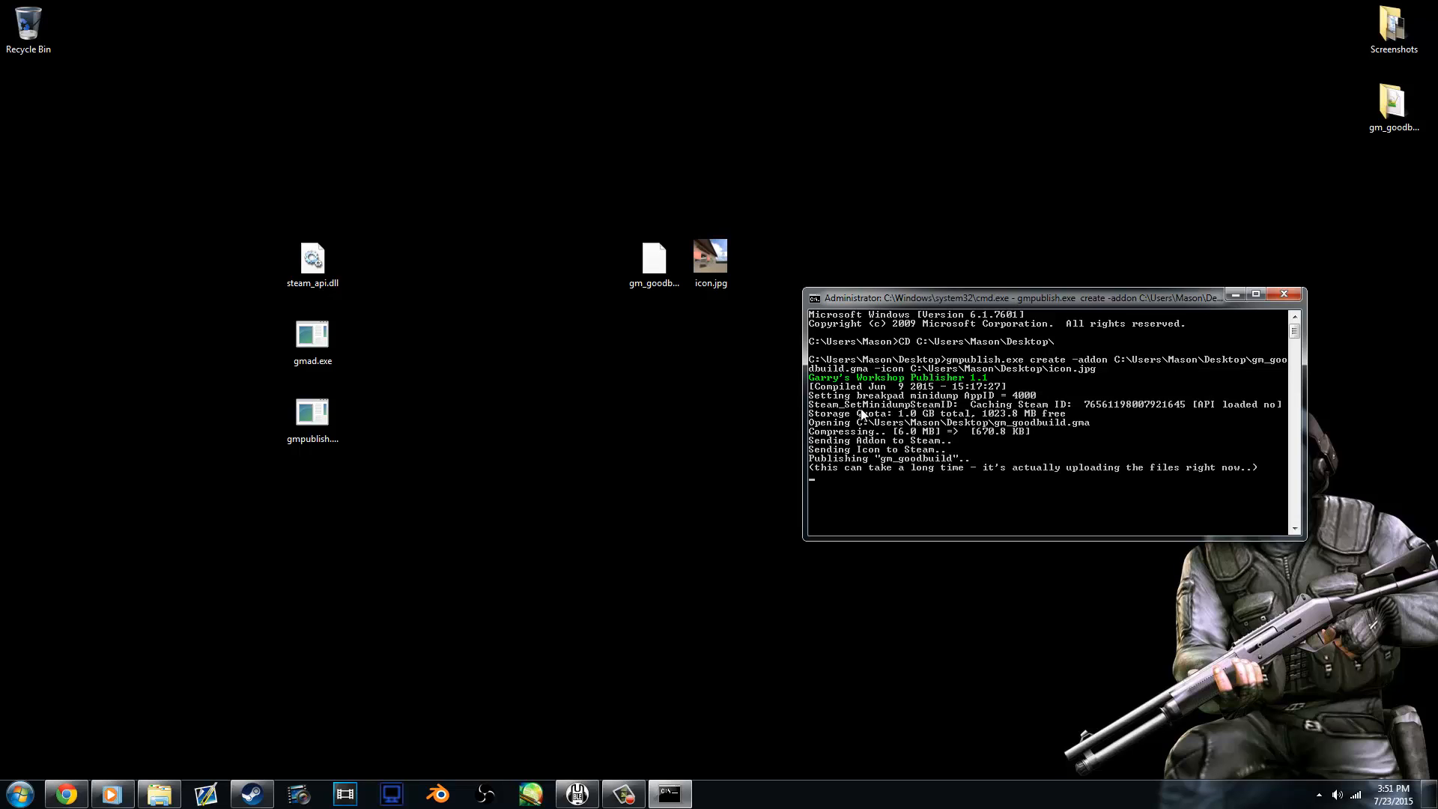
mouse_move(908, 485)
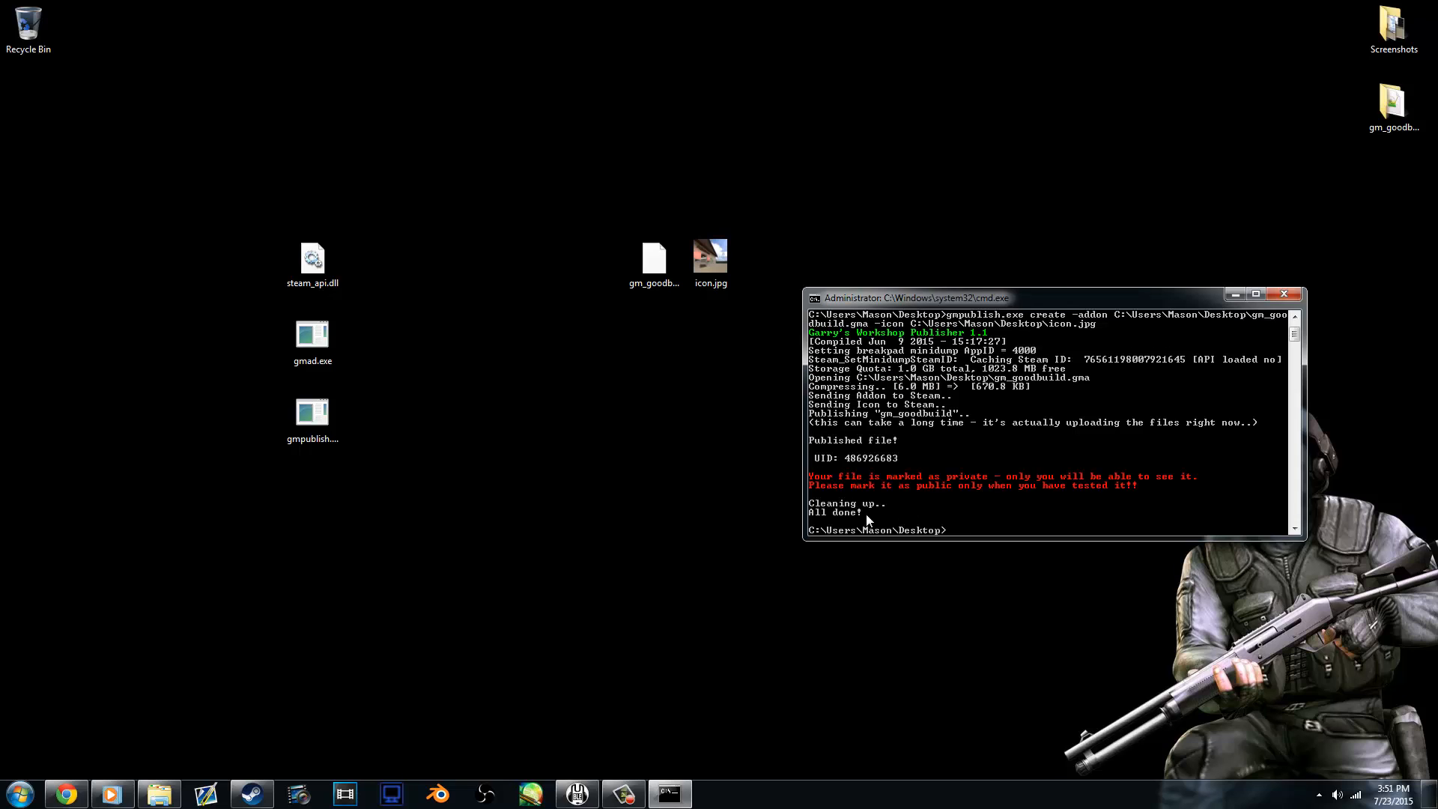
mouse_move(955, 484)
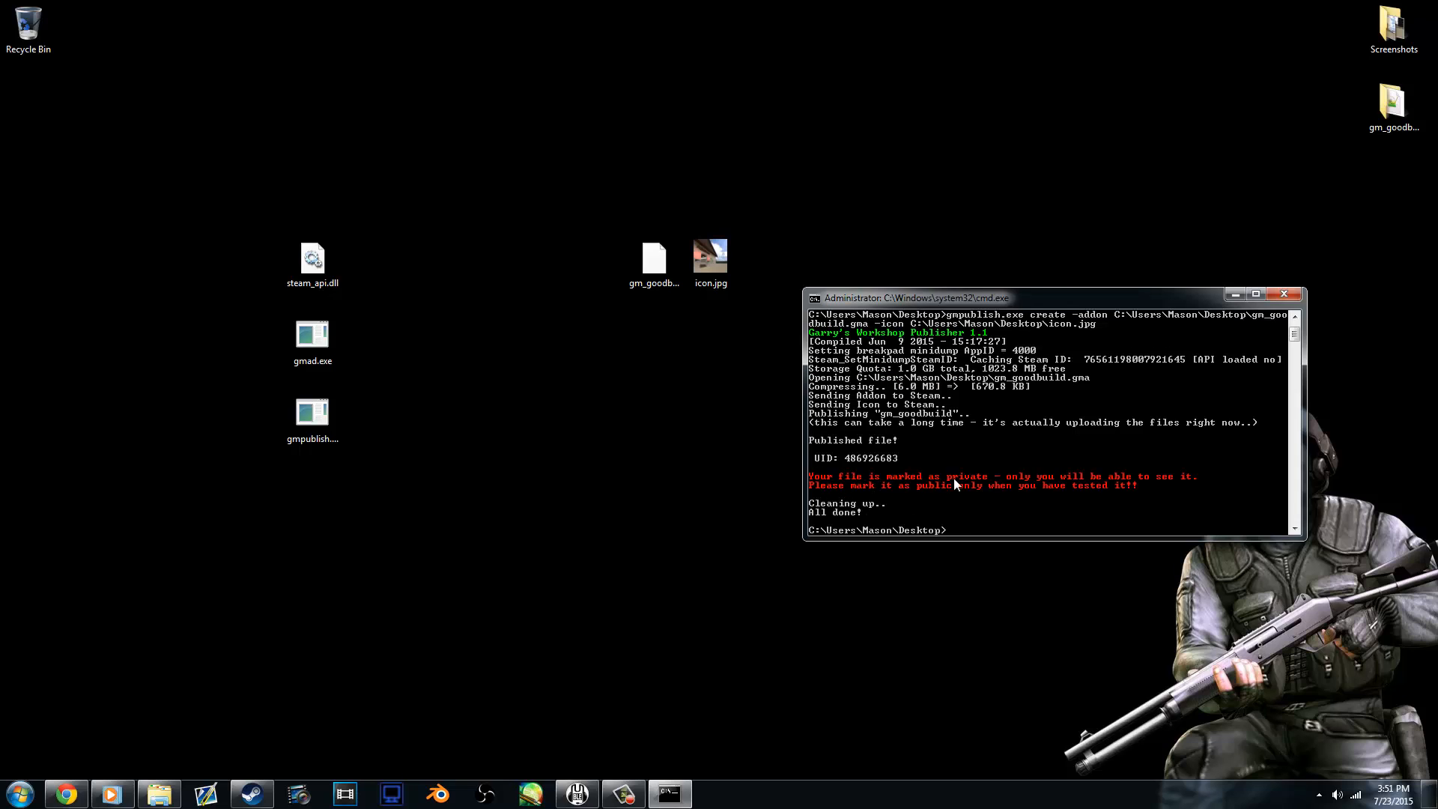
mouse_move(913, 505)
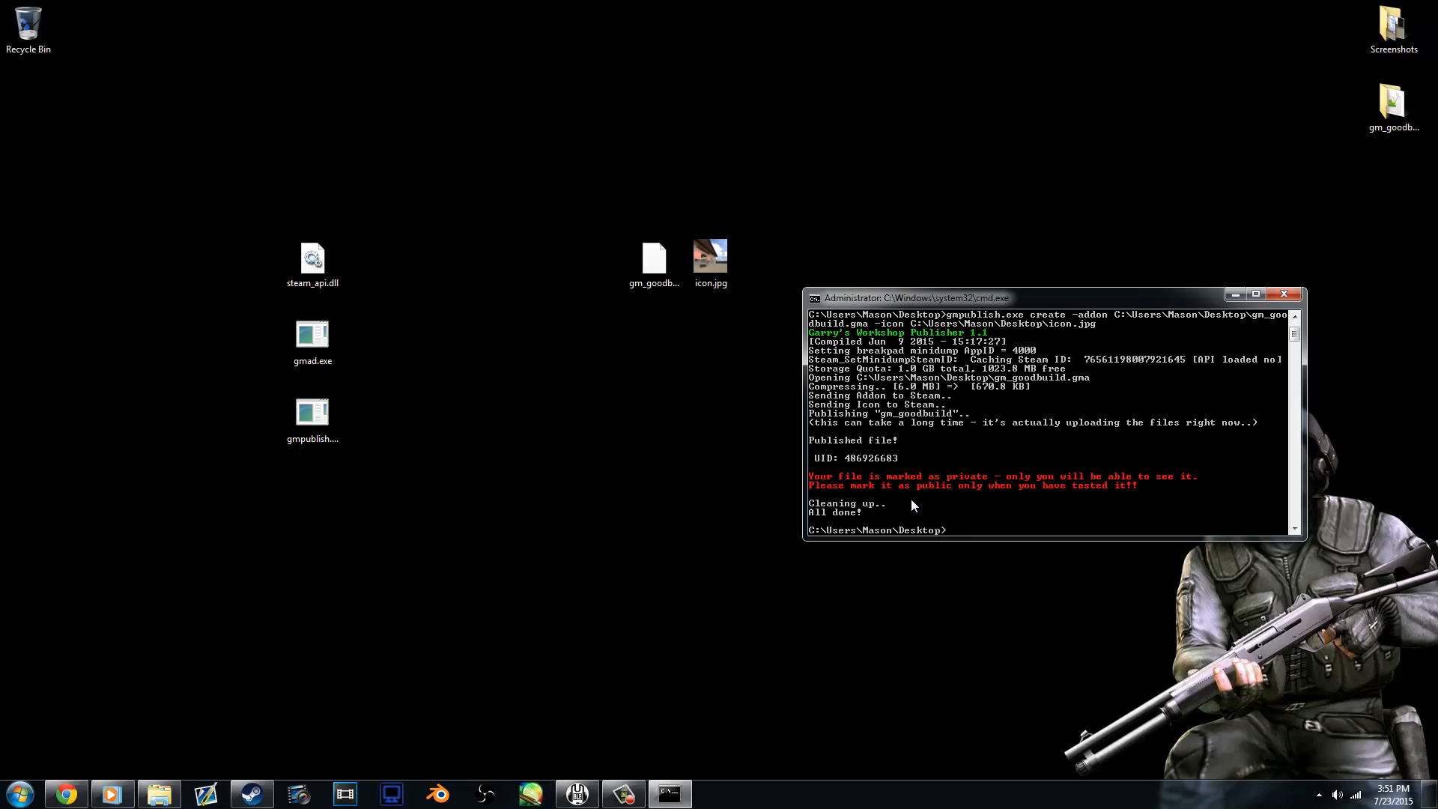
mouse_move(902, 508)
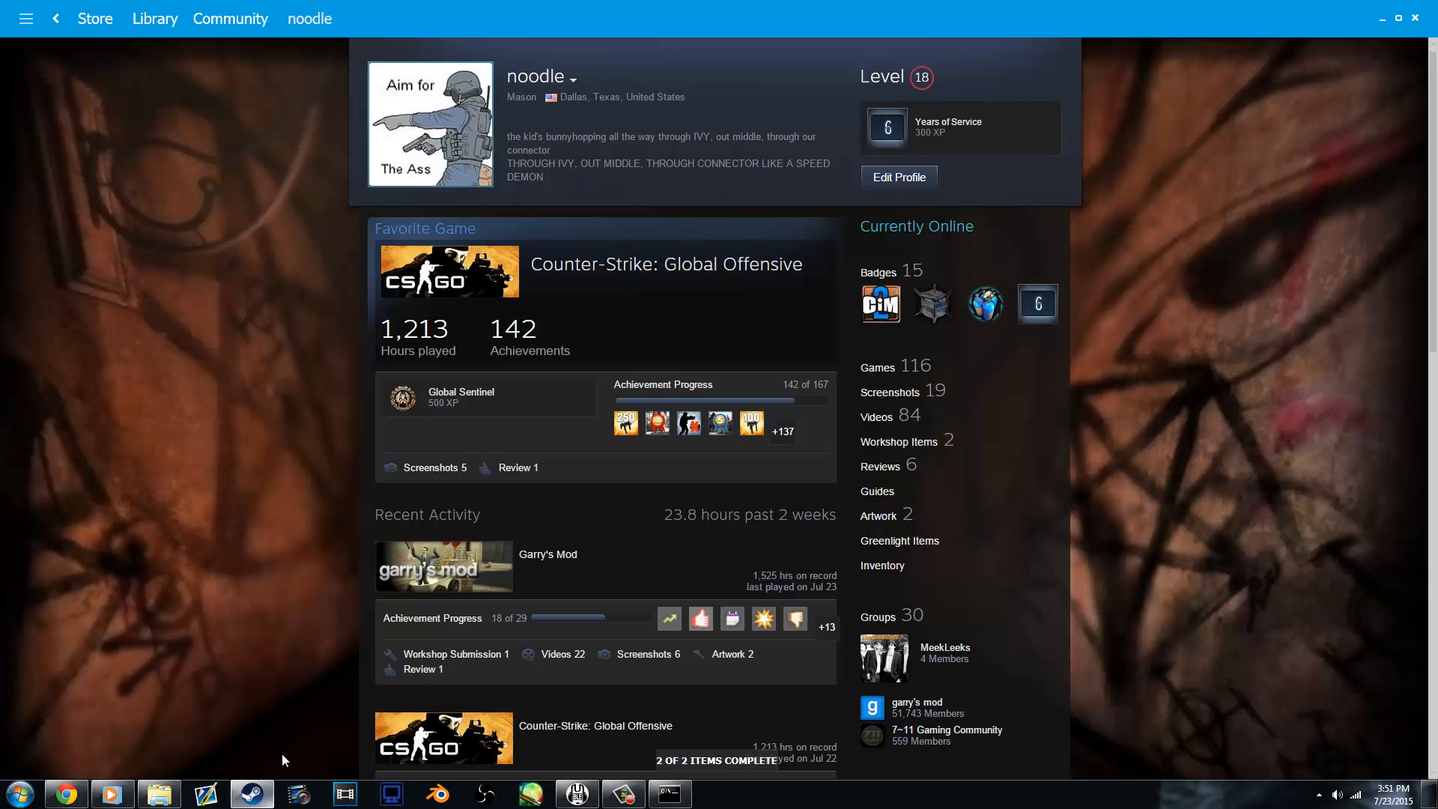
Go to Community > Workshop > Your Files and open the hidden gm_goodbuild item page.
click(231, 18)
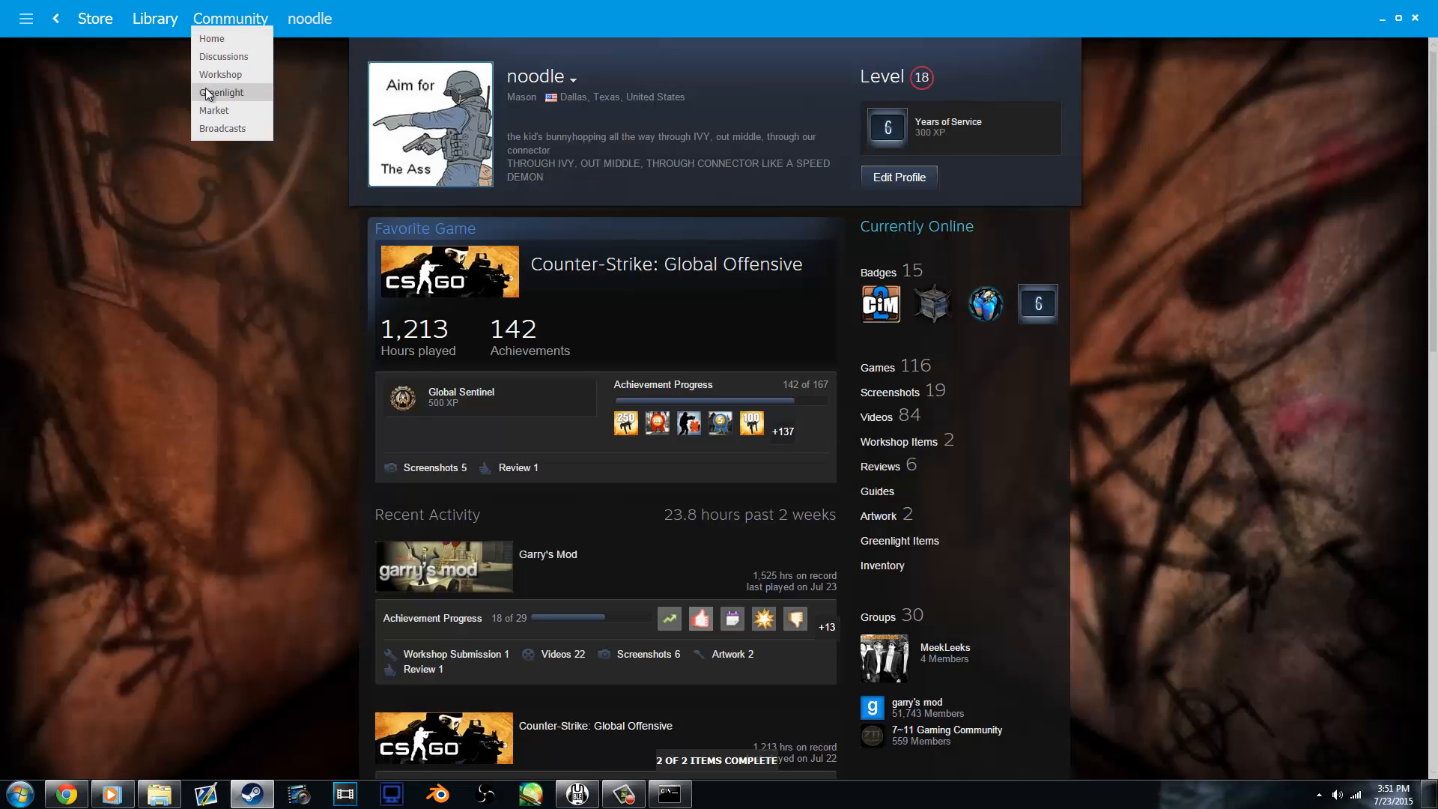
click(220, 75)
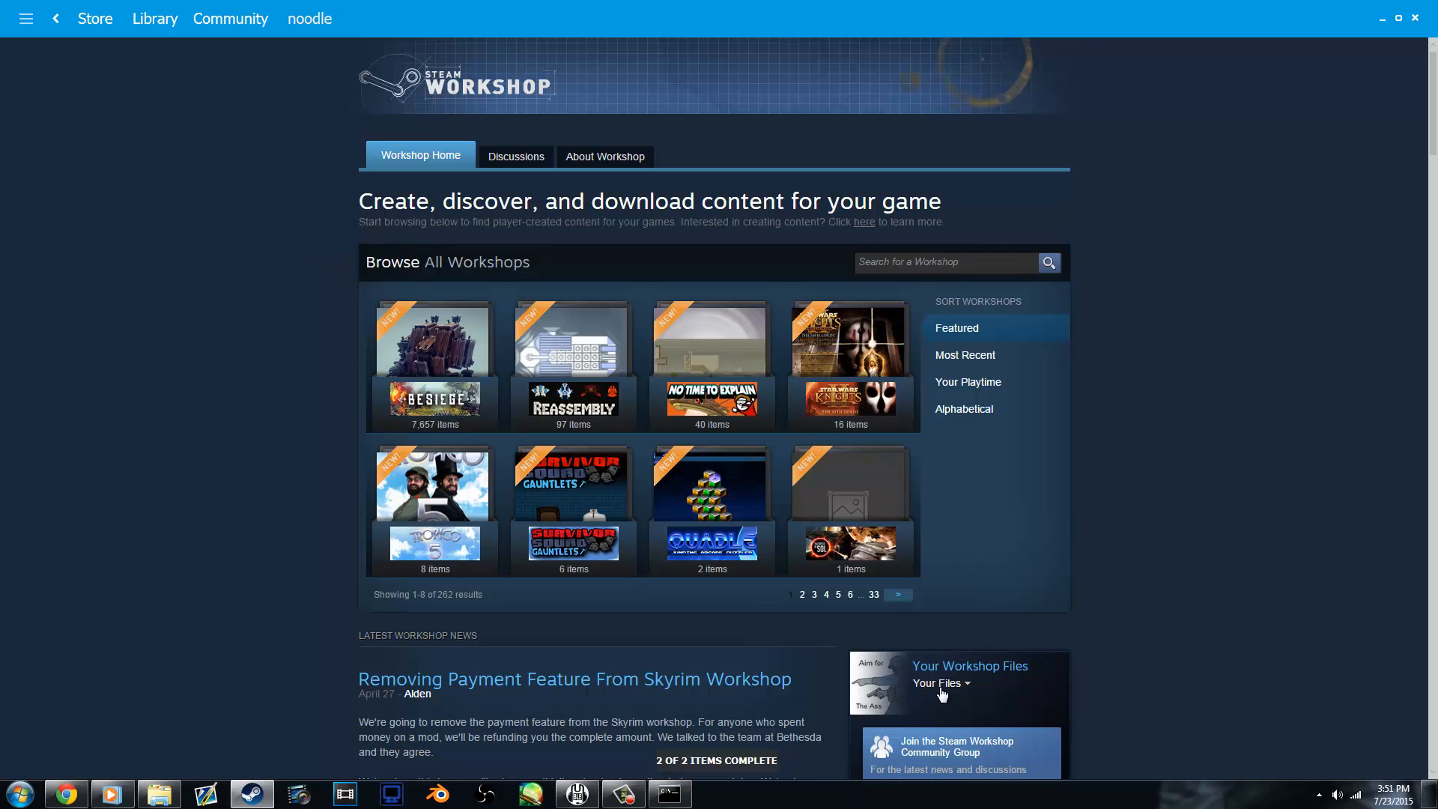
click(969, 665)
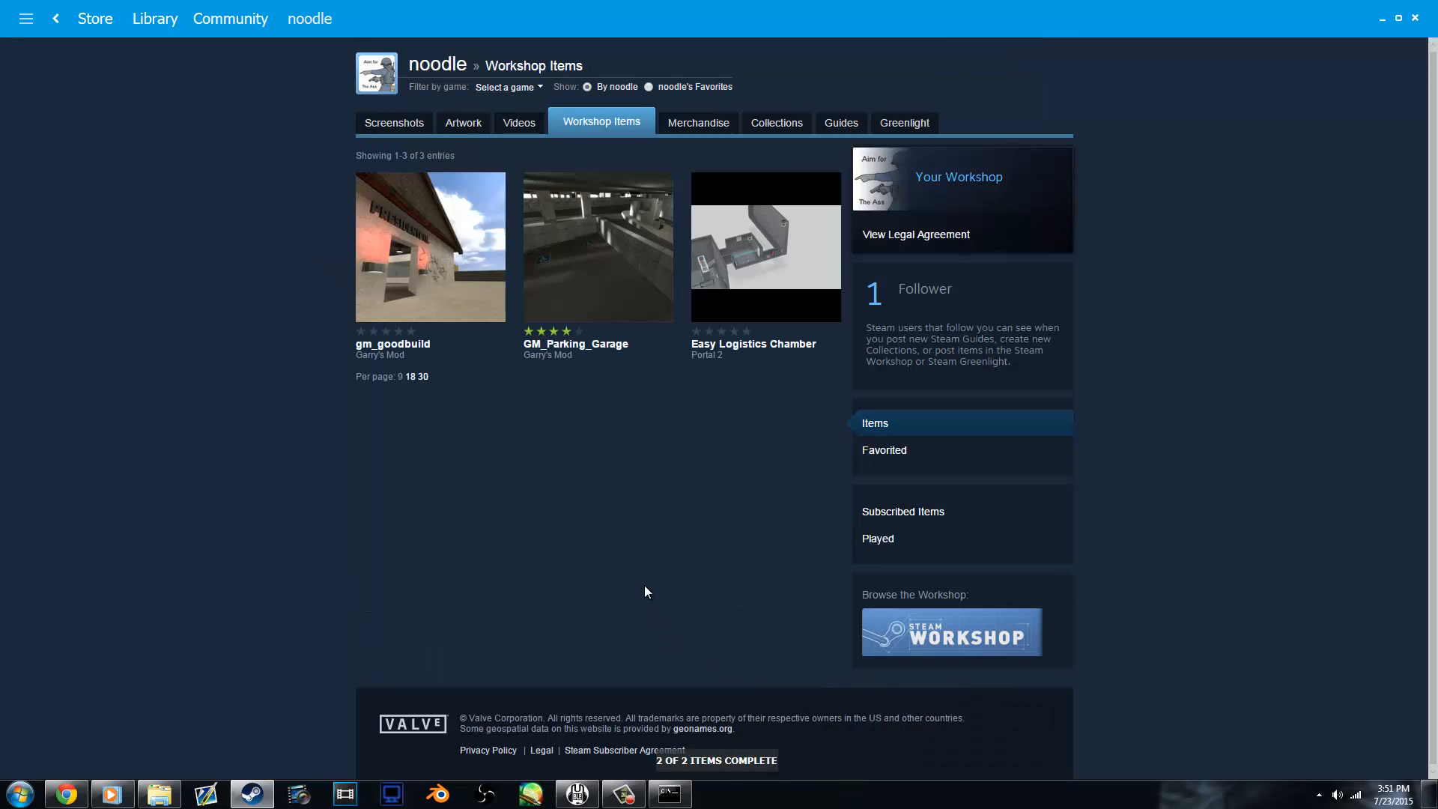
mouse_move(420, 273)
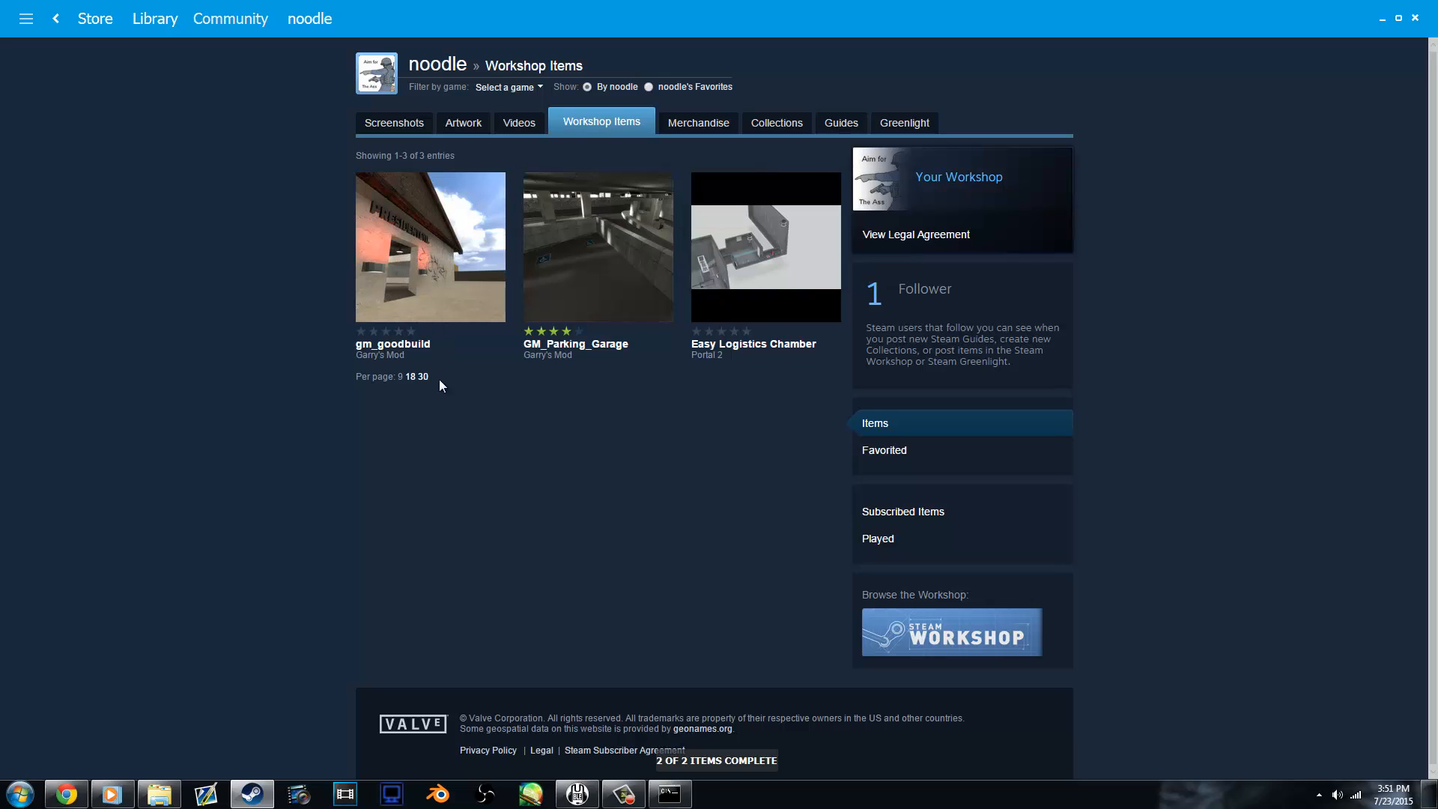
click(430, 247)
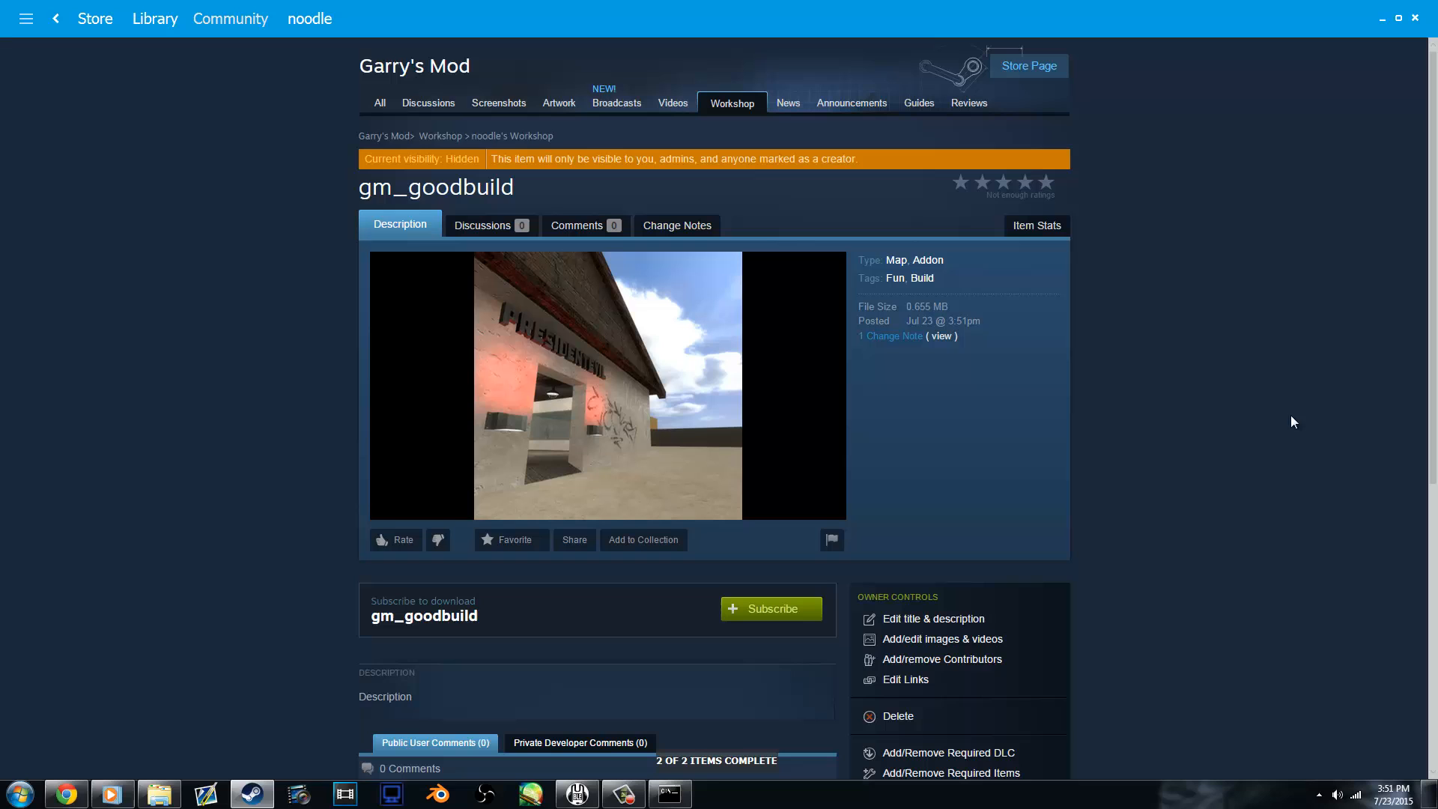
mouse_move(1264, 475)
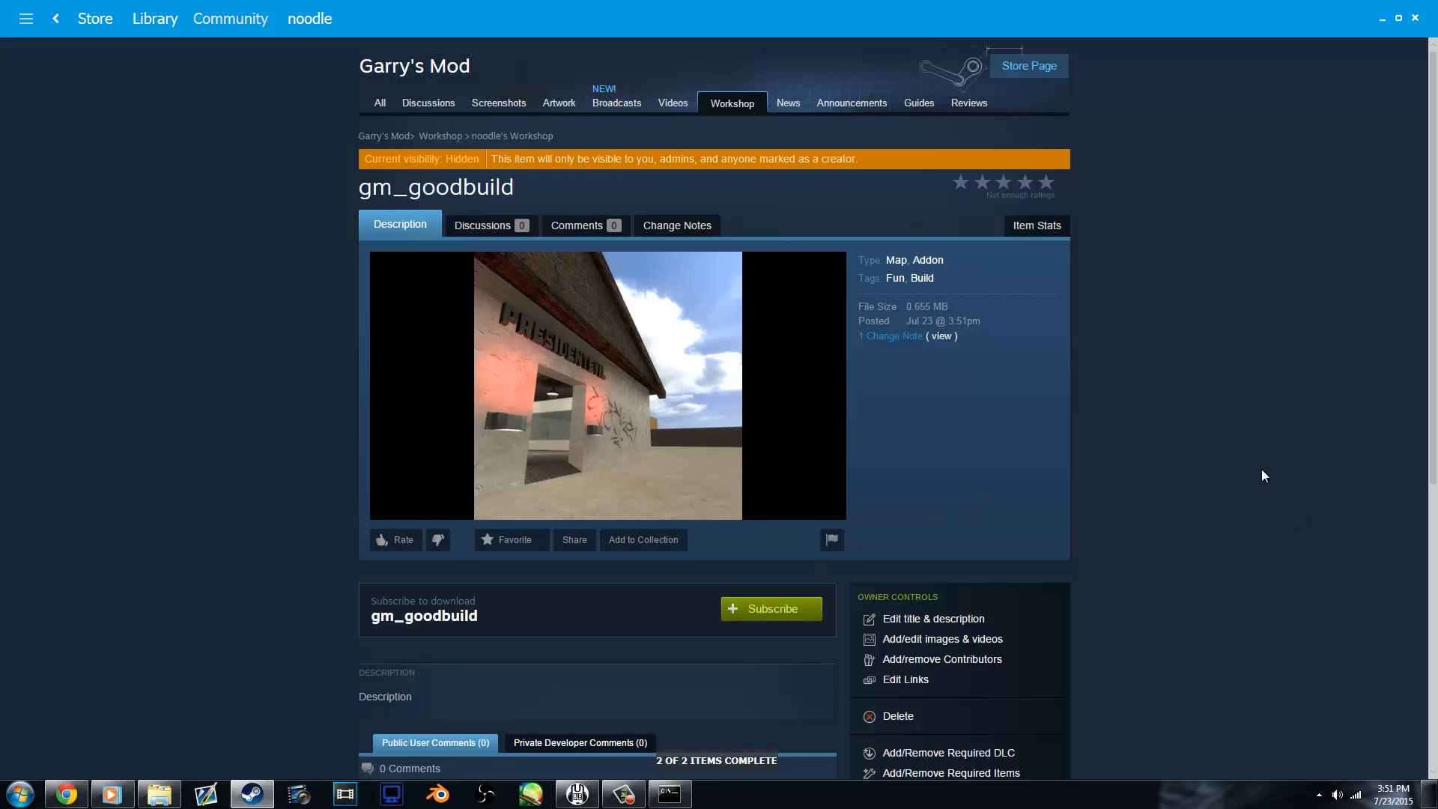
scroll(down, 3)
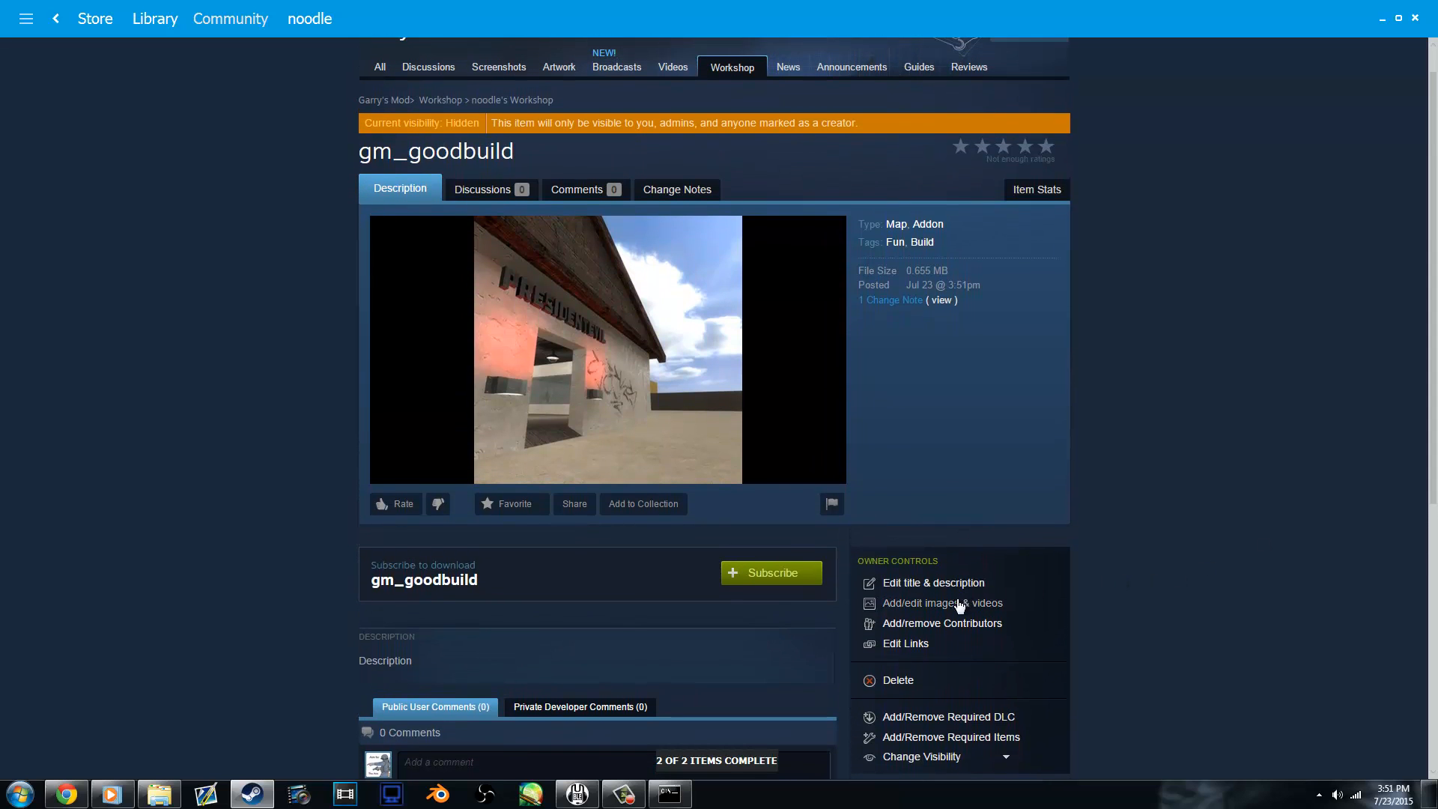
mouse_move(951, 609)
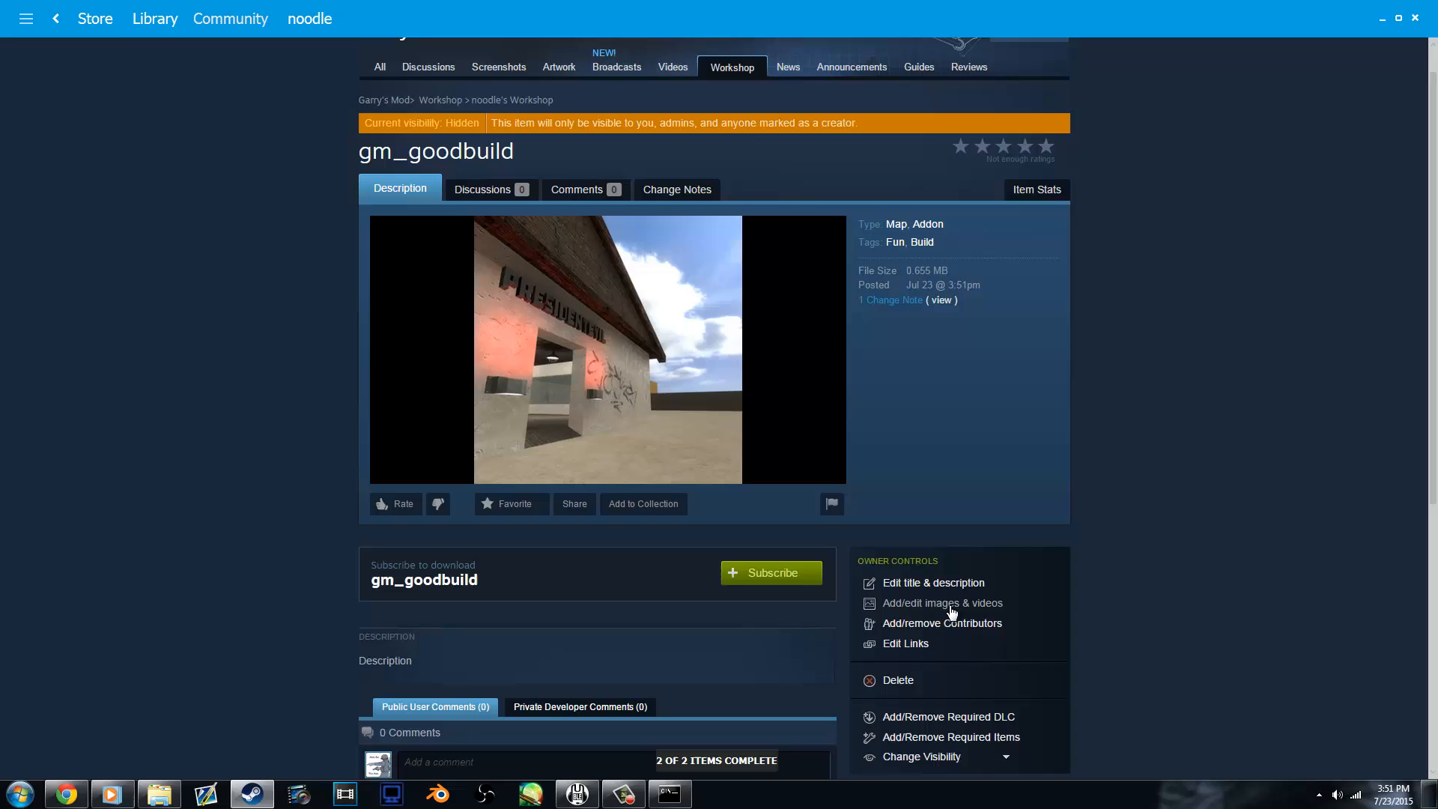
Upload screenshots 1.jpg–5.jpg to the item's image gallery and save.
click(942, 602)
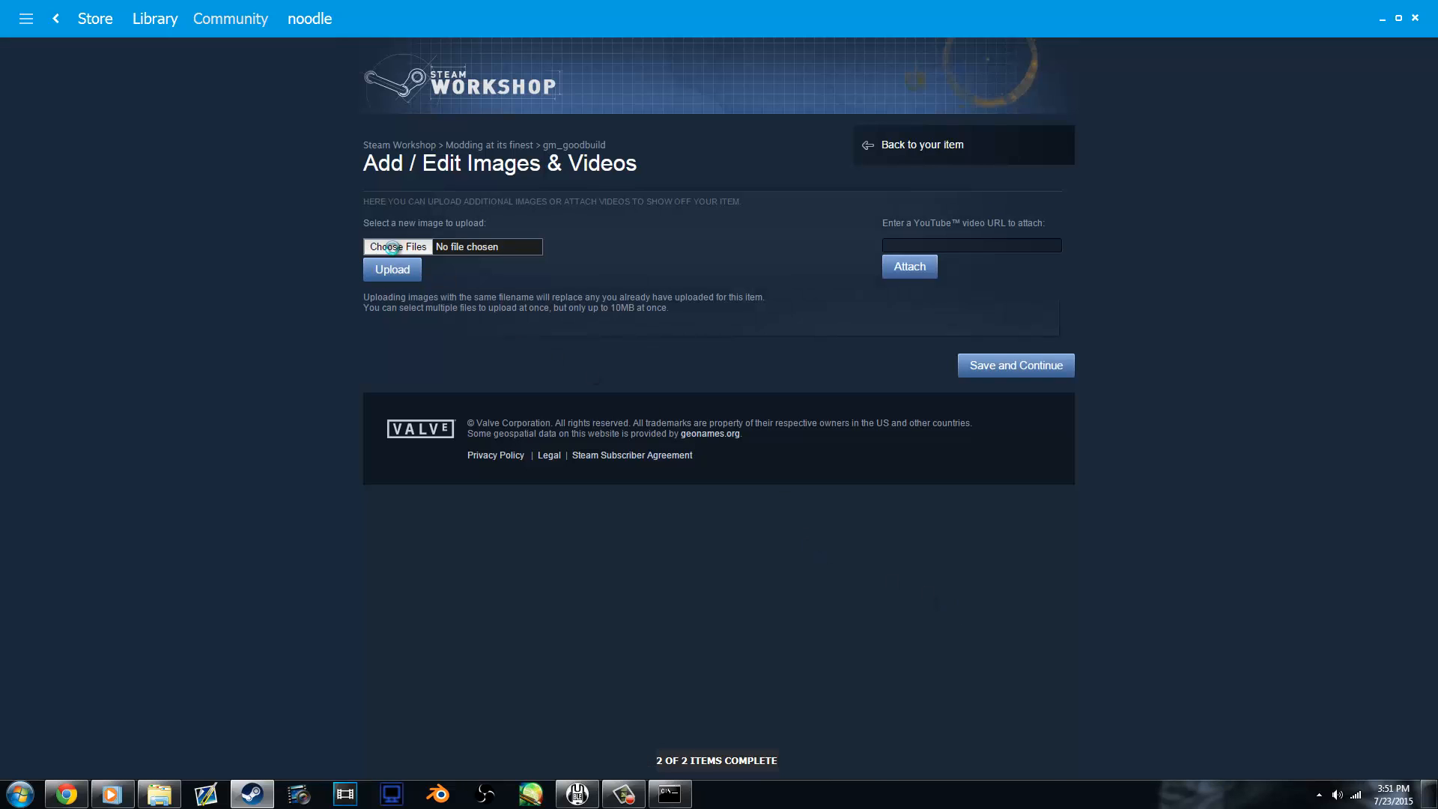
click(397, 245)
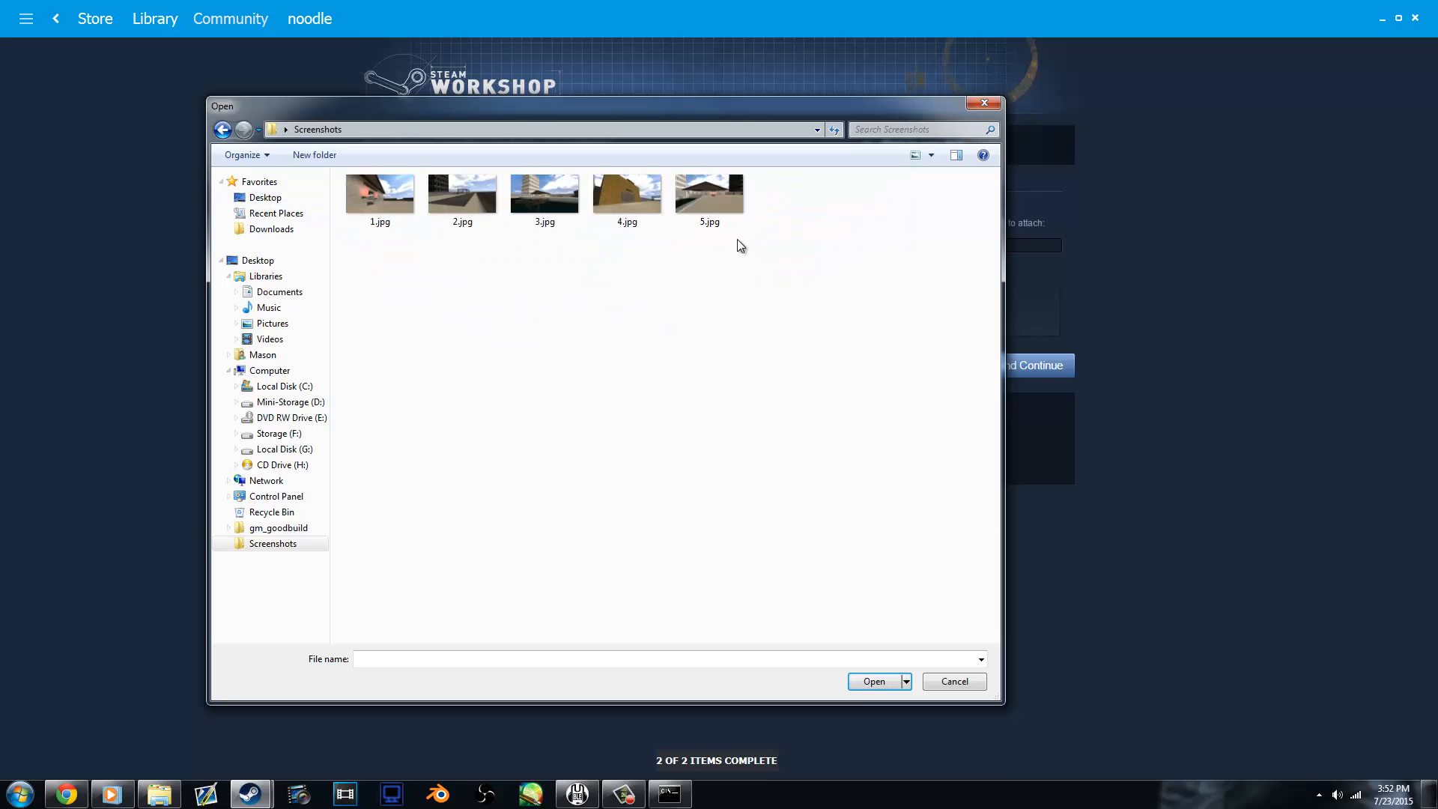
click(872, 681)
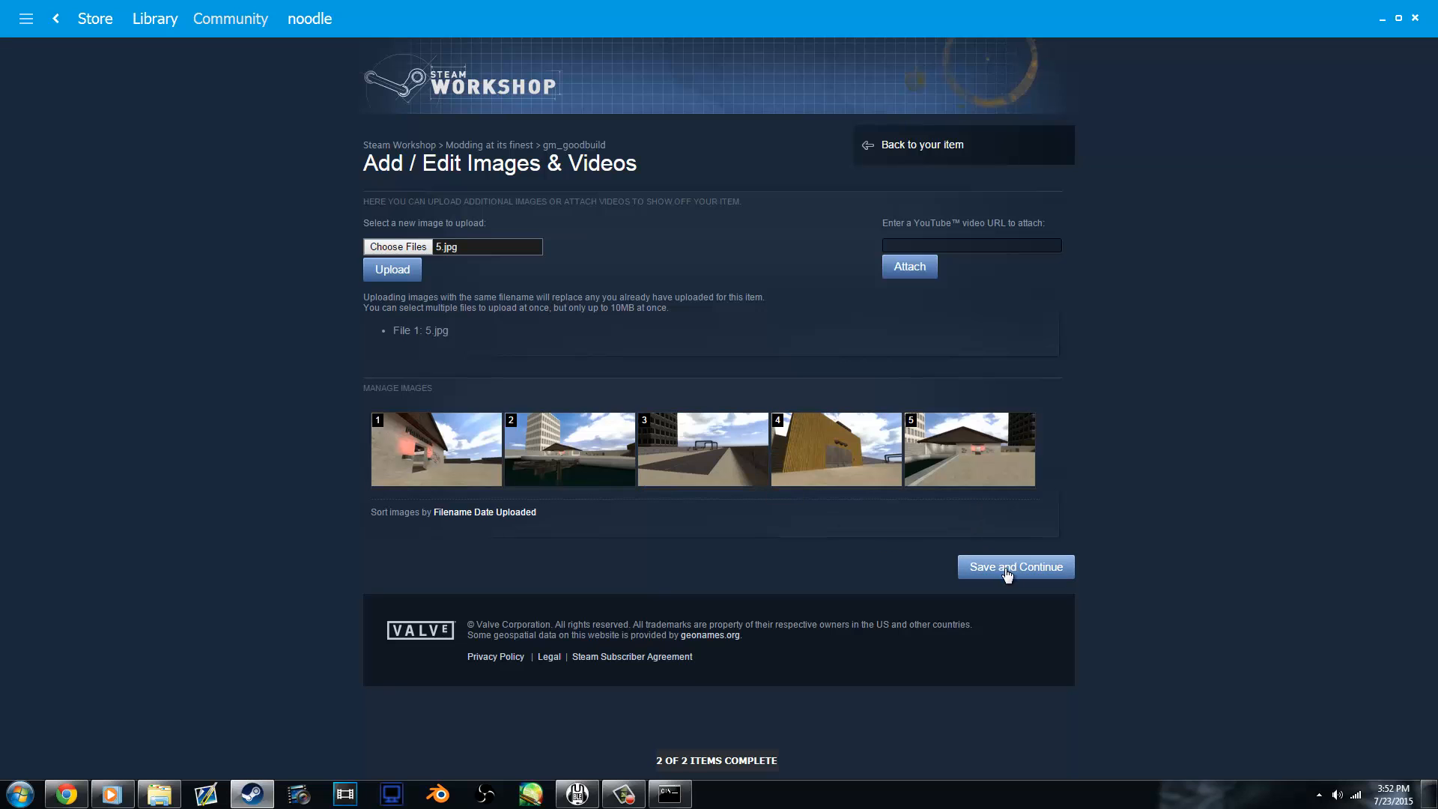
click(1016, 566)
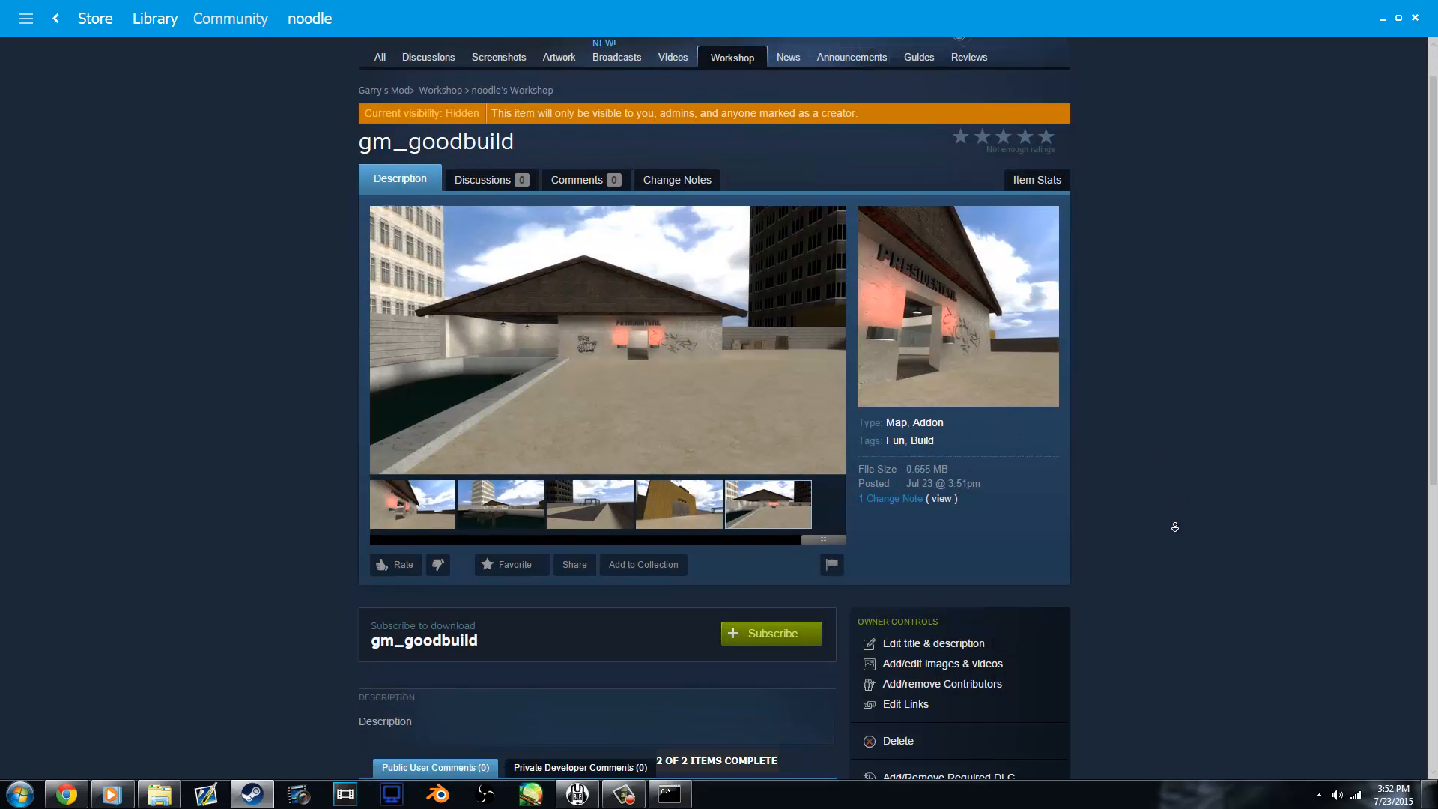
Edit the description to list the map's features and ask for feedback, then save.
click(933, 643)
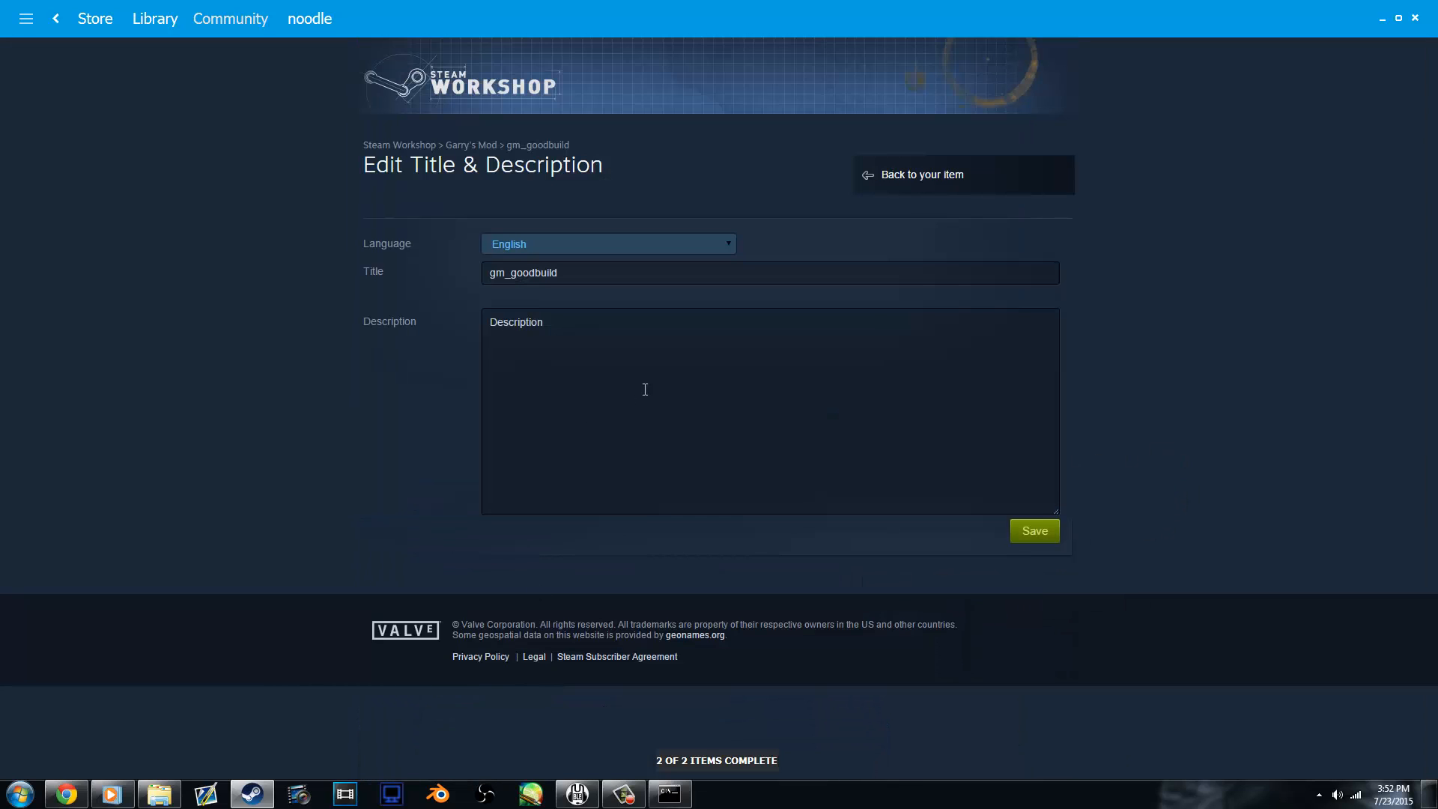
click(920, 174)
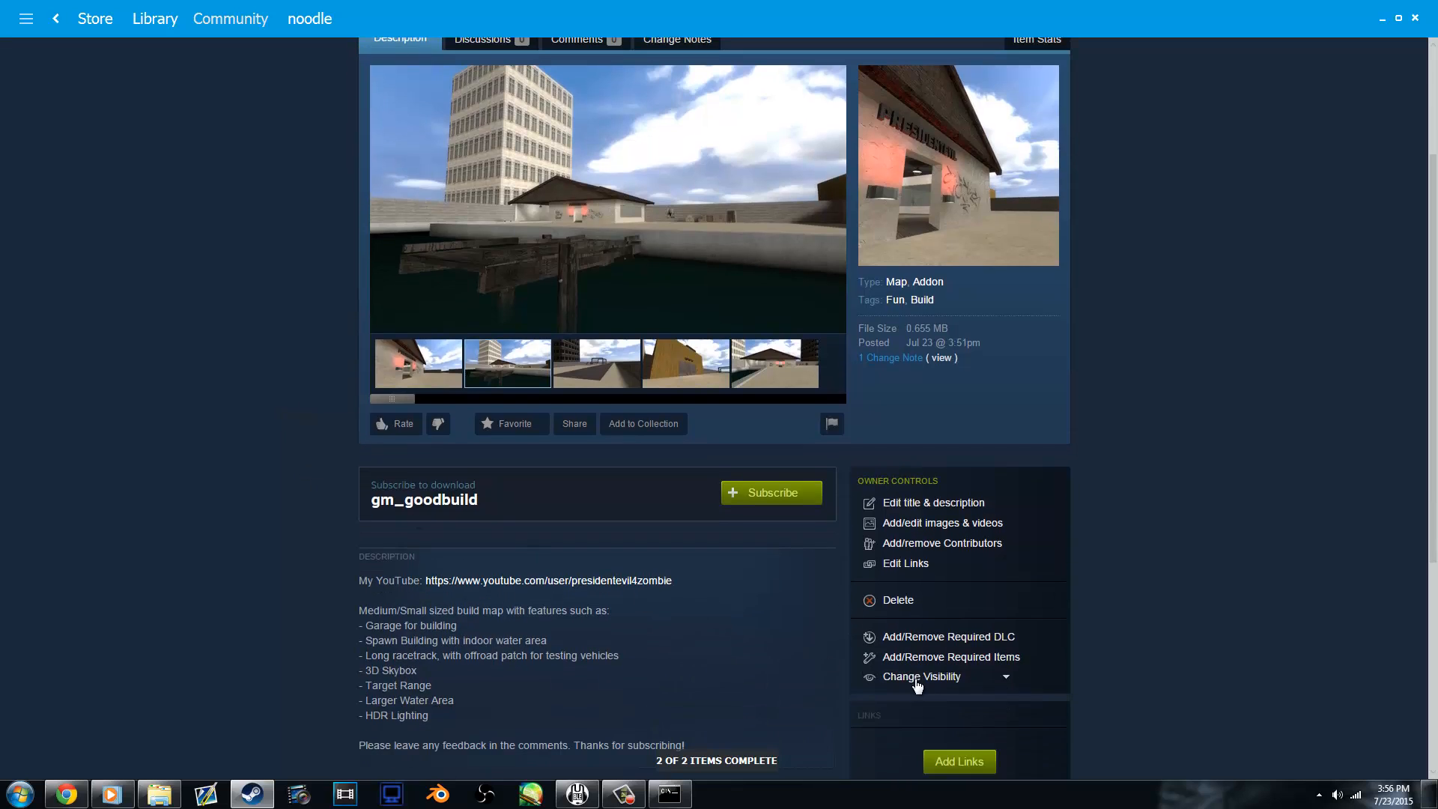
scroll(down, 3)
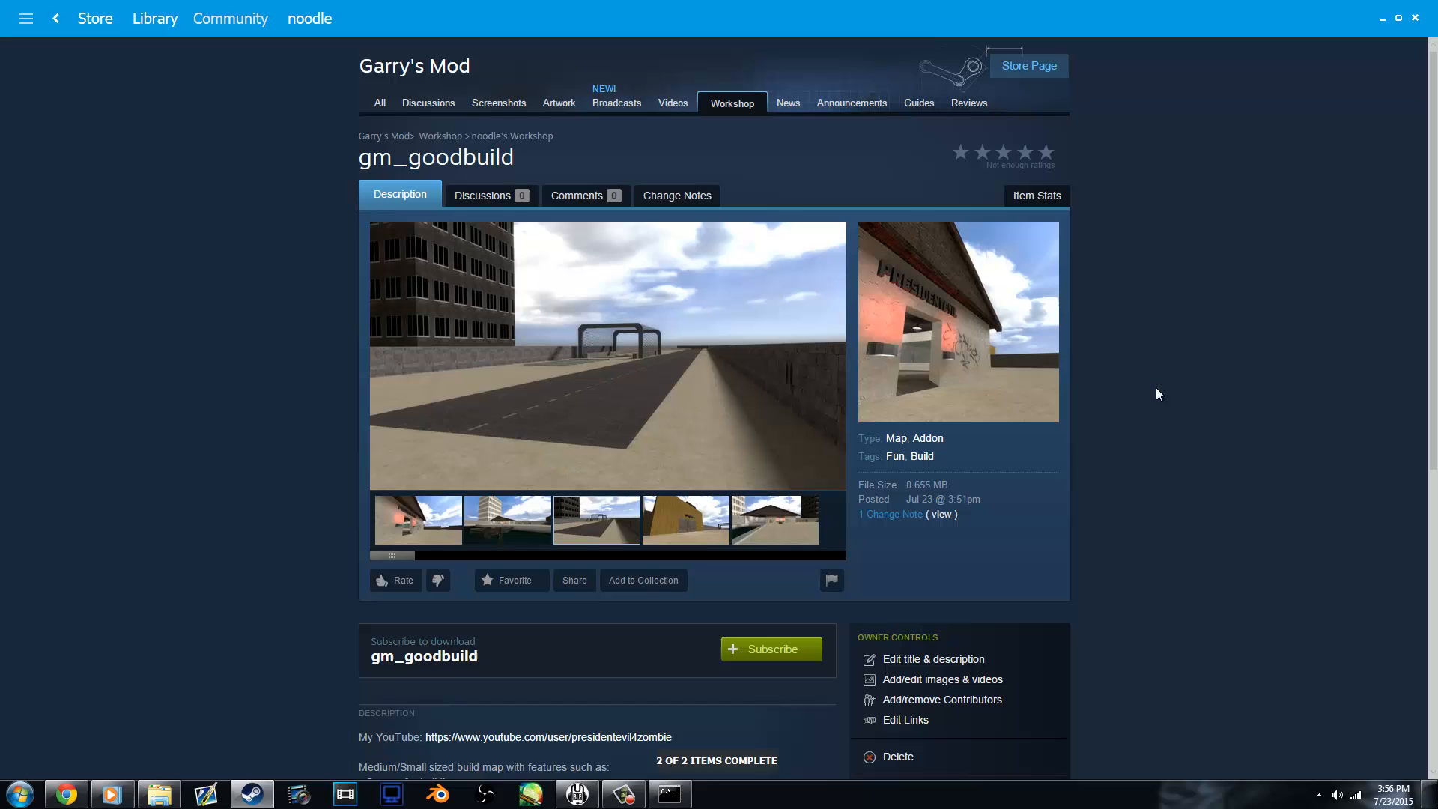
scroll(down, 3)
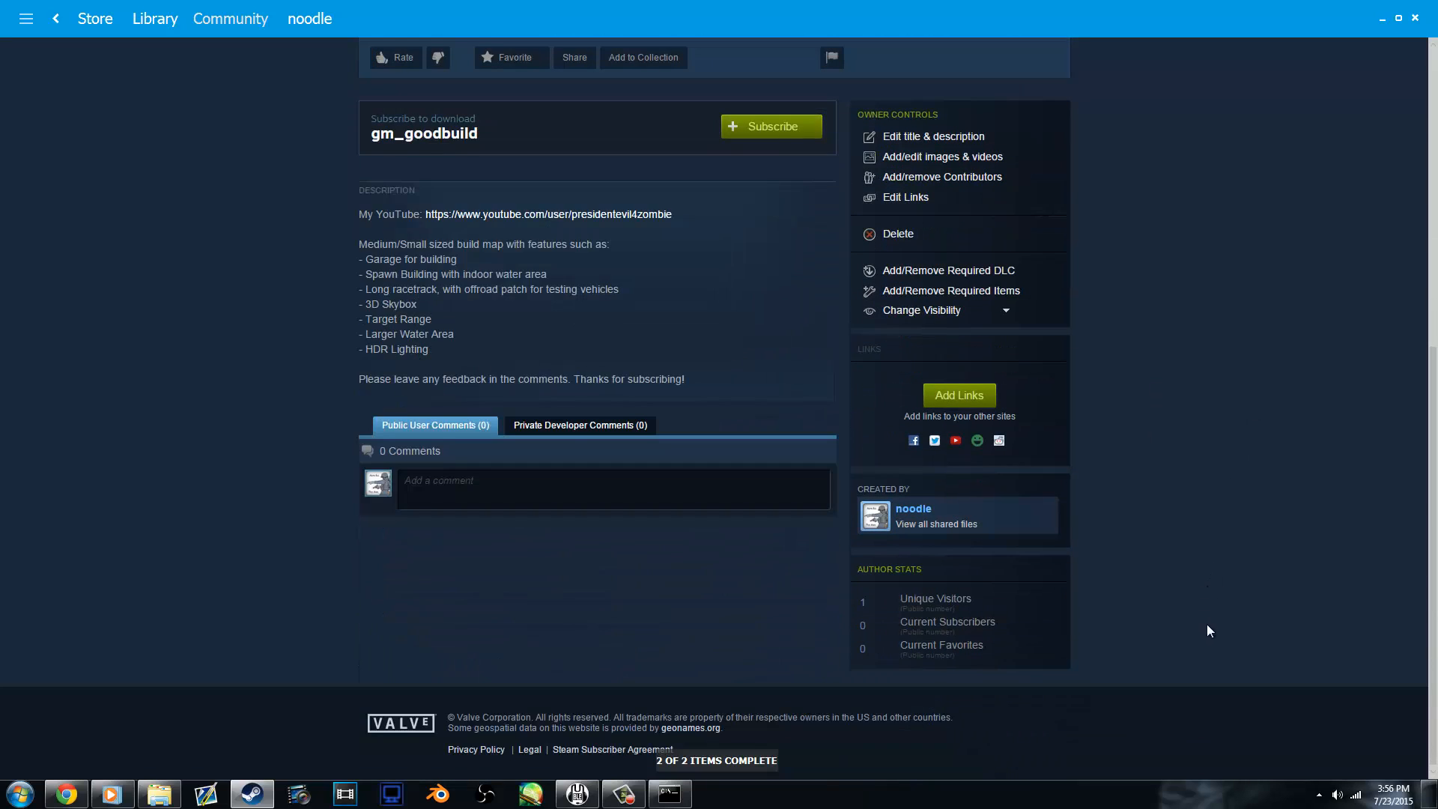
scroll(up, 3)
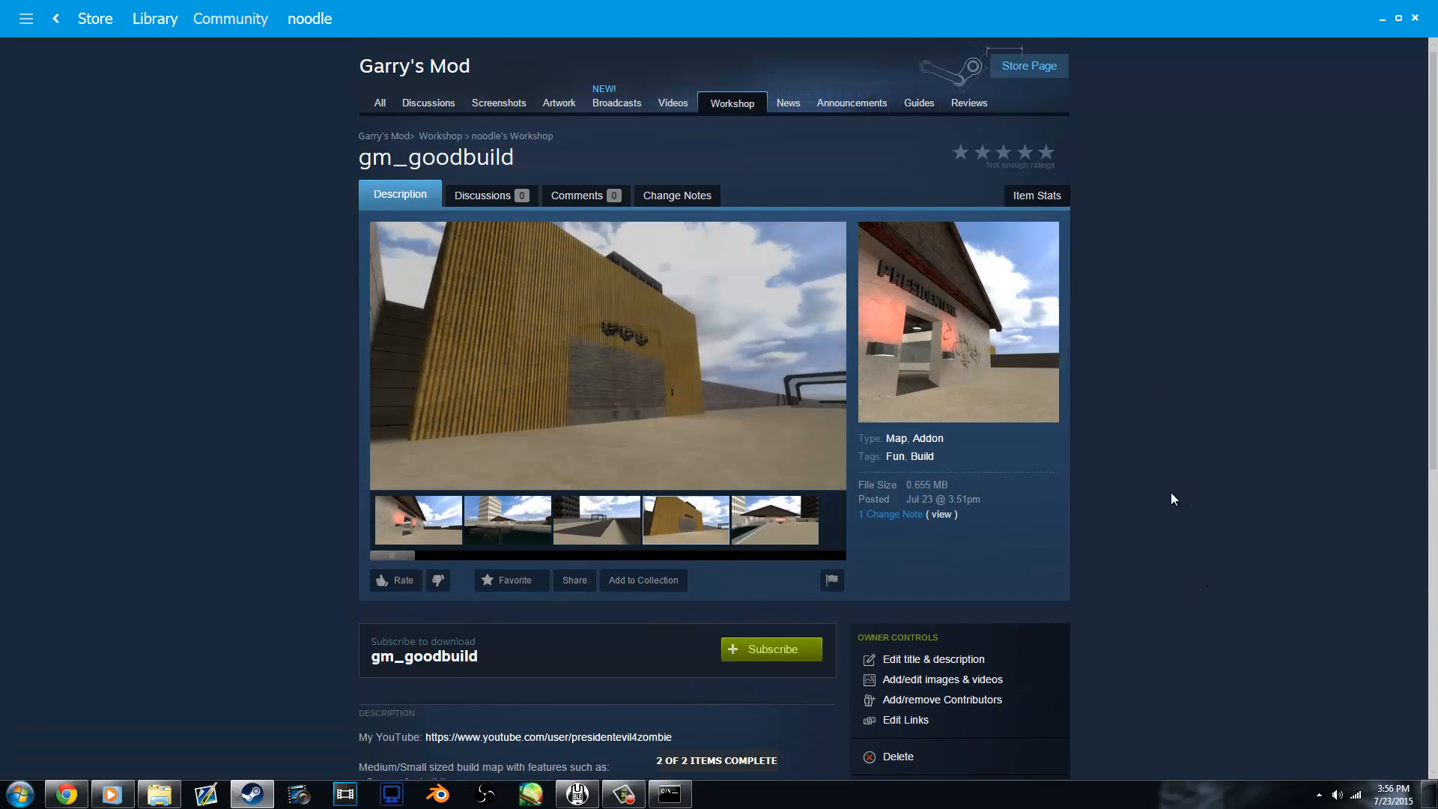